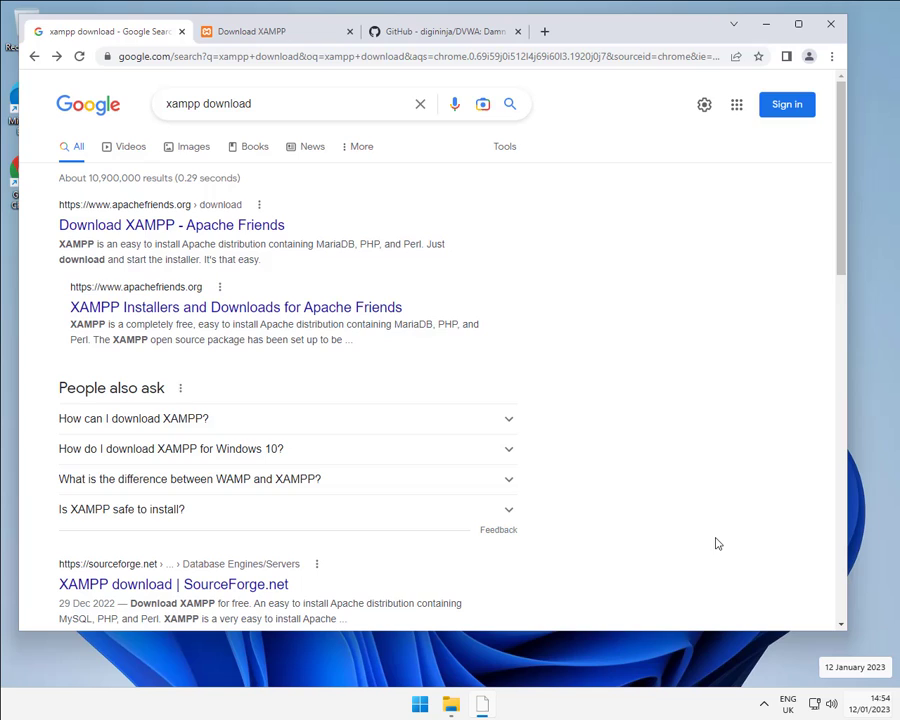
mouse_move(617, 392)
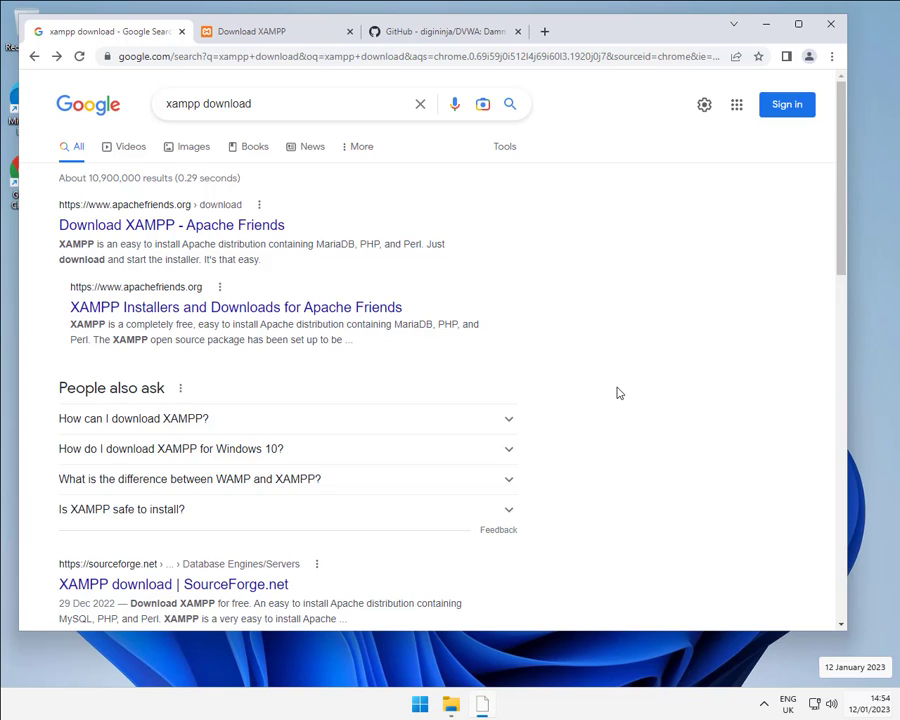
mouse_move(571, 387)
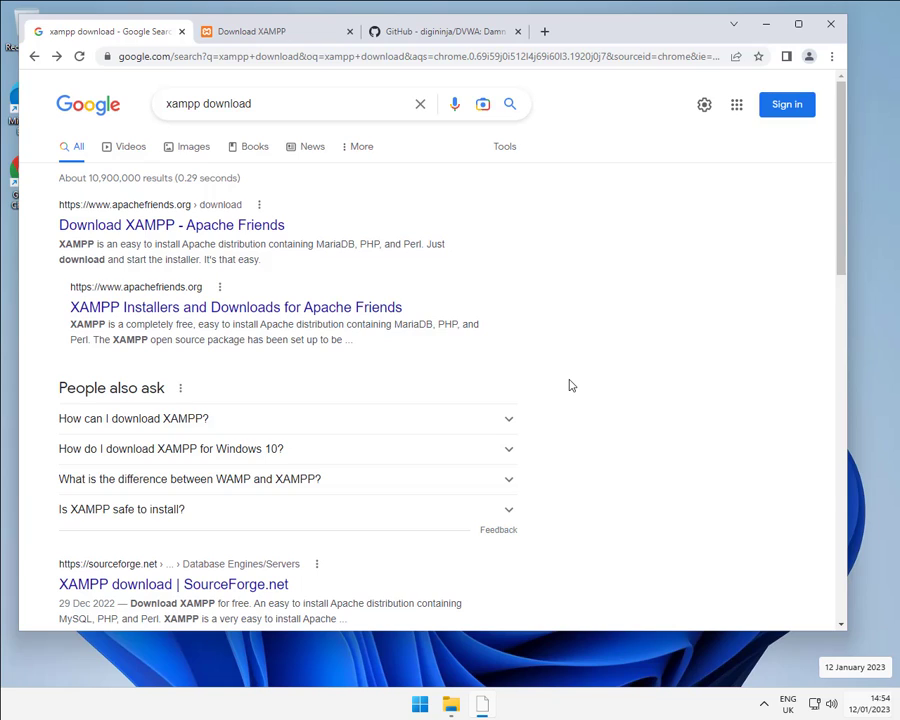
mouse_move(391, 361)
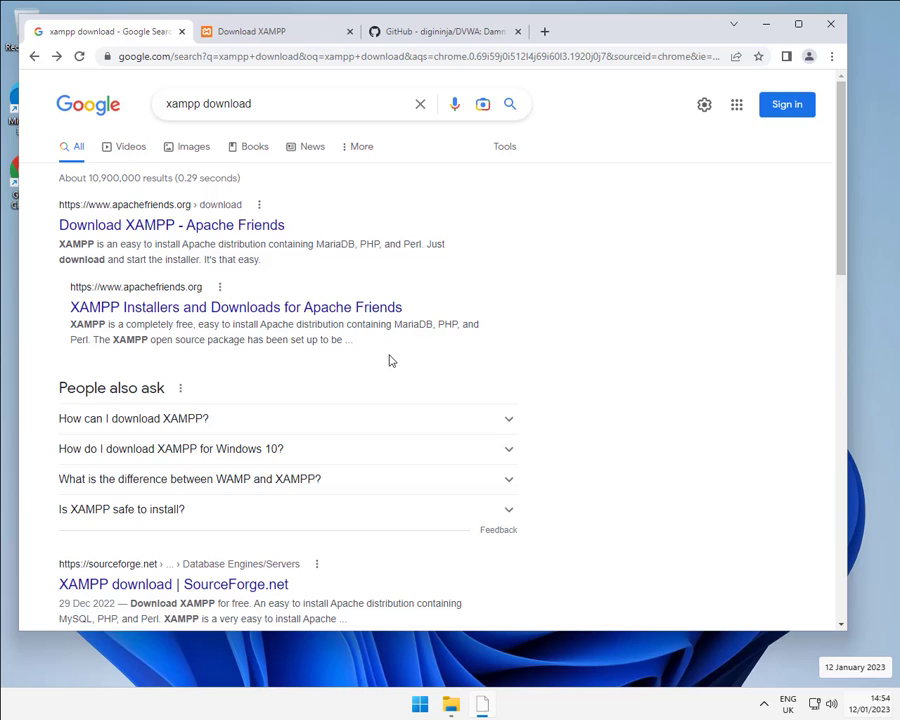
mouse_move(248, 120)
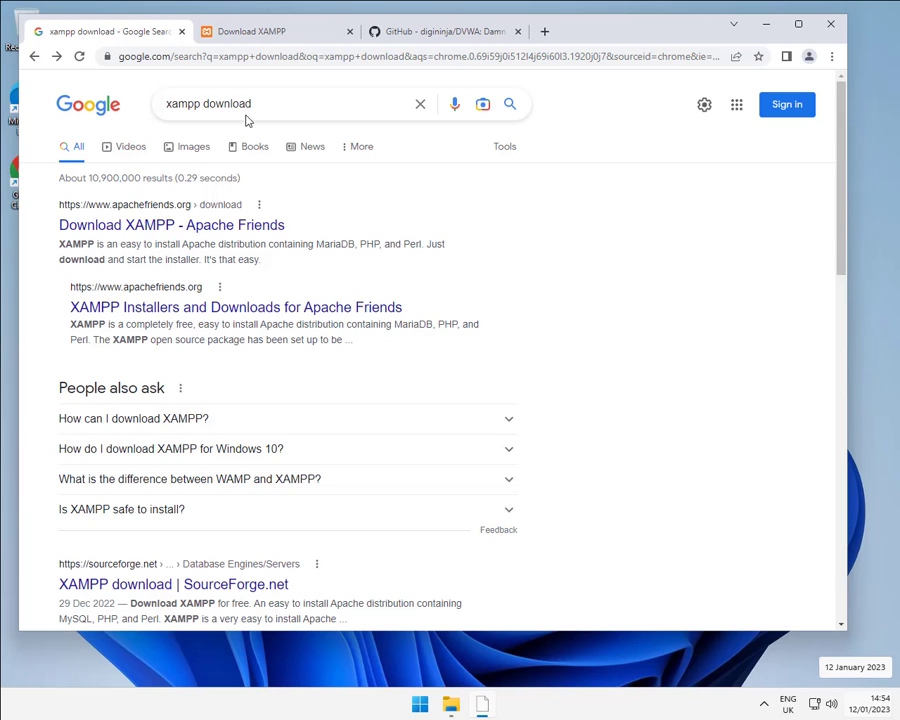
mouse_move(187, 110)
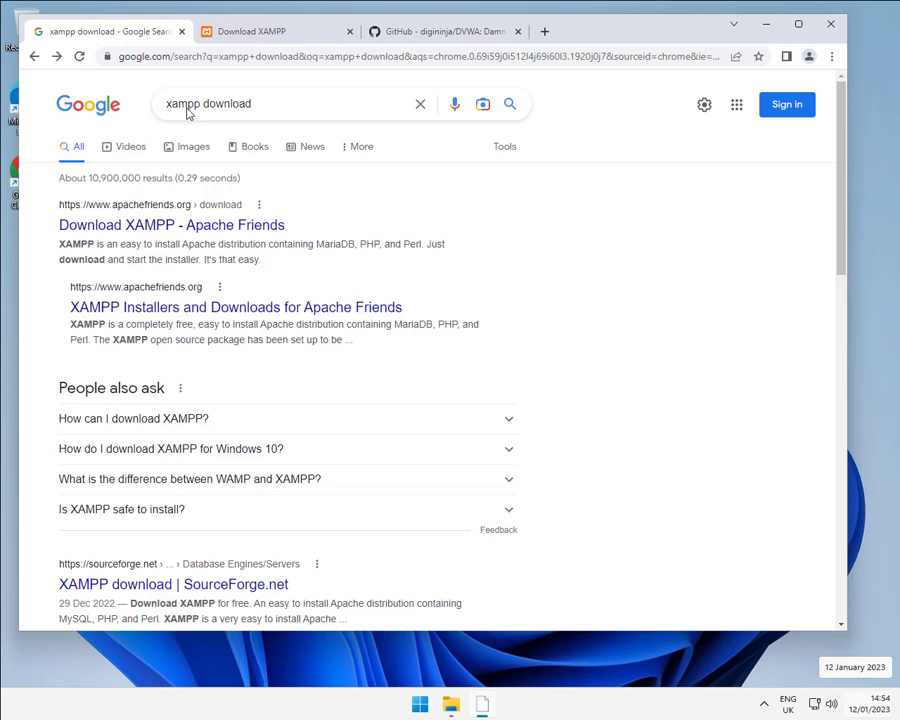
mouse_move(249, 230)
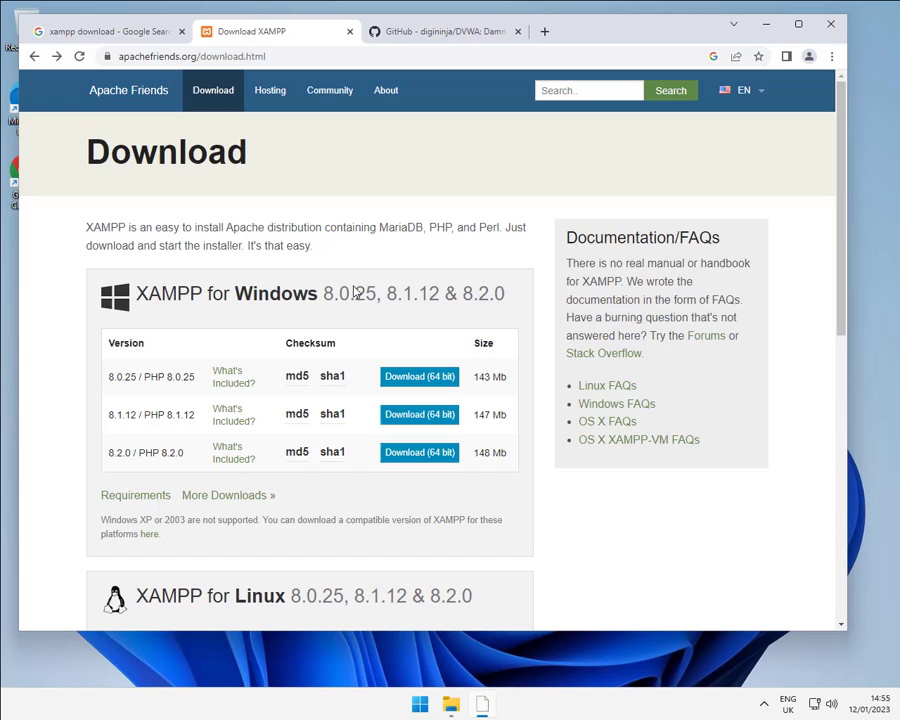
mouse_move(128, 466)
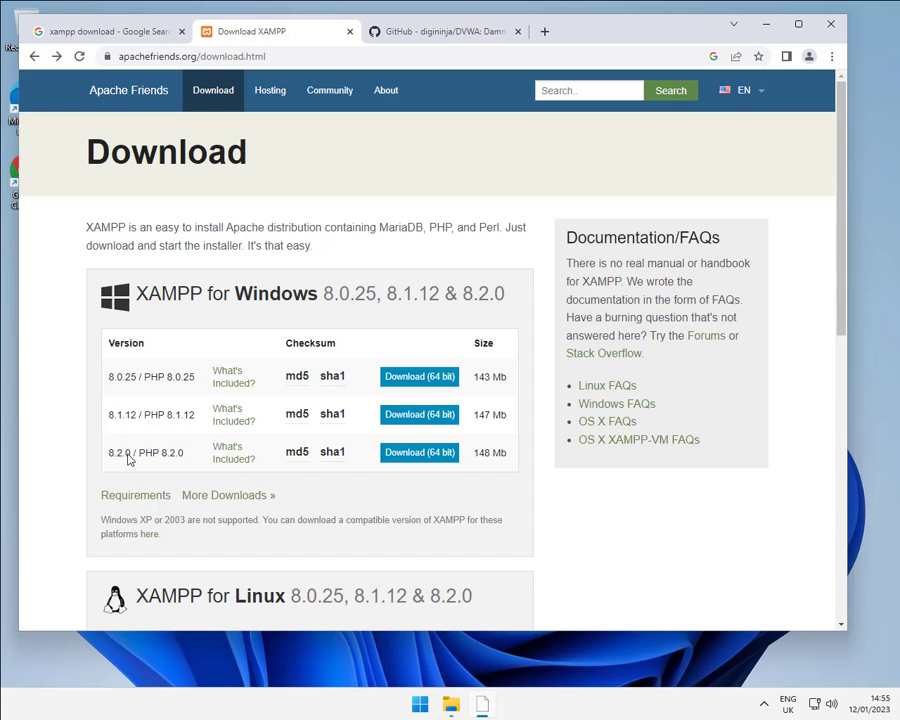
mouse_move(215, 462)
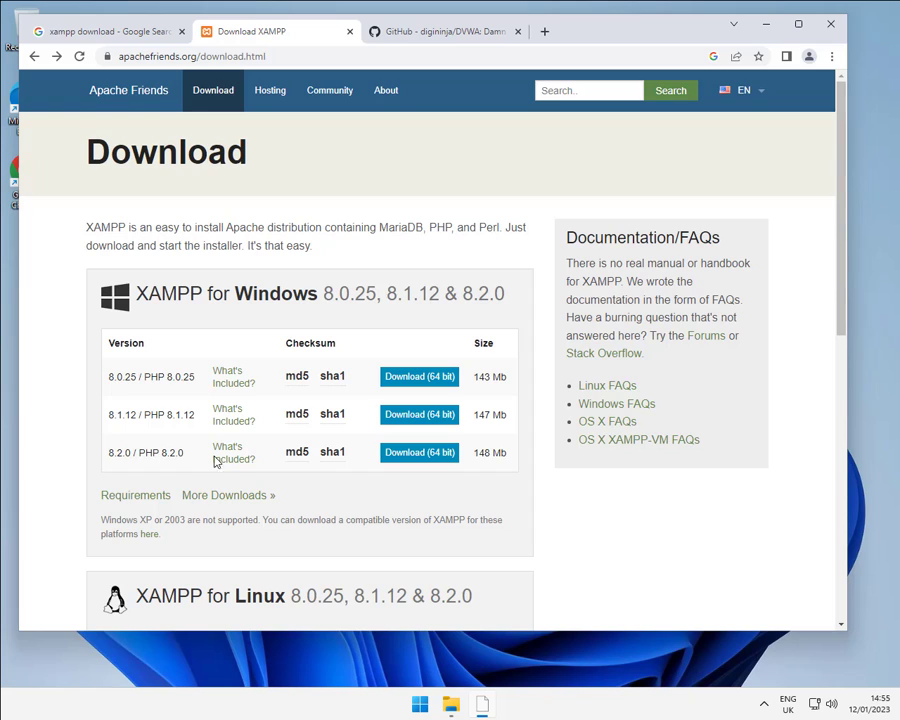
mouse_move(366, 459)
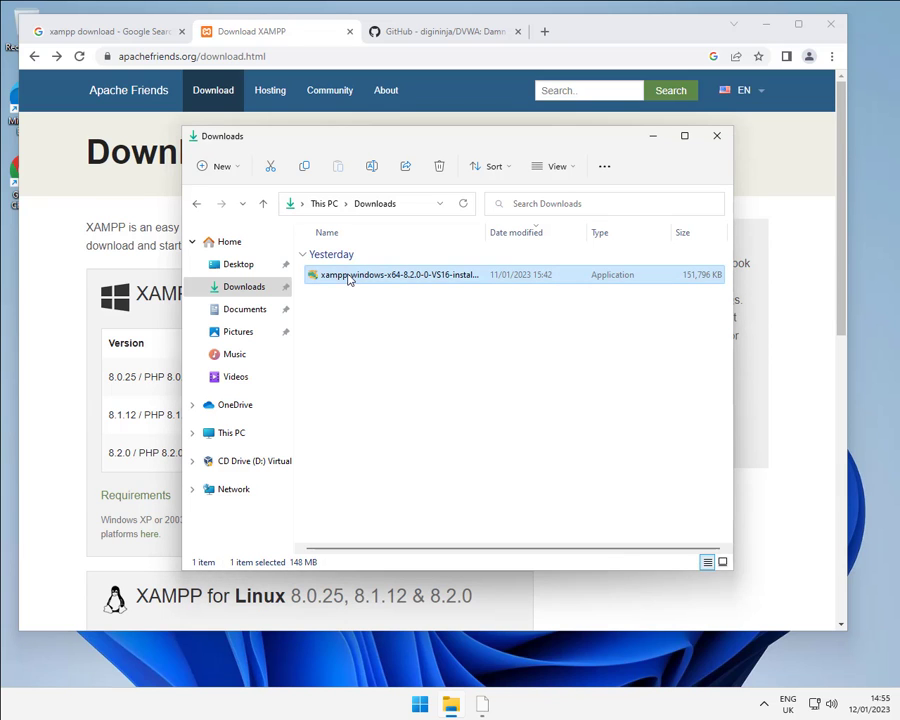
Step: Launch the xampp-windows-x64-8.2.0 installer from the Downloads folder
double_click(396, 274)
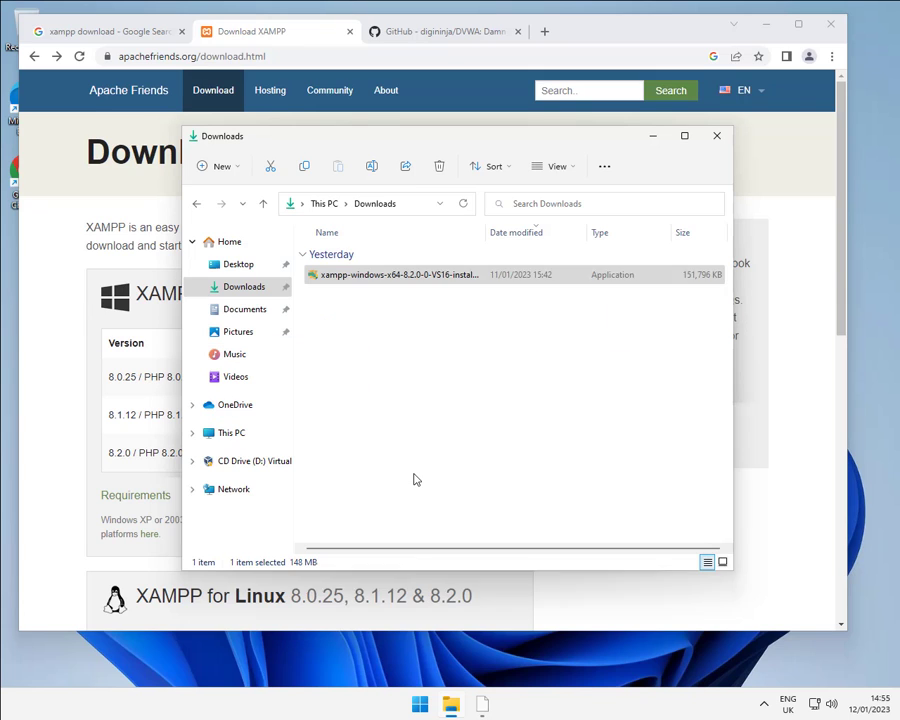
double_click(393, 274)
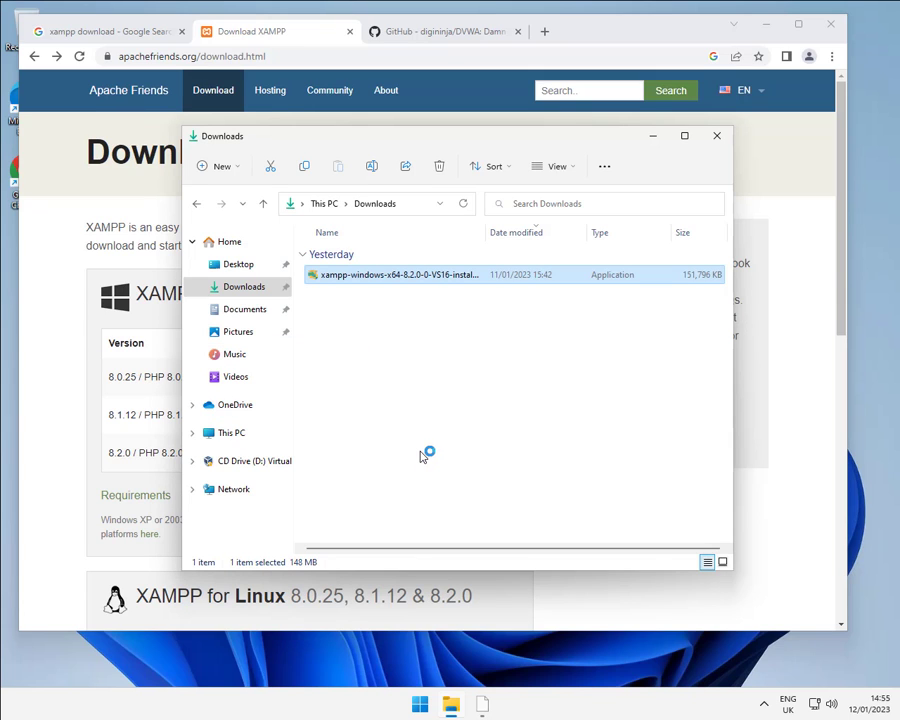
double_click(395, 274)
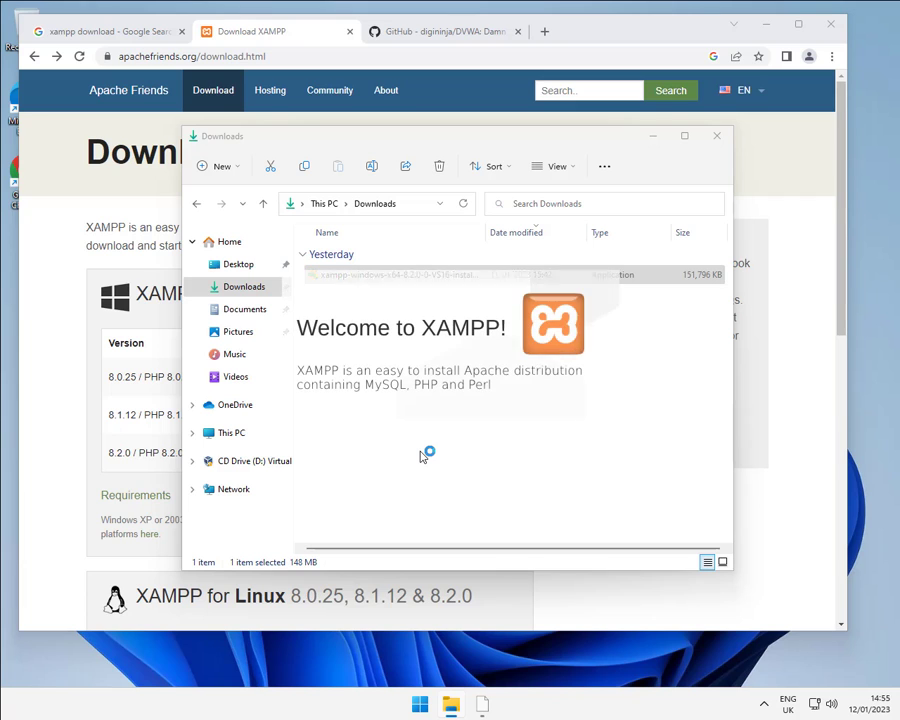
Step: Acknowledge the UAC warning about installing under Program Files to reach the Setup Wizard
double_click(395, 274)
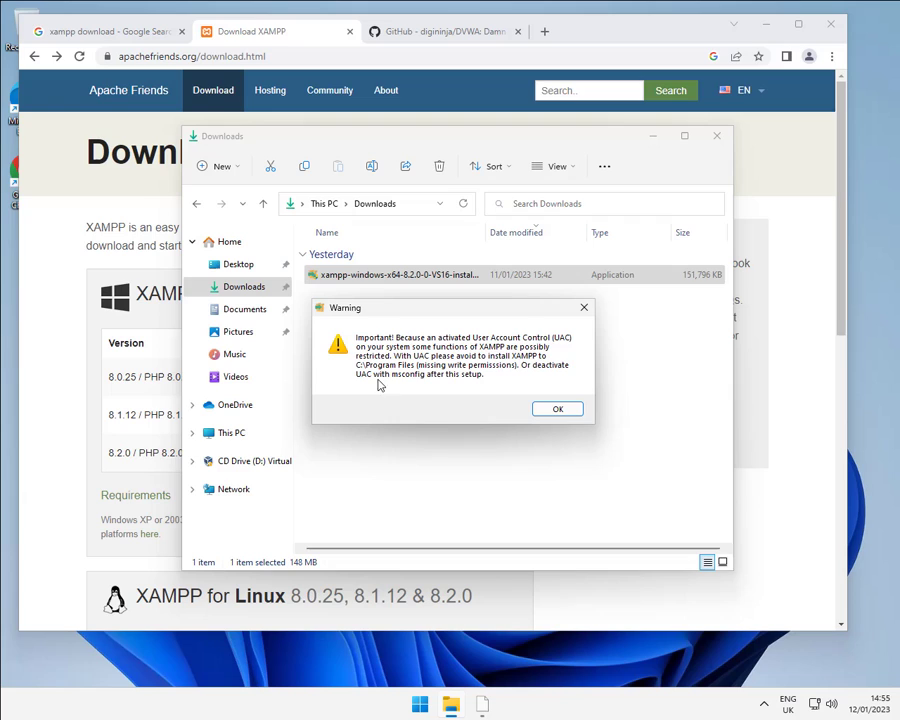
mouse_move(421, 390)
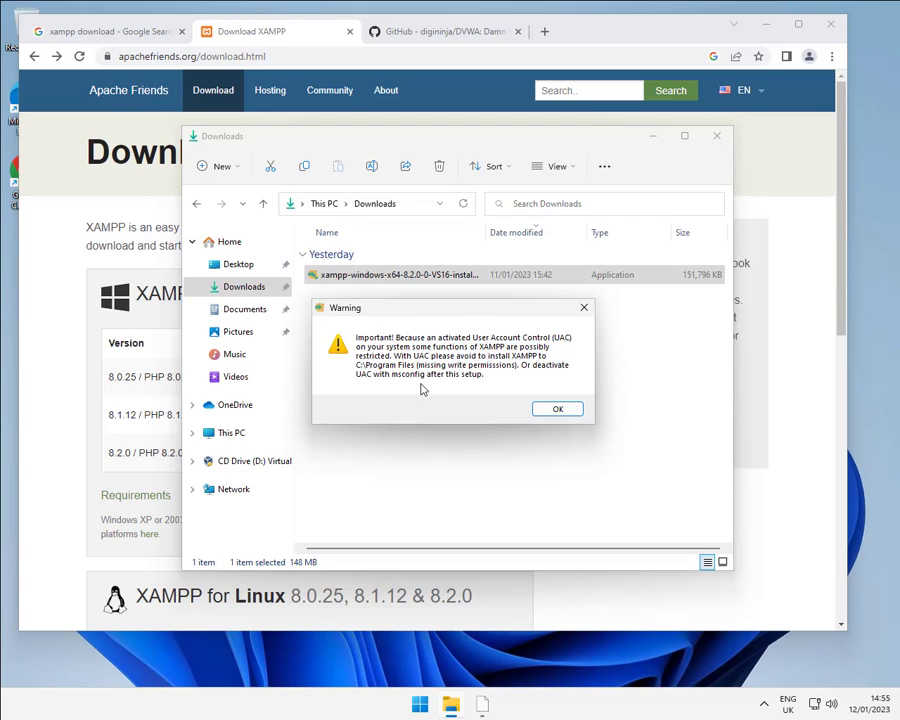
mouse_move(358, 378)
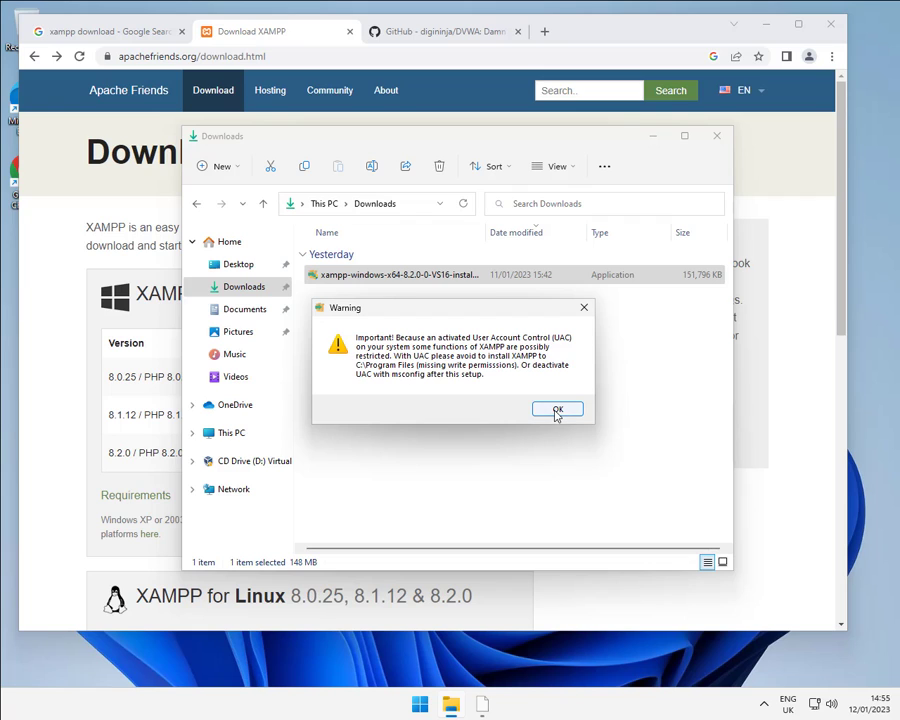
left_click(557, 411)
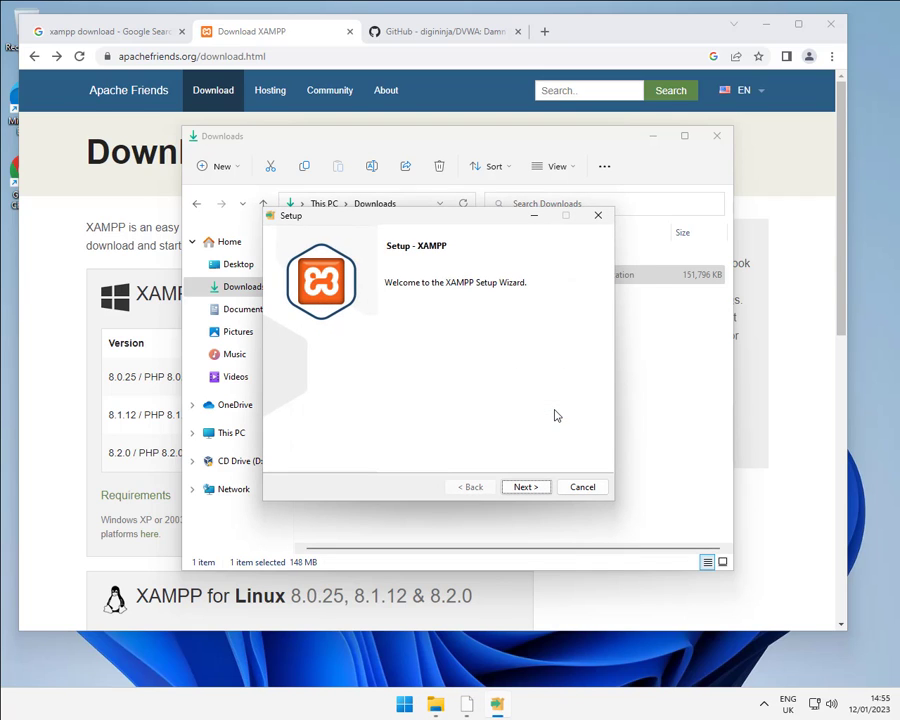
mouse_move(530, 435)
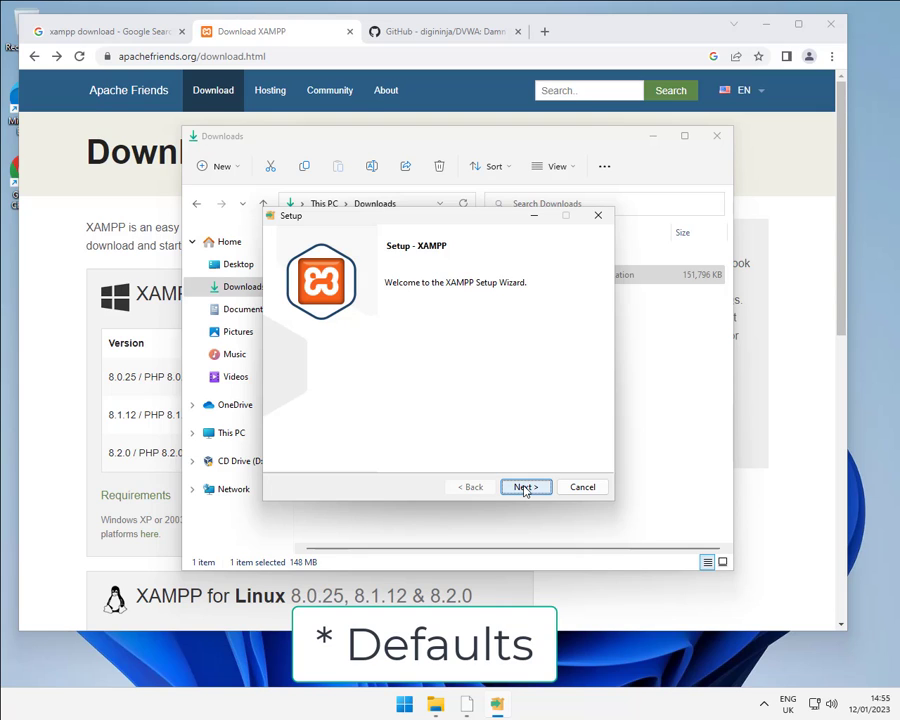
Step: Advance to Select Components, keeping MySQL, FileZilla, Tomcat, phpMyAdmin and the rest checked
left_click(525, 487)
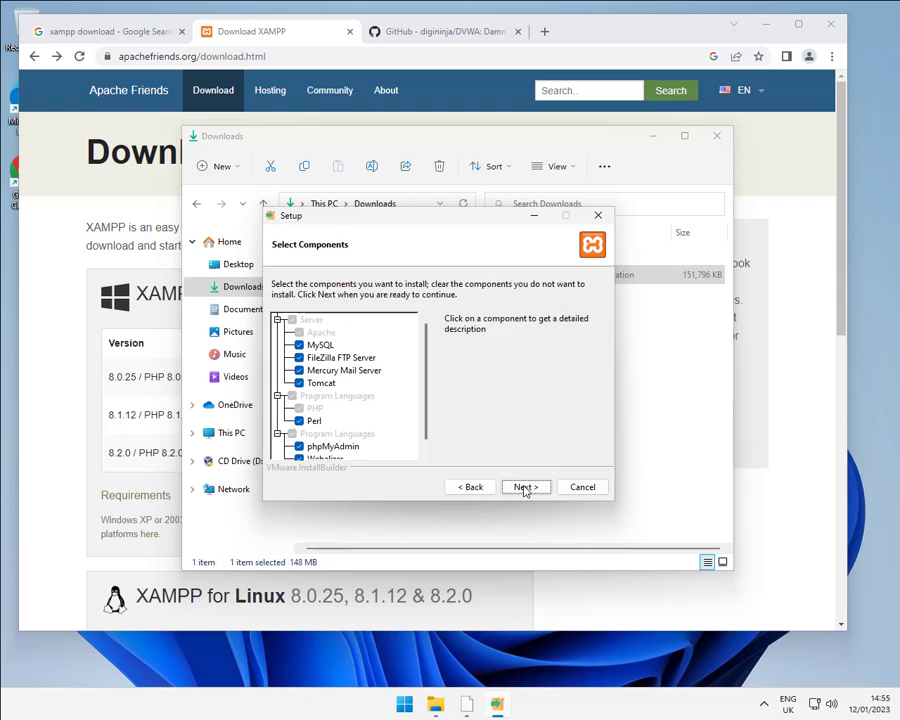
mouse_move(340, 388)
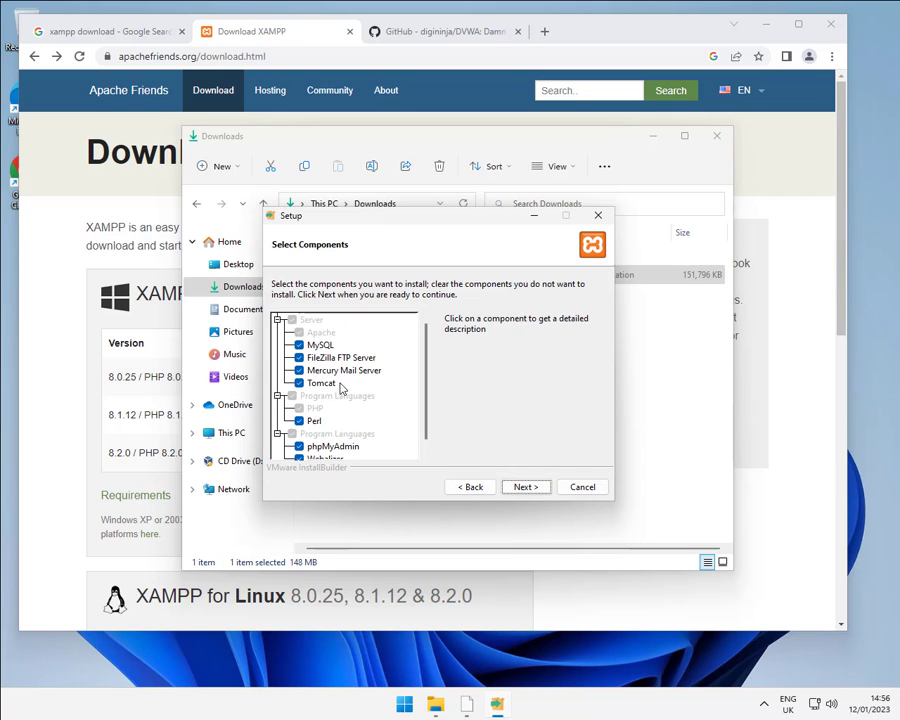
mouse_move(427, 400)
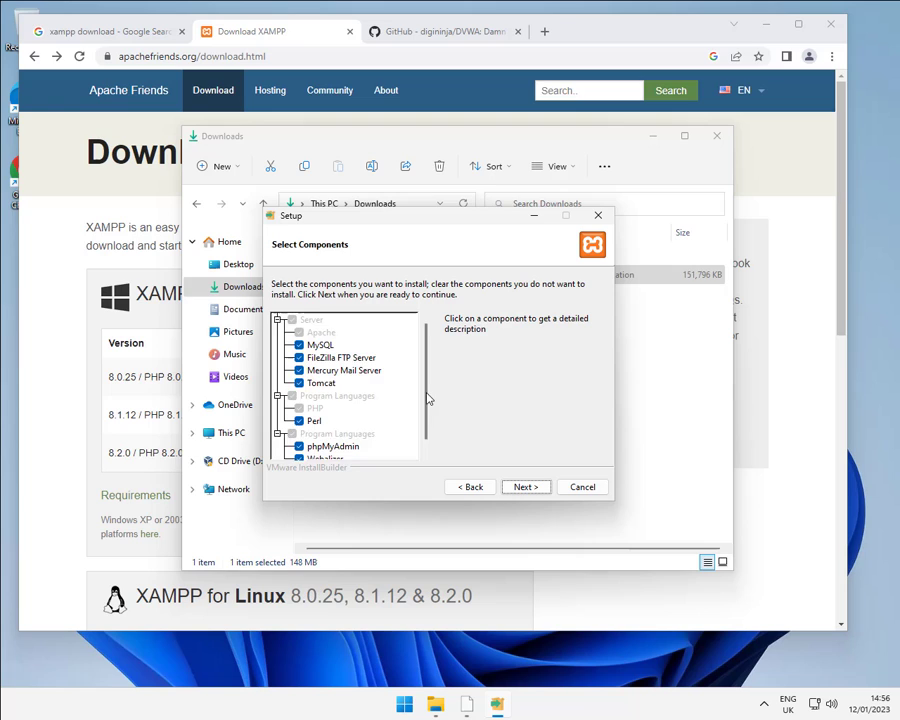
scroll("down", 3)
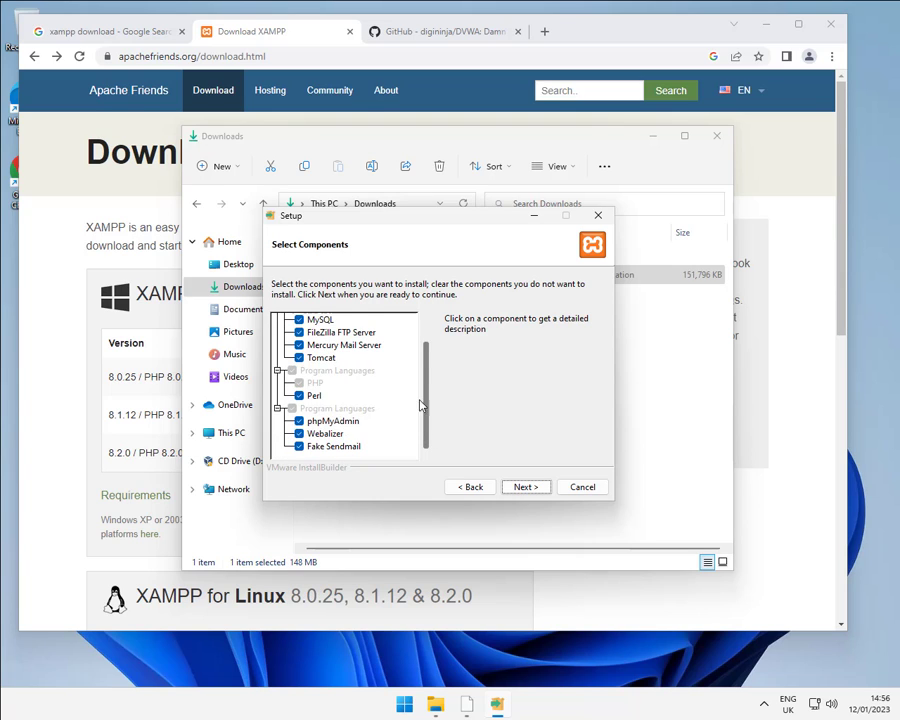
scroll("up", 3)
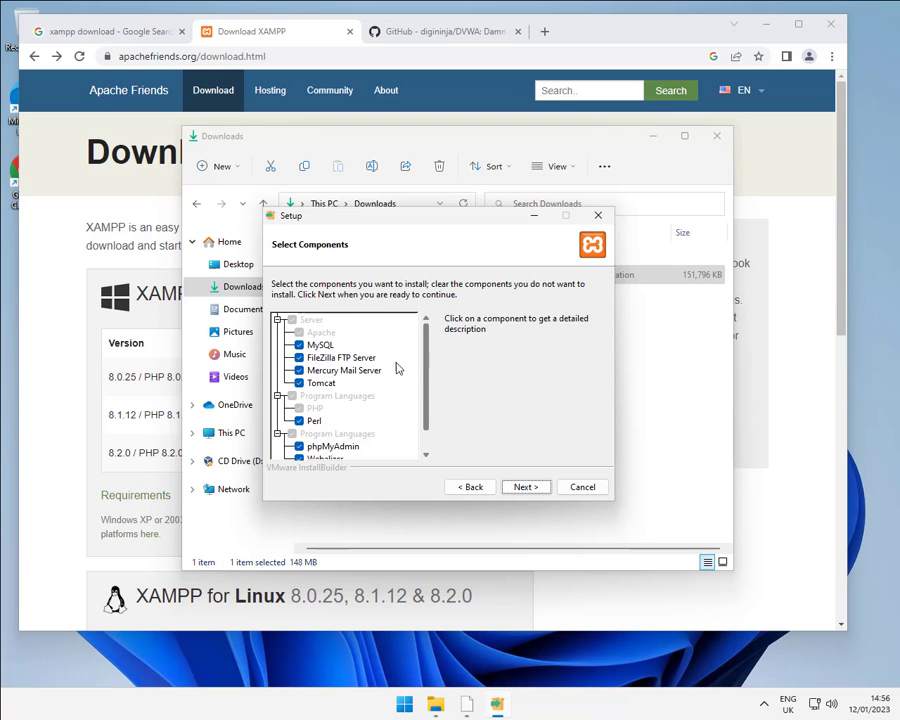
mouse_move(337, 382)
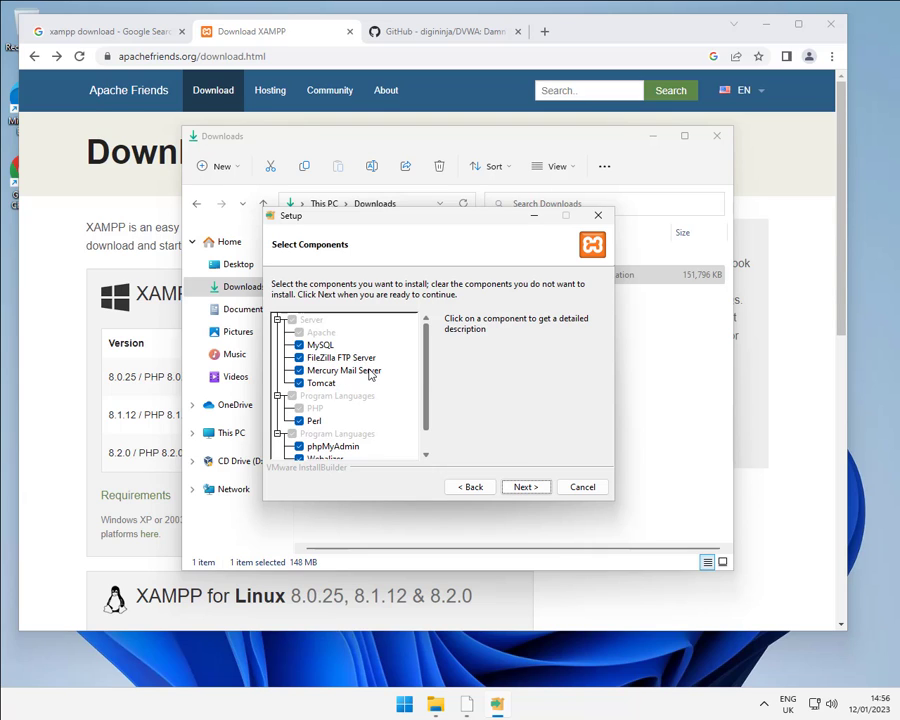
scroll("down", 3)
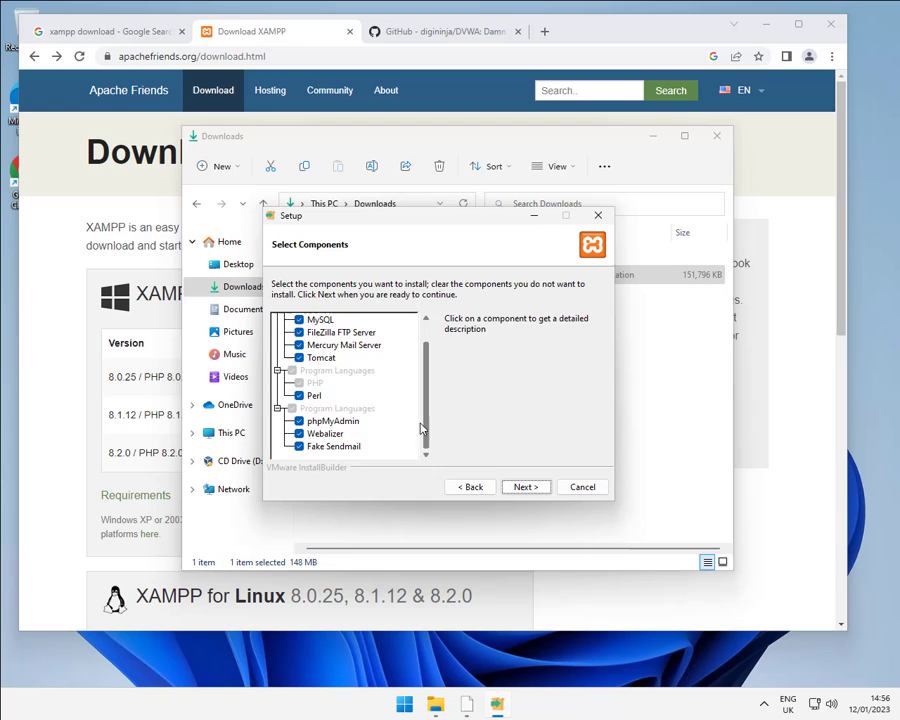
mouse_move(350, 457)
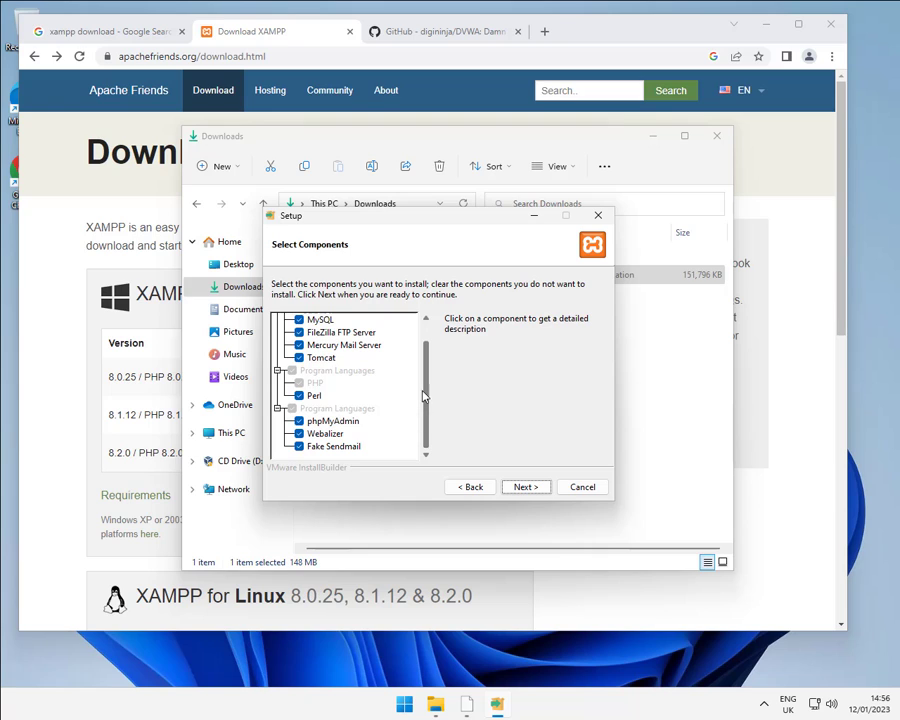
scroll("up", 3)
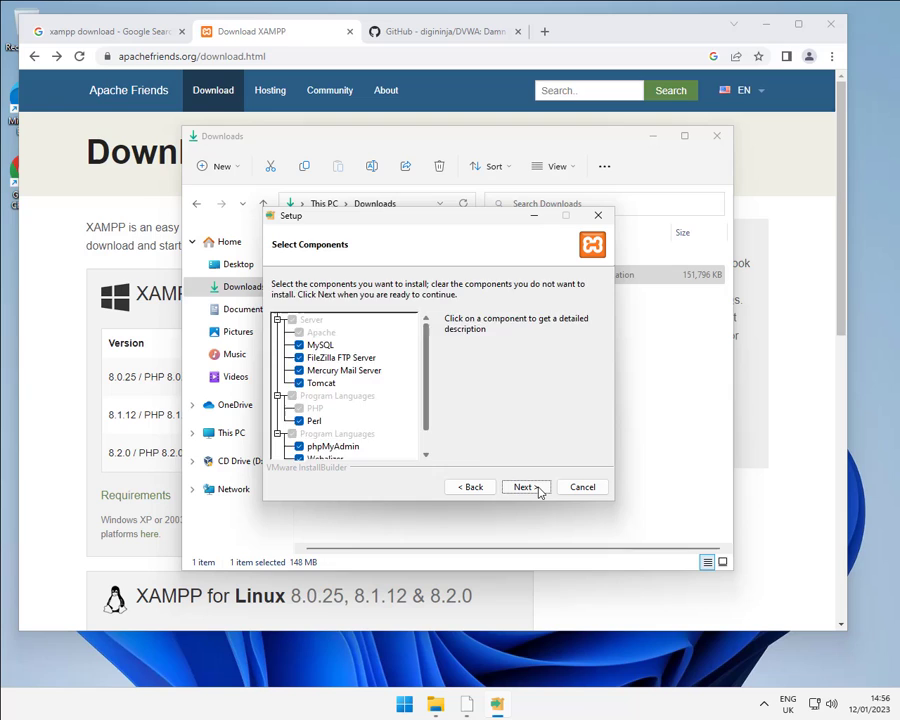
Step: Accept the default components and C:\xampp install folder, then begin installing XAMPP
left_click(524, 487)
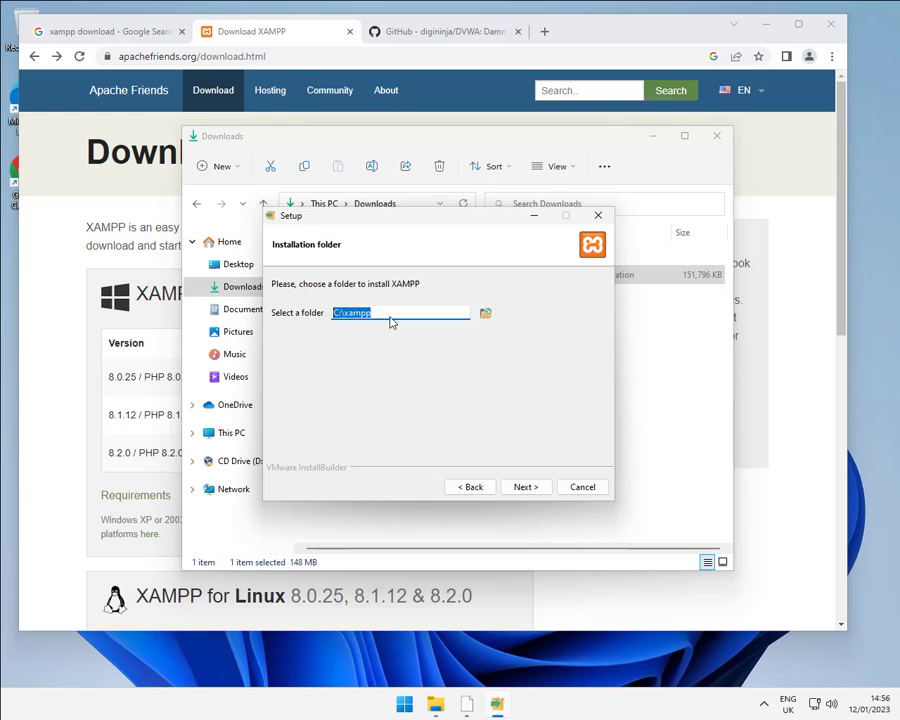
mouse_move(525, 487)
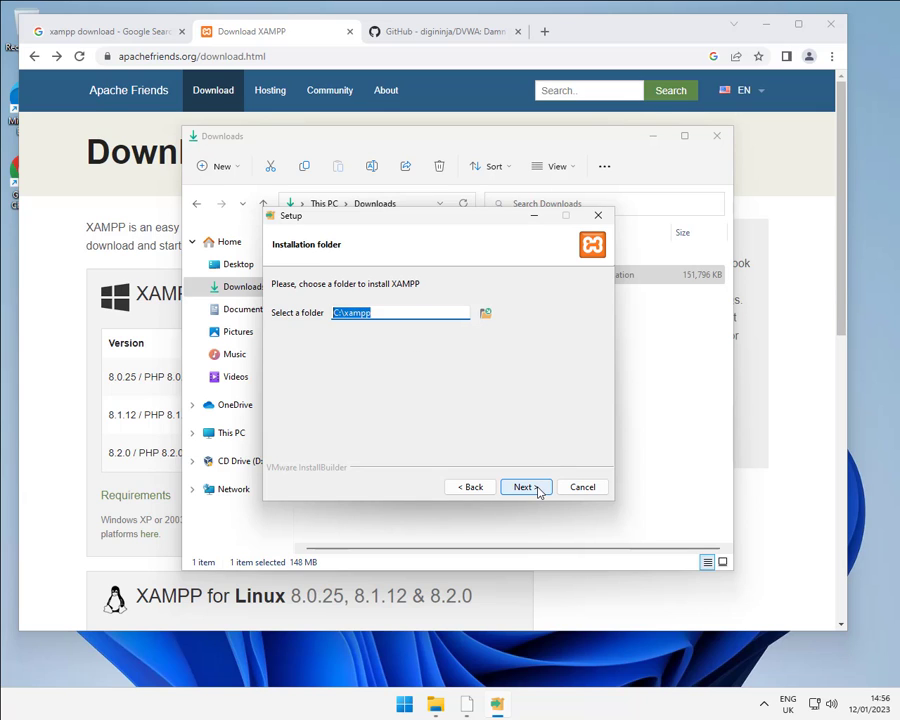
left_click(524, 487)
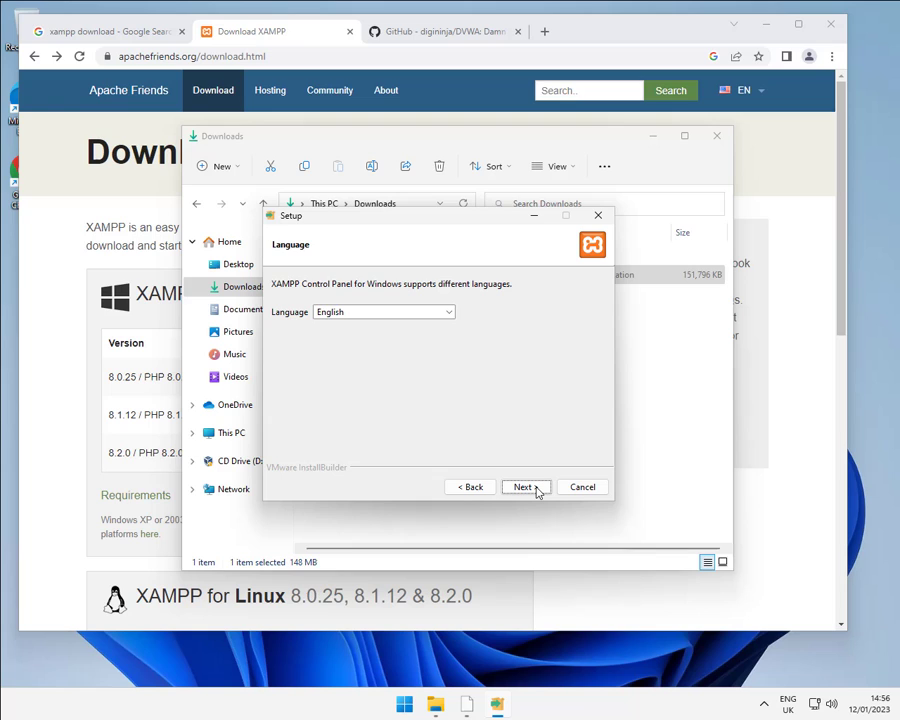
left_click(523, 487)
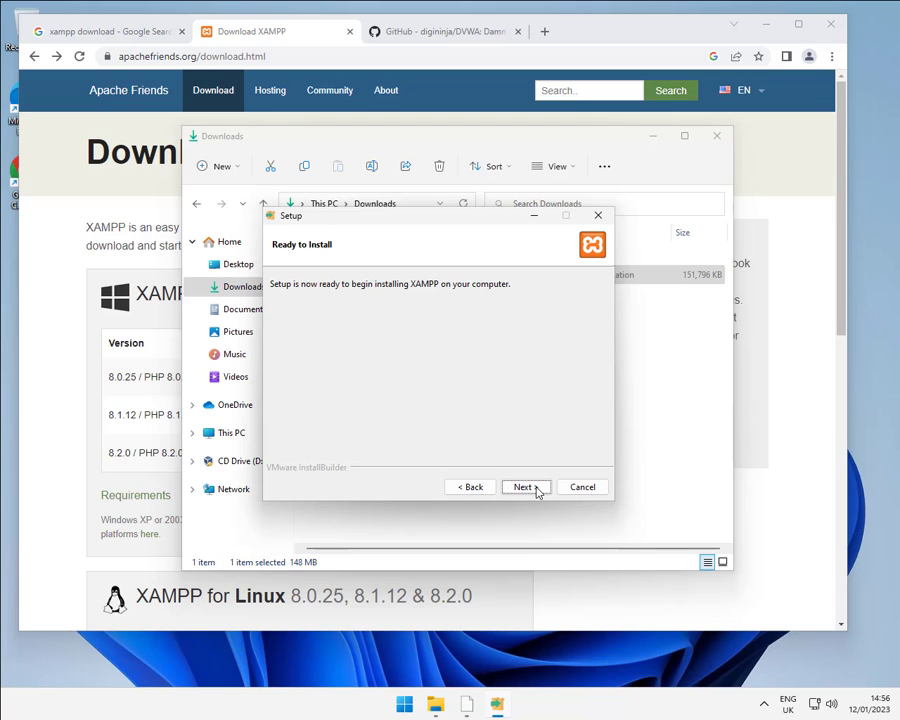
left_click(525, 487)
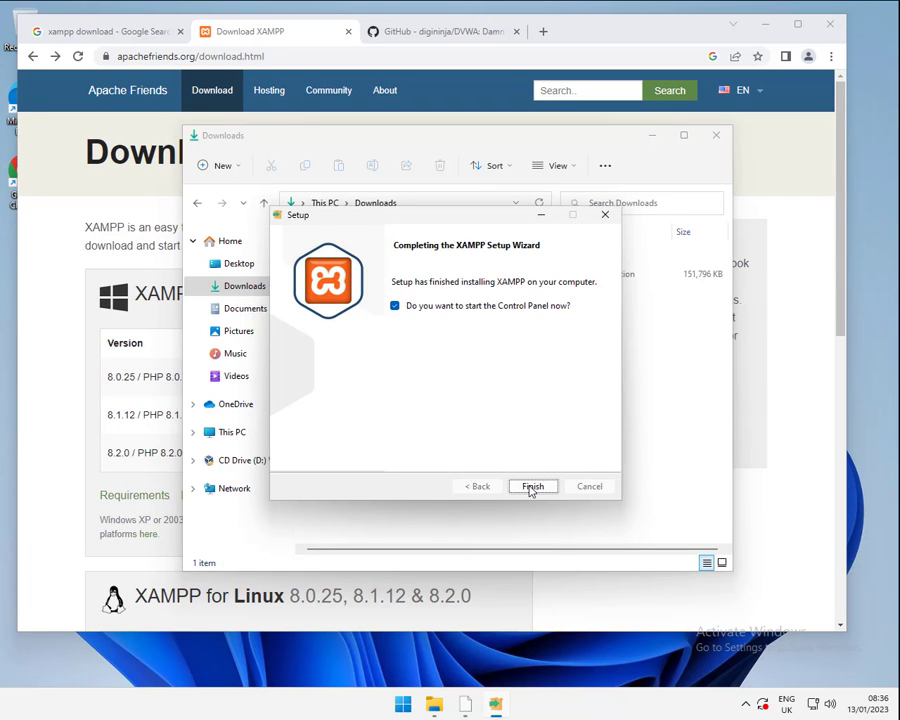
mouse_move(532, 486)
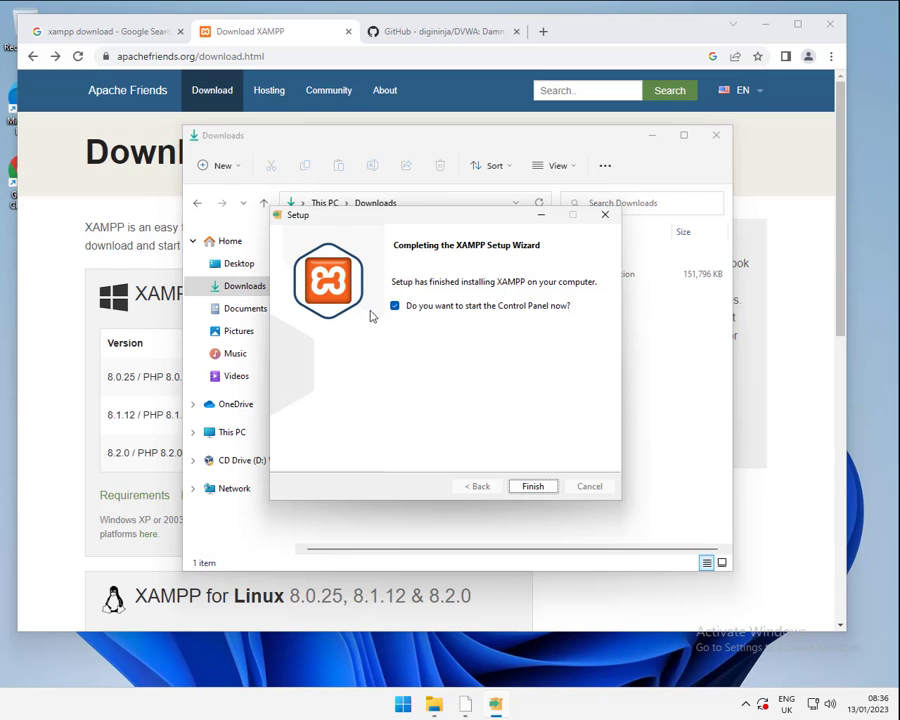
mouse_move(486, 320)
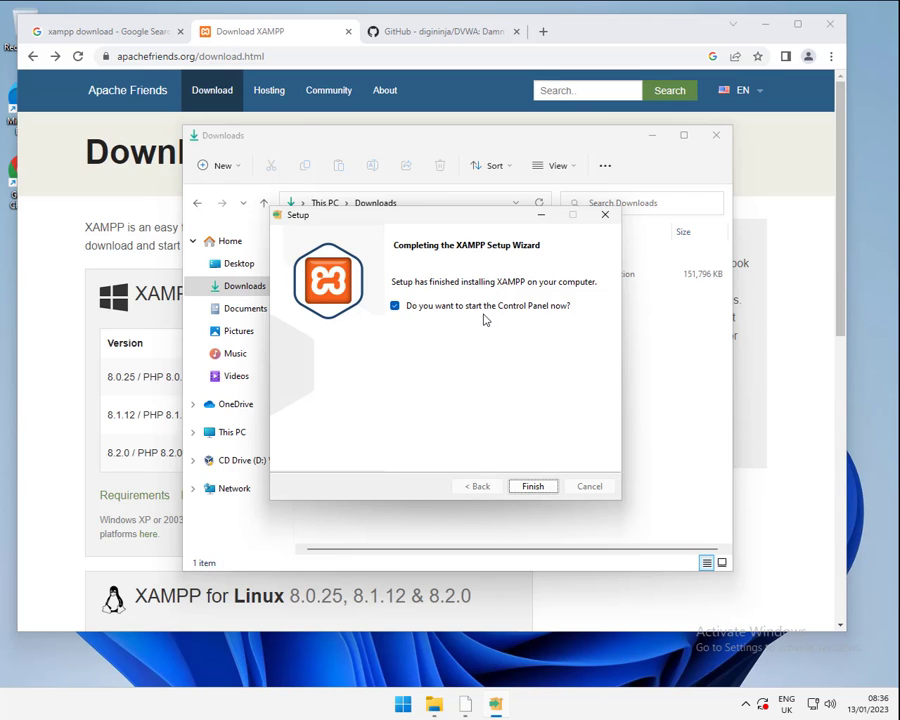
Step: Finish XAMPP Setup with 'start the Control Panel now' left checked
left_click(532, 486)
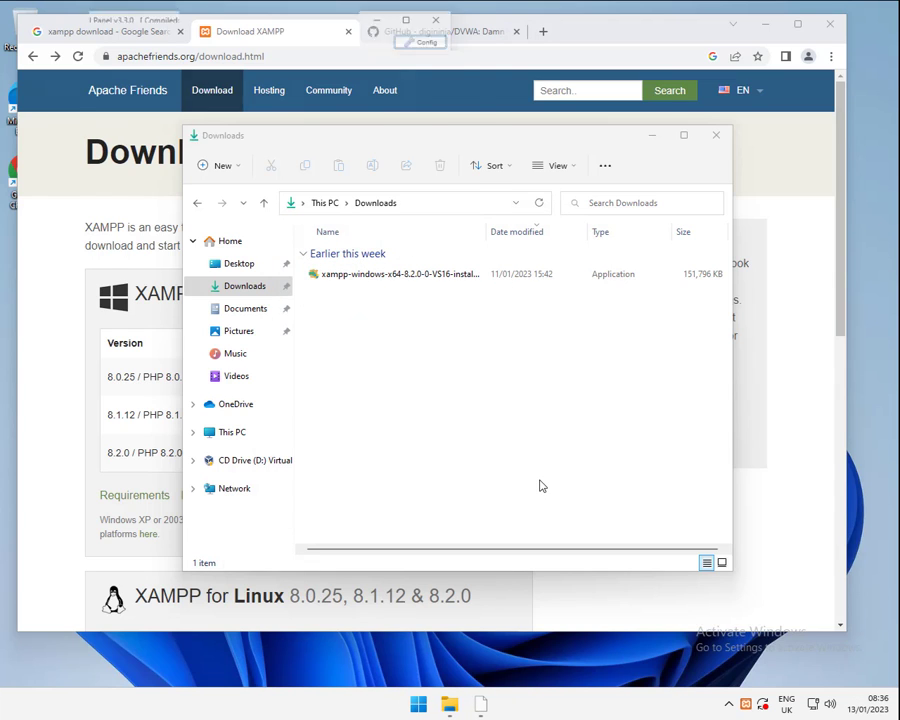
Step: Start Apache on ports 80 and 443 and allow it through Windows Defender Firewall
double_click(393, 273)
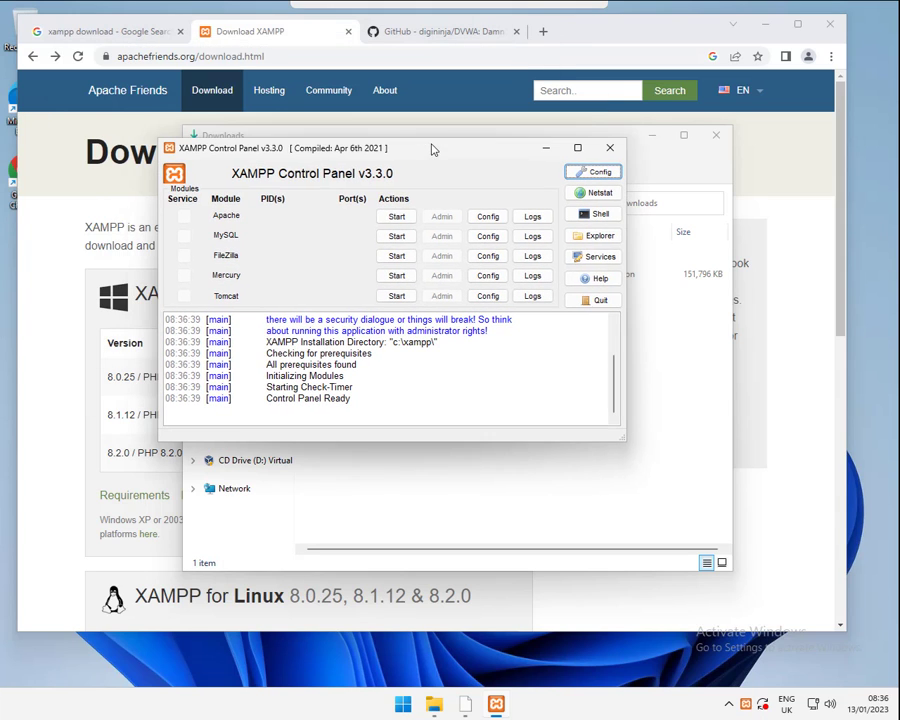
mouse_move(256, 218)
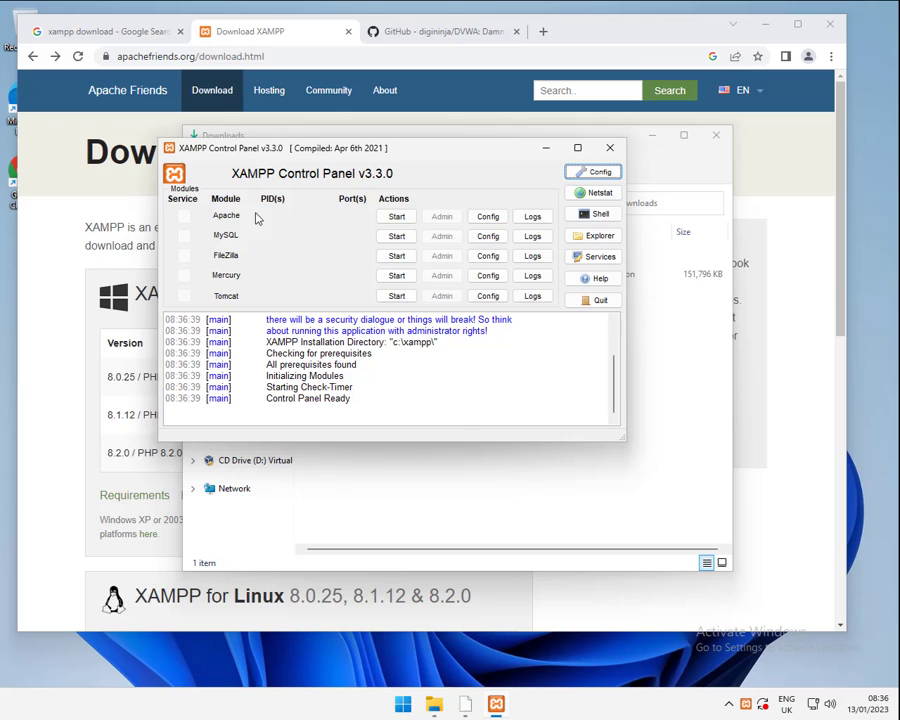
mouse_move(236, 216)
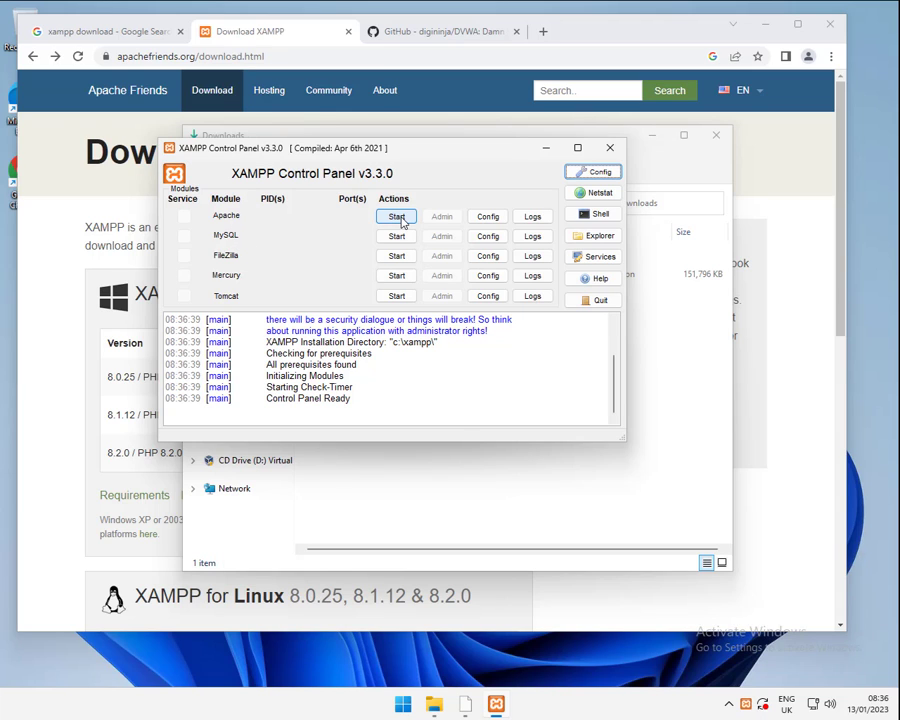
left_click(396, 216)
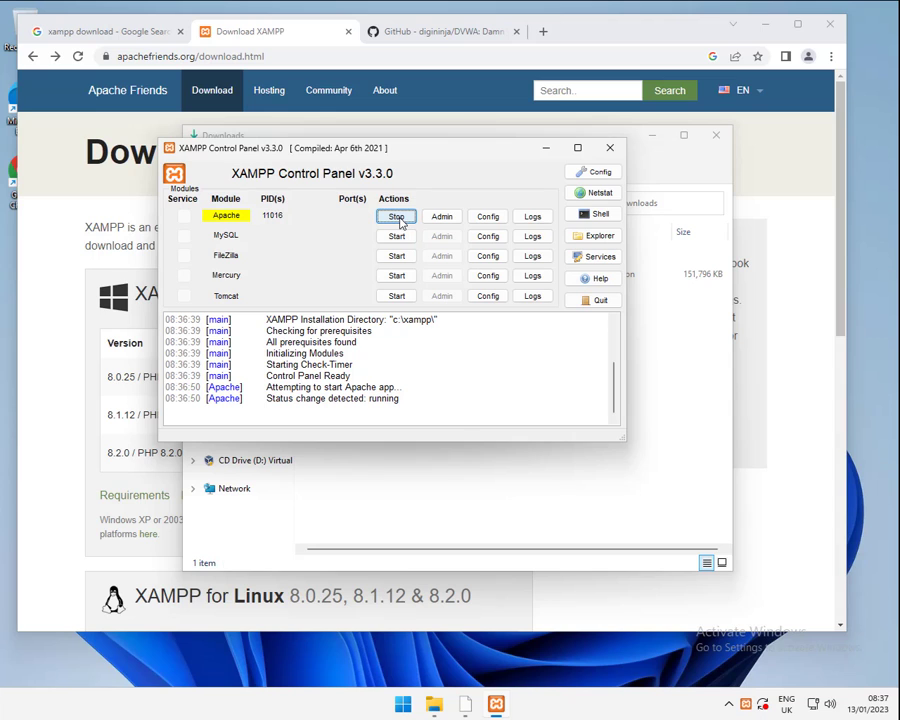
left_click(396, 216)
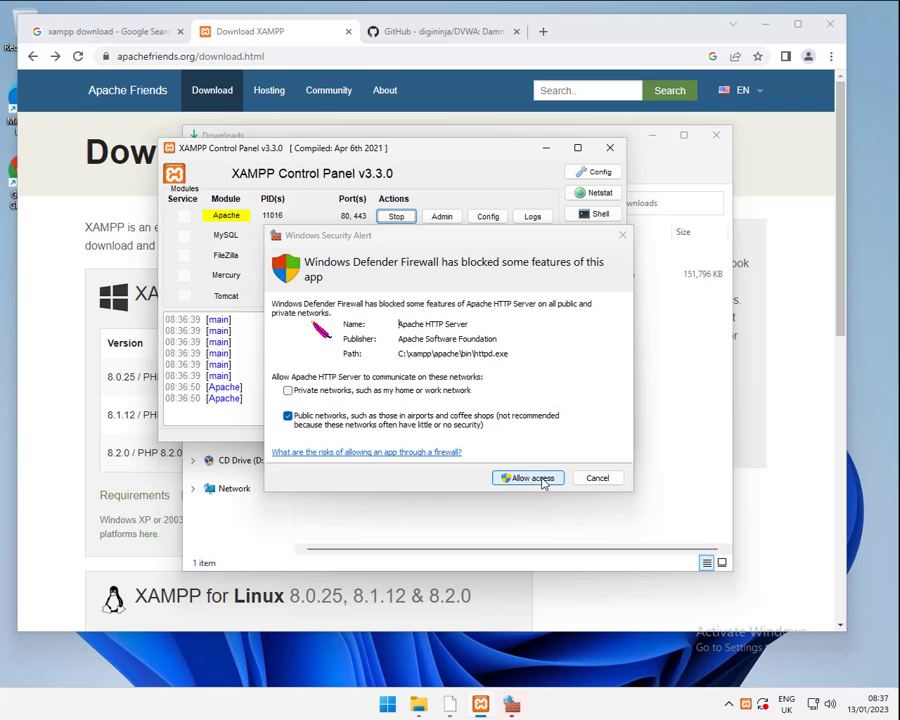
left_click(528, 477)
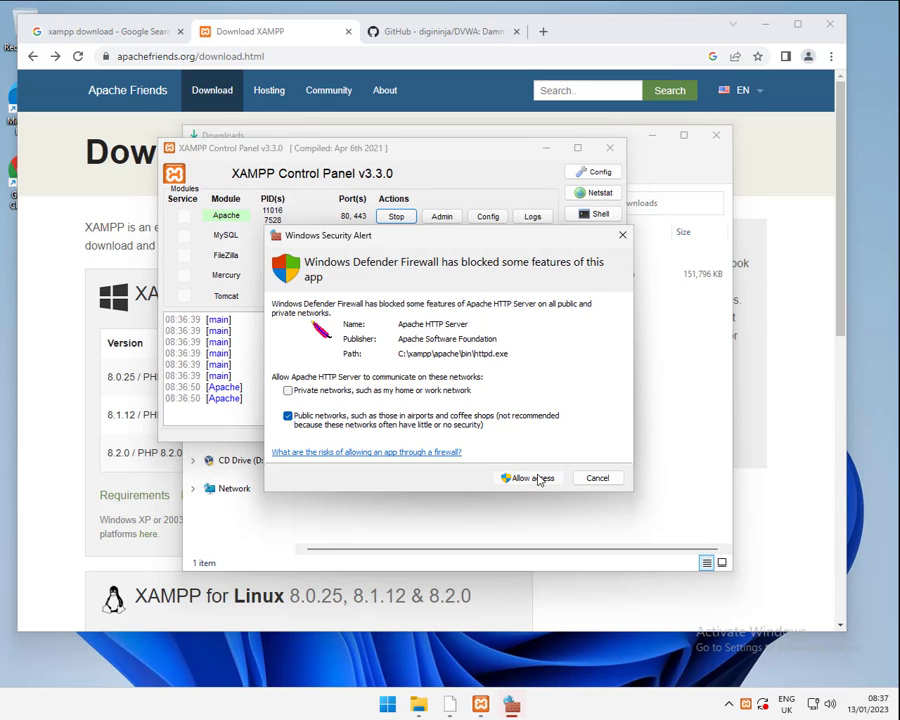
left_click(528, 477)
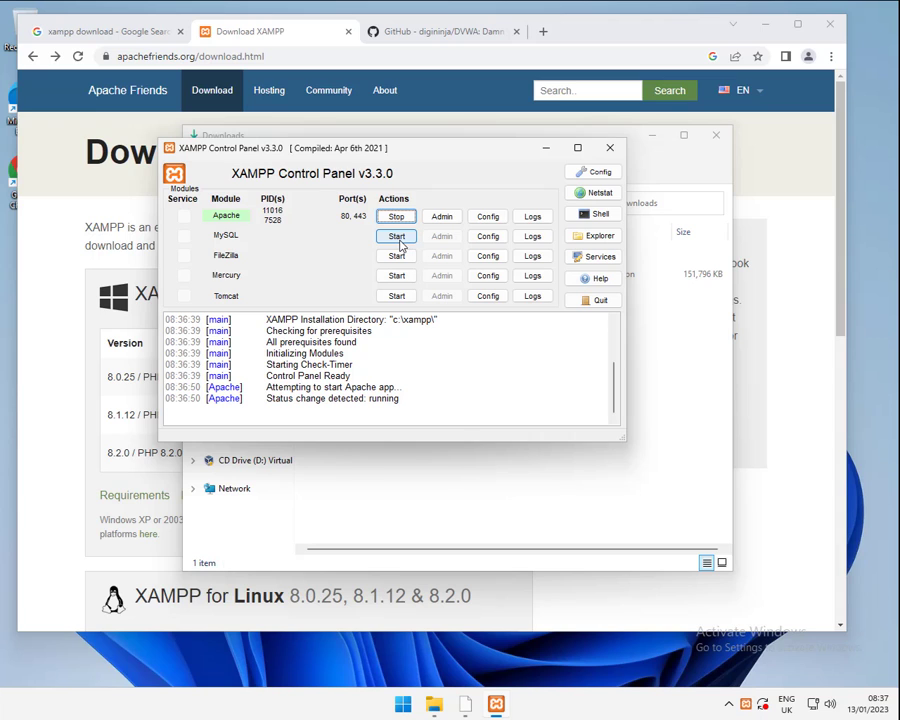
Step: Start MySQL, allow it through the firewall, and restart it on port 3306
left_click(396, 235)
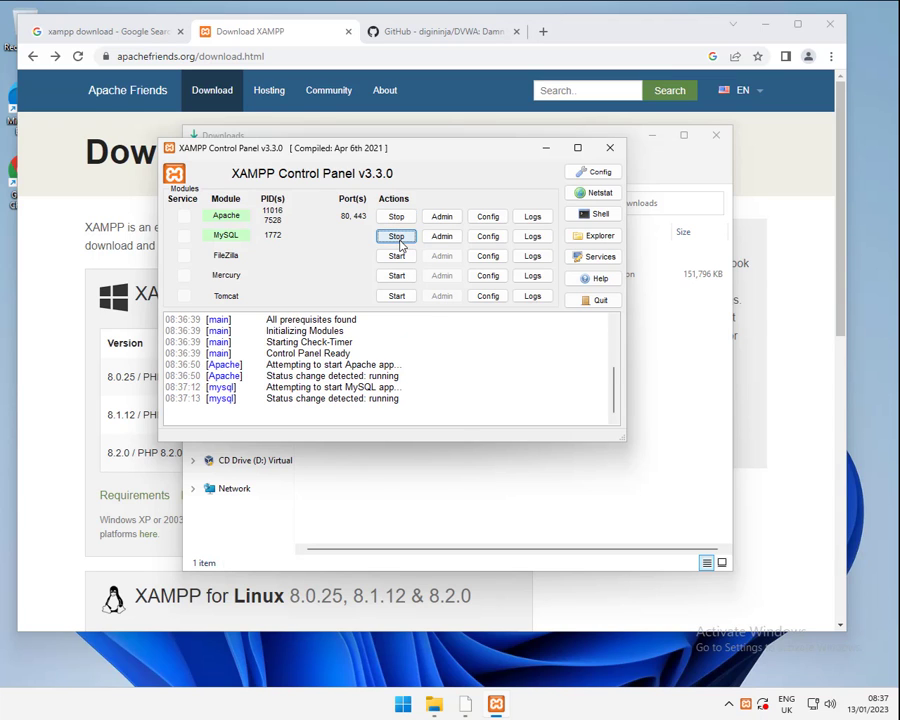
left_click(396, 235)
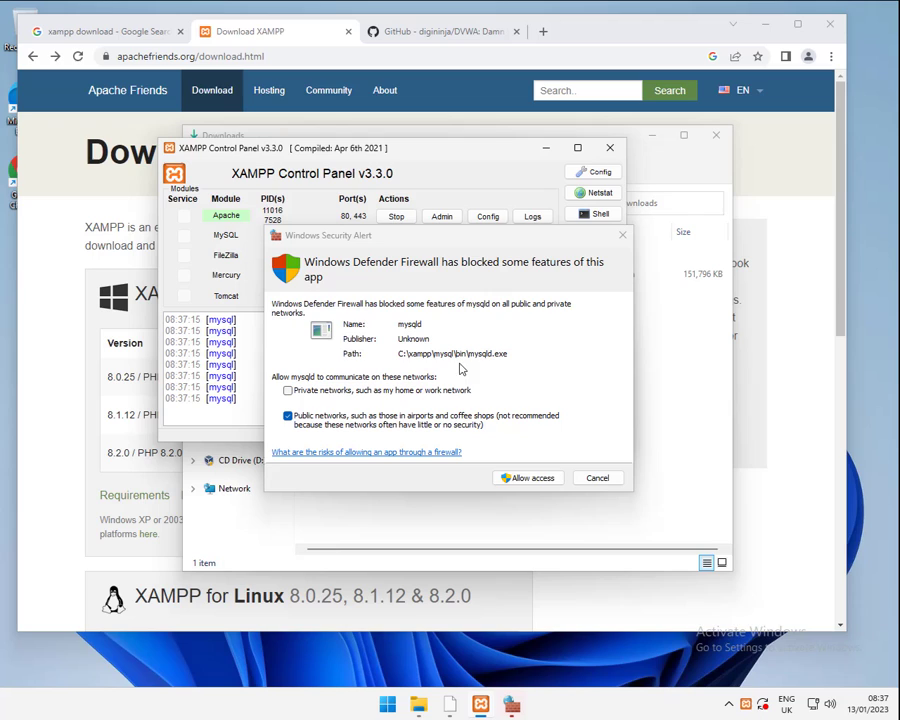
mouse_move(528, 477)
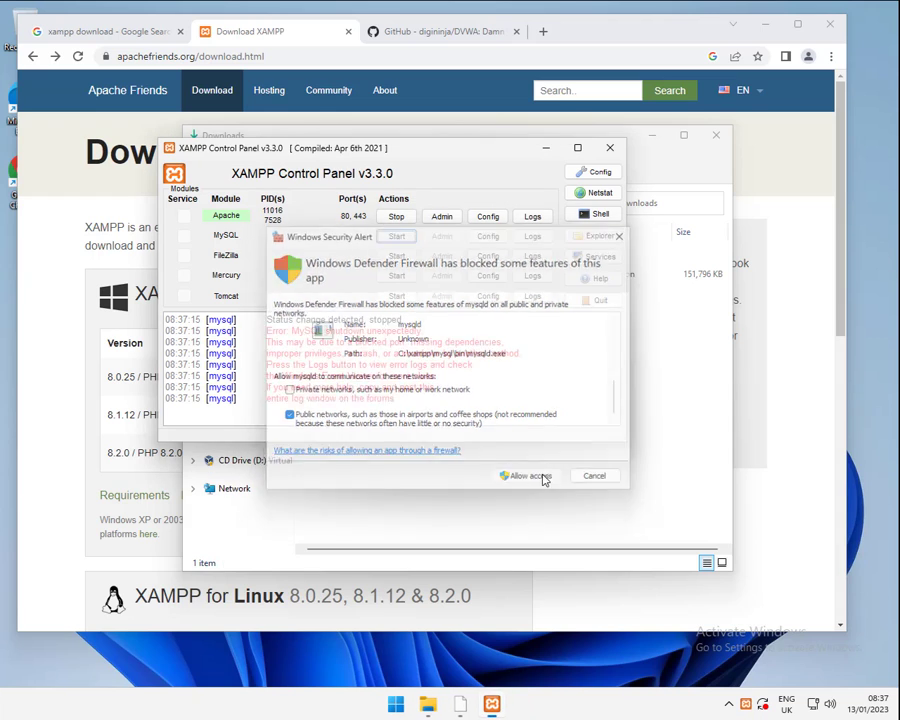
left_click(527, 475)
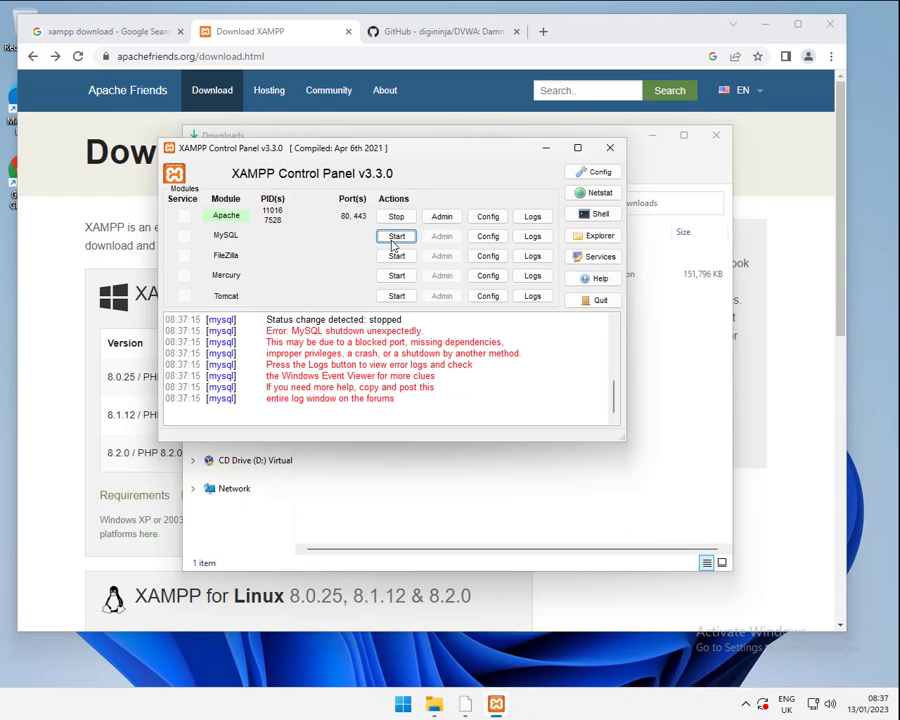
left_click(396, 236)
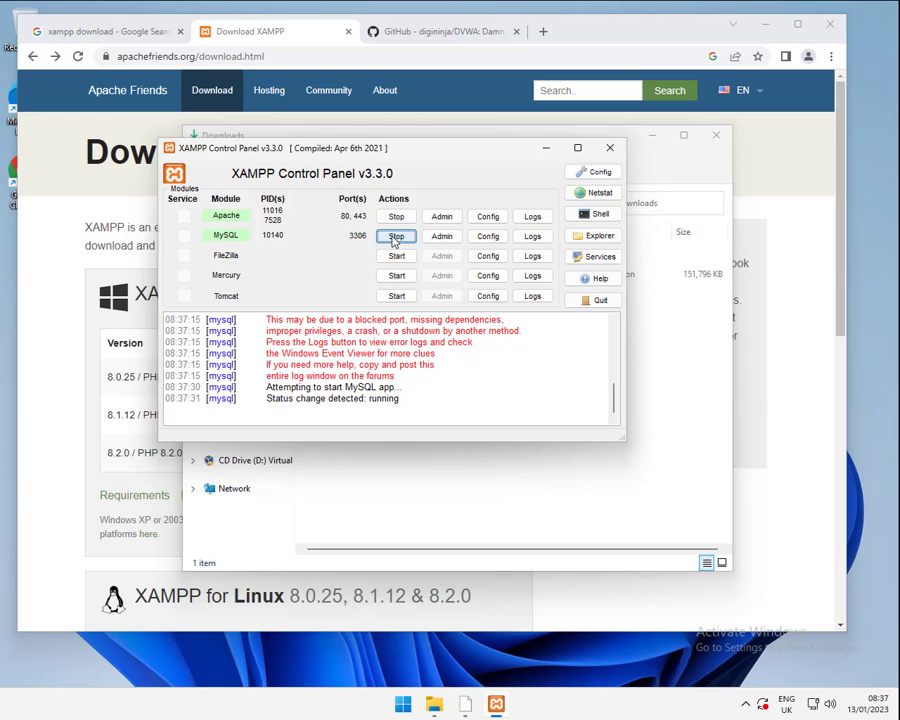
mouse_move(252, 231)
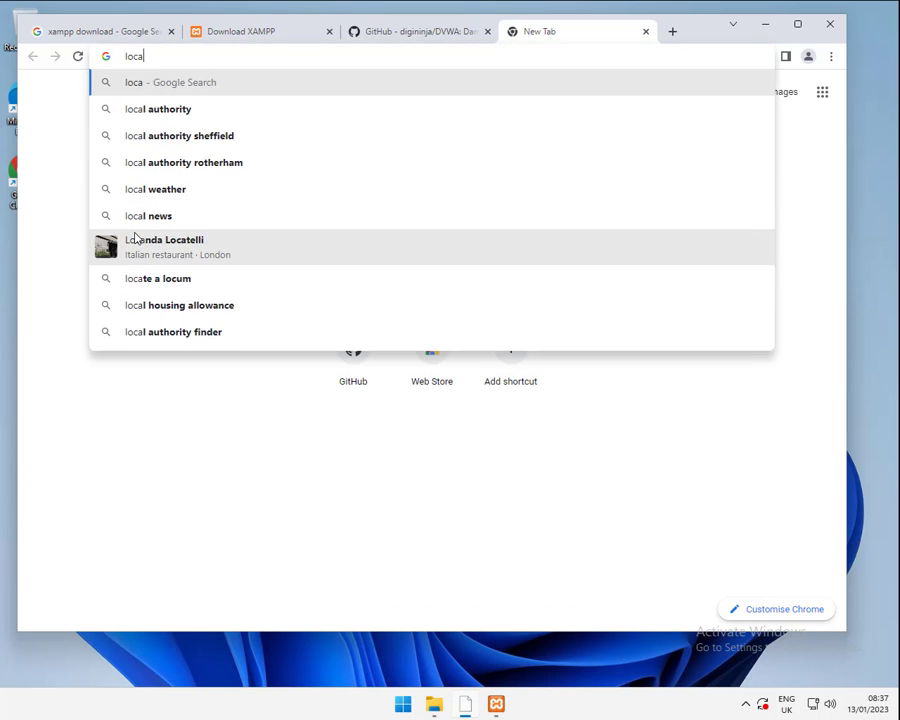
Step: Load localhost in a new Chrome tab to show the XAMPP welcome dashboard
key("Return")
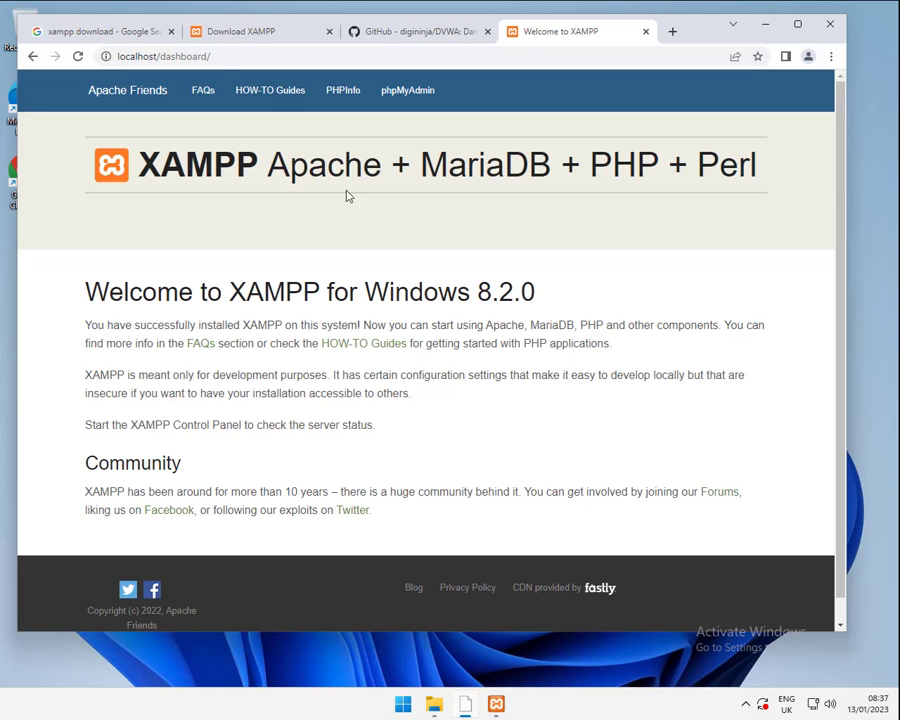
mouse_move(496, 705)
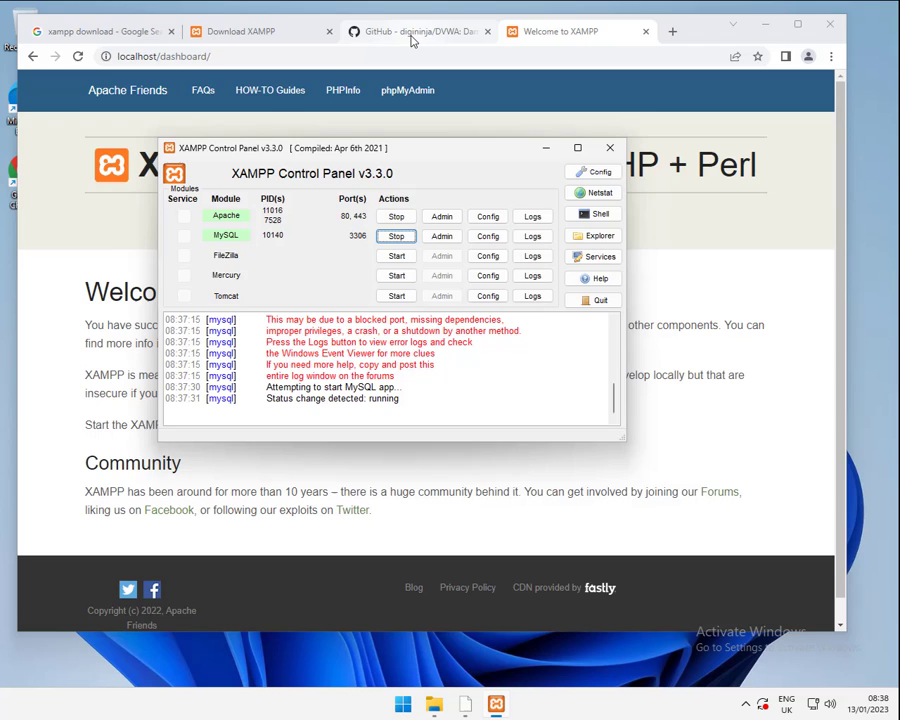
Step: Download the digininja/DVWA repository as a DVWA-master ZIP from its GitHub tab
left_click(415, 31)
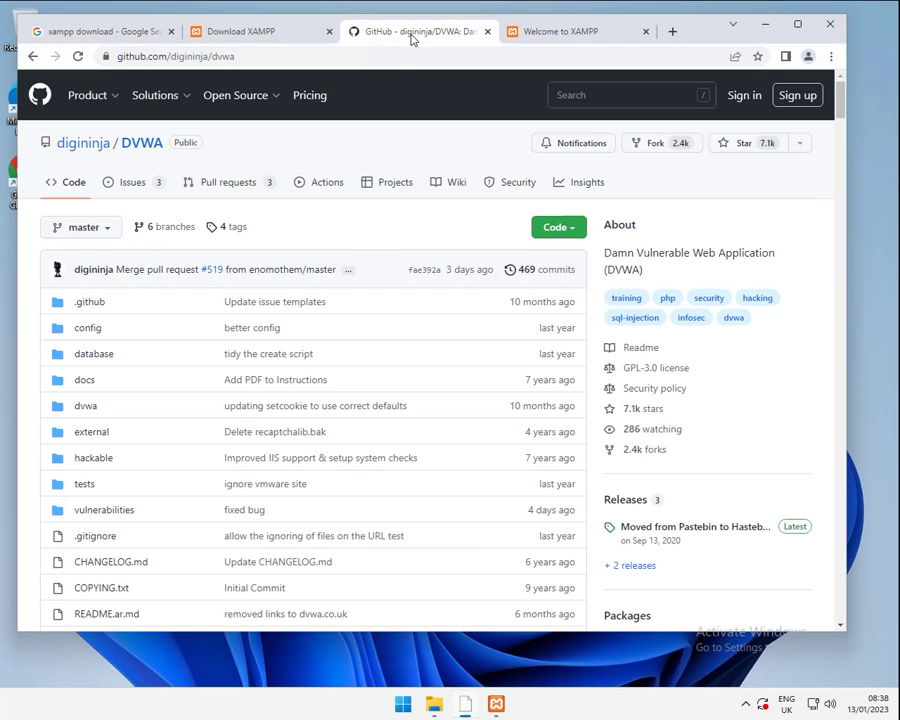
mouse_move(417, 170)
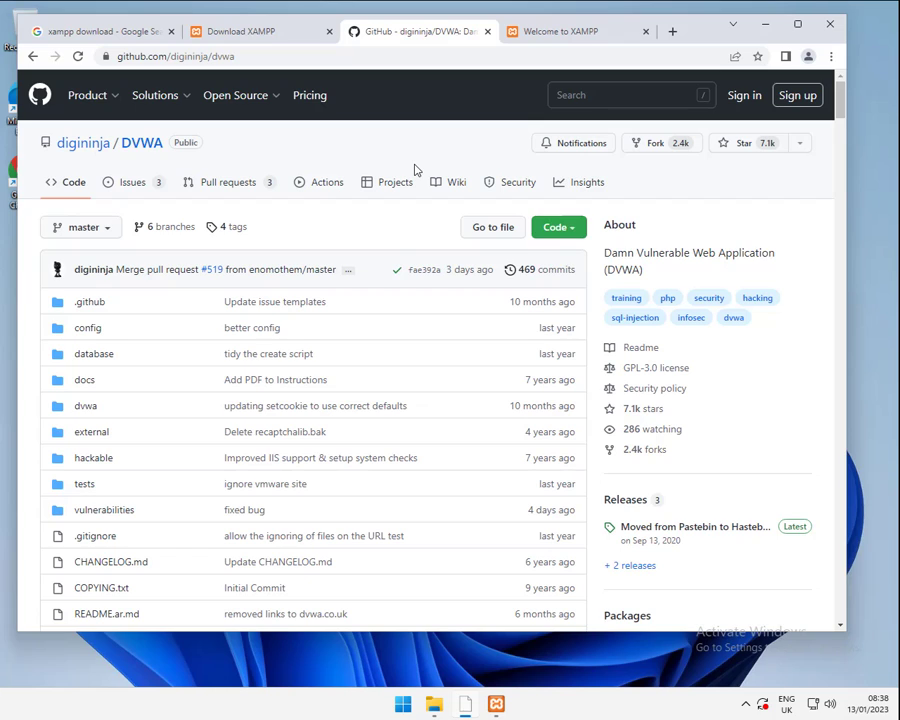
mouse_move(200, 382)
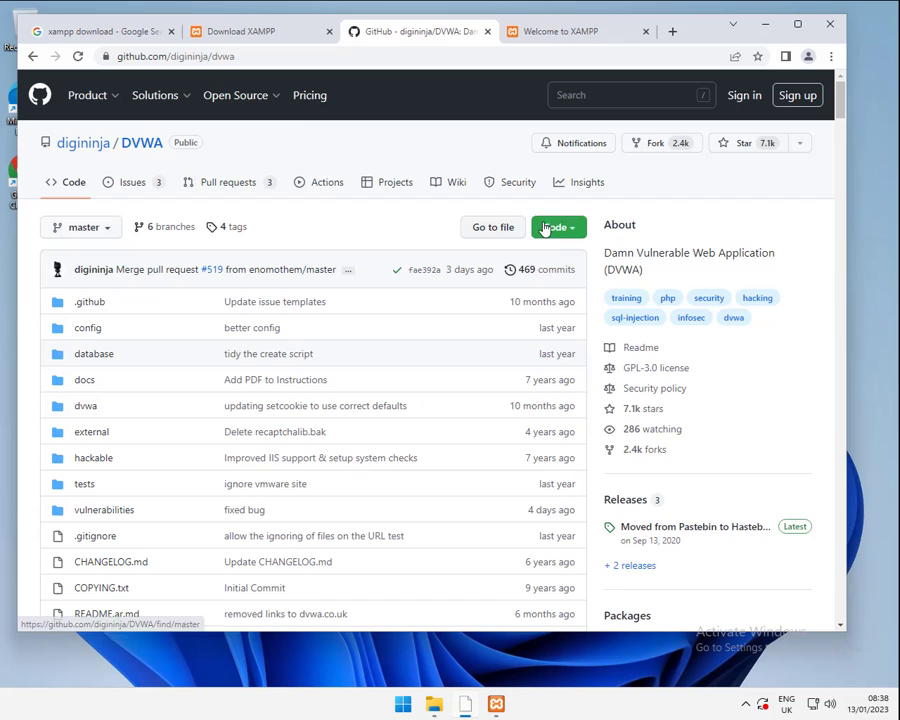
left_click(554, 227)
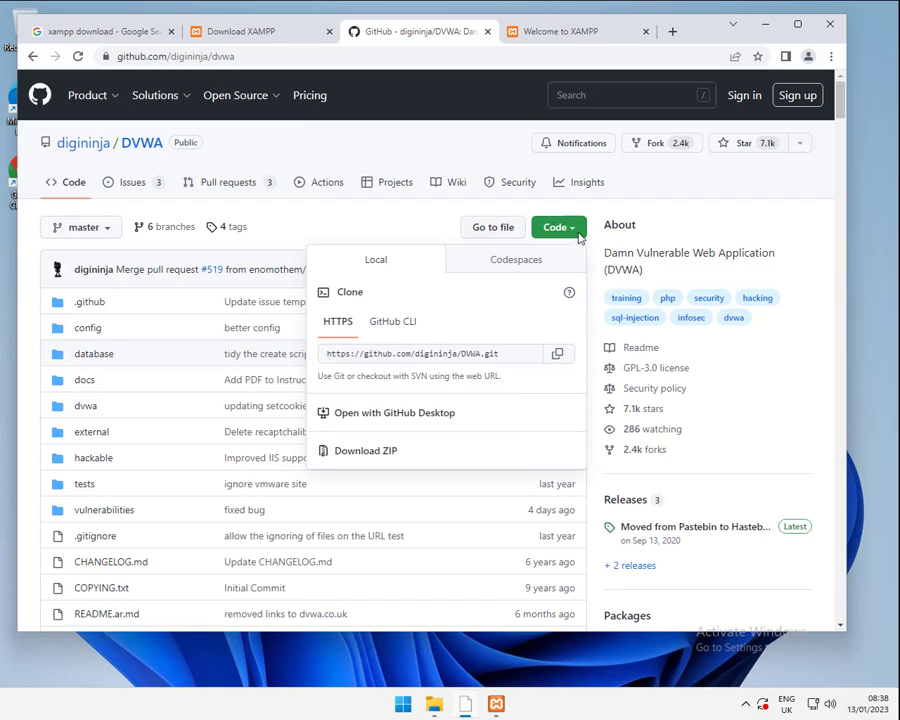
mouse_move(365, 450)
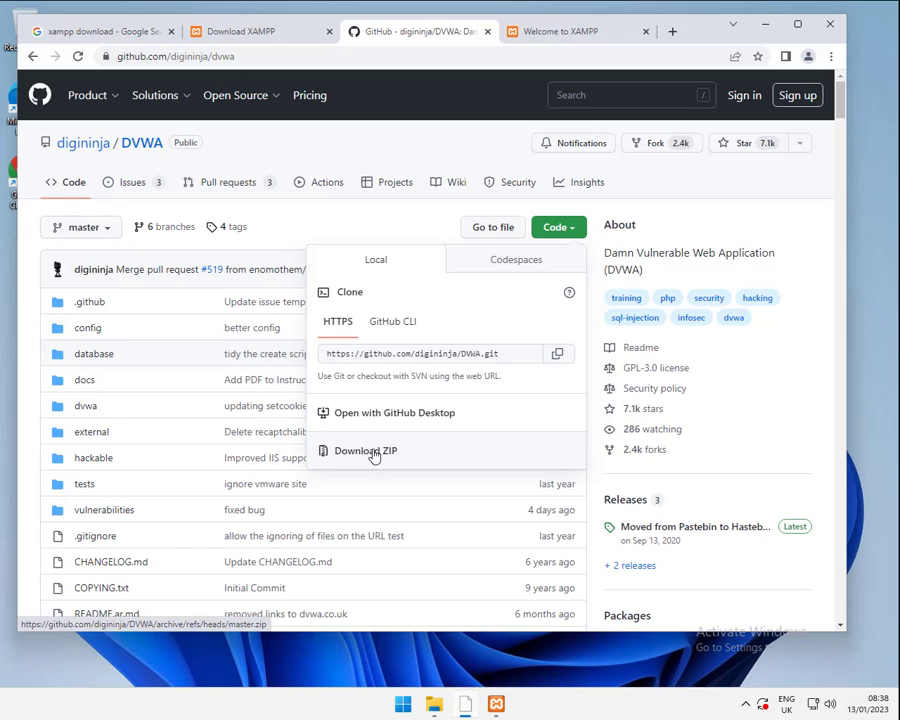
left_click(364, 450)
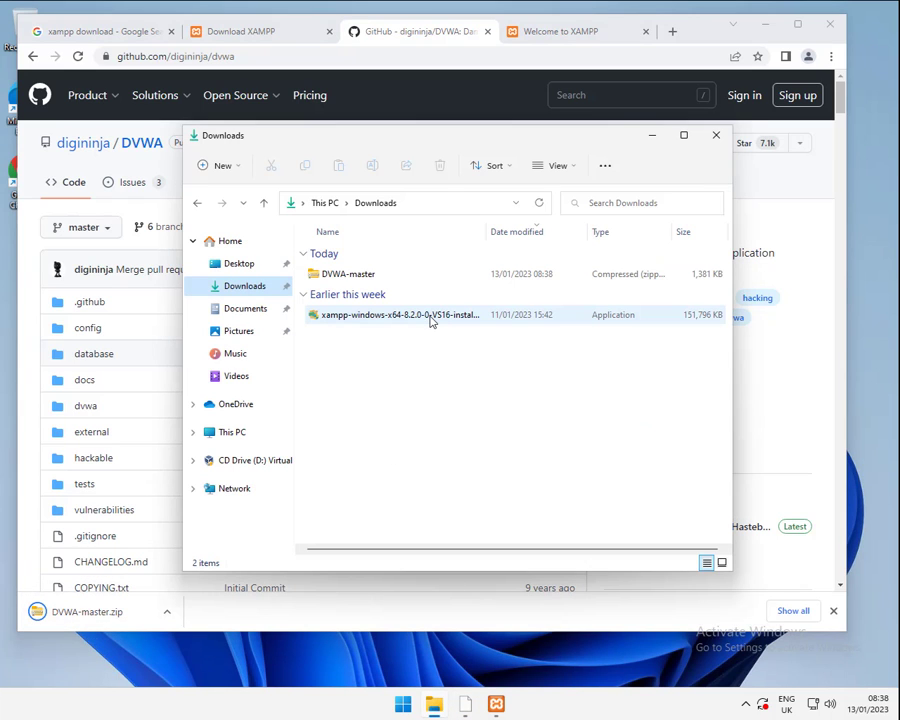
Step: Extract DVWA-master.zip into a DVWA-master folder in Downloads and open it
left_click(346, 273)
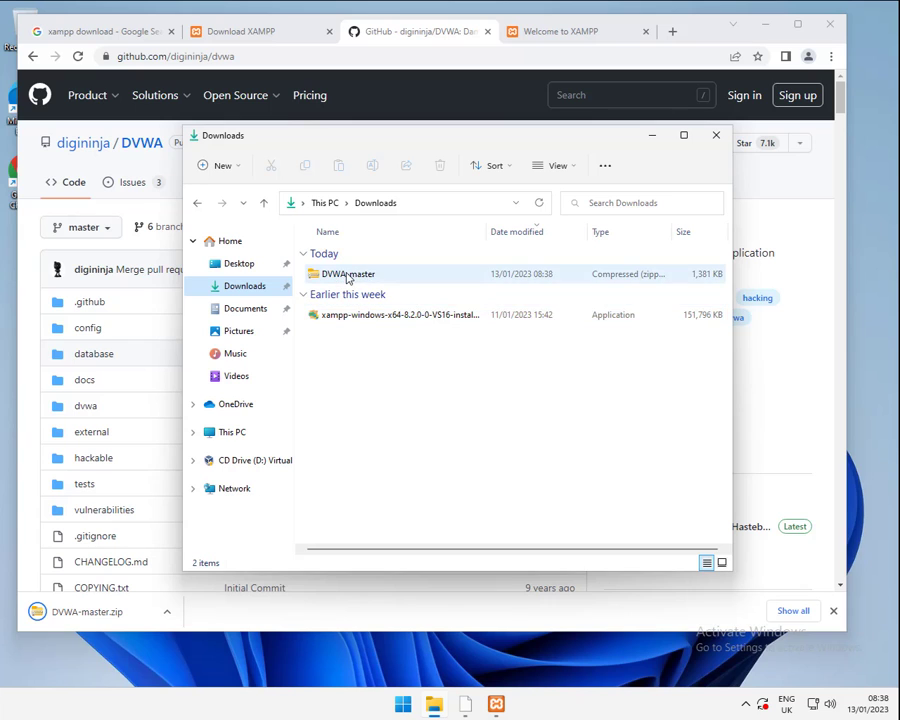
right_click(347, 274)
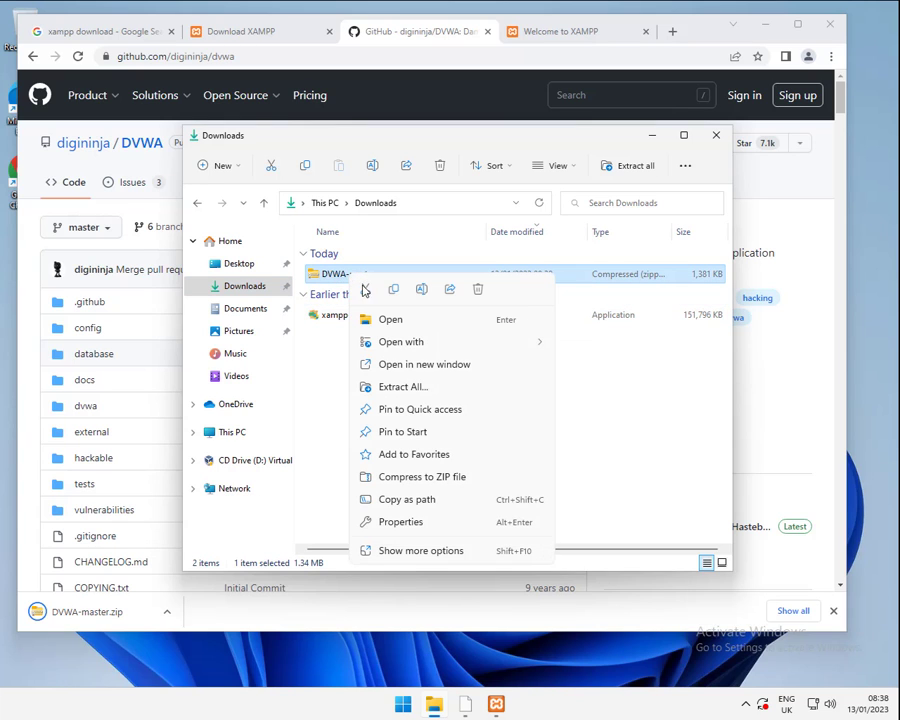
left_click(403, 386)
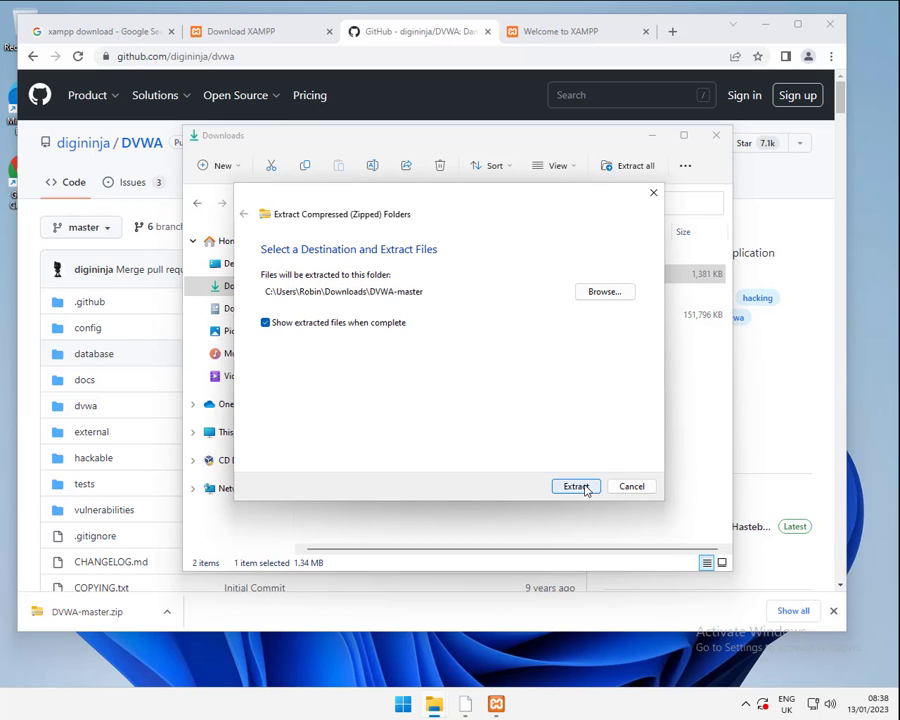
left_click(575, 486)
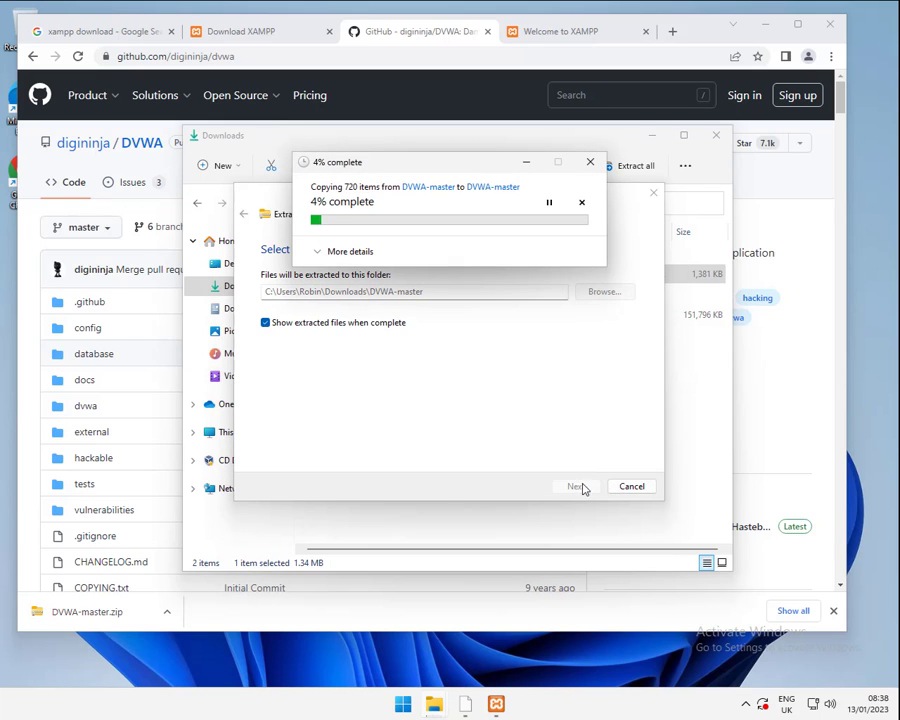
left_click(349, 251)
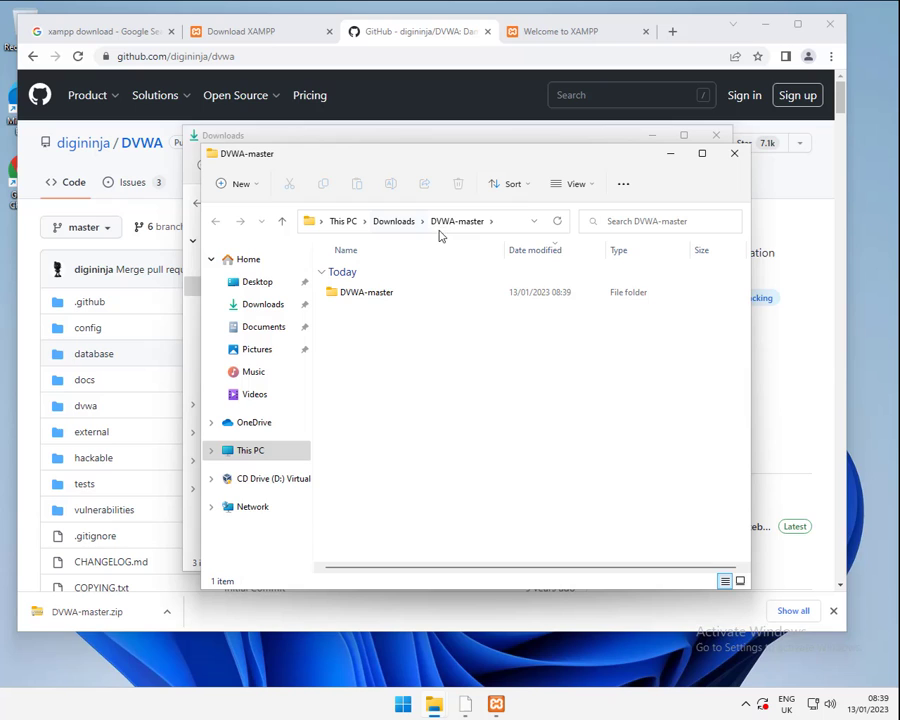
Step: Rename the inner DVWA-master folder to DVWA and open a second Explorer window
left_click(366, 292)
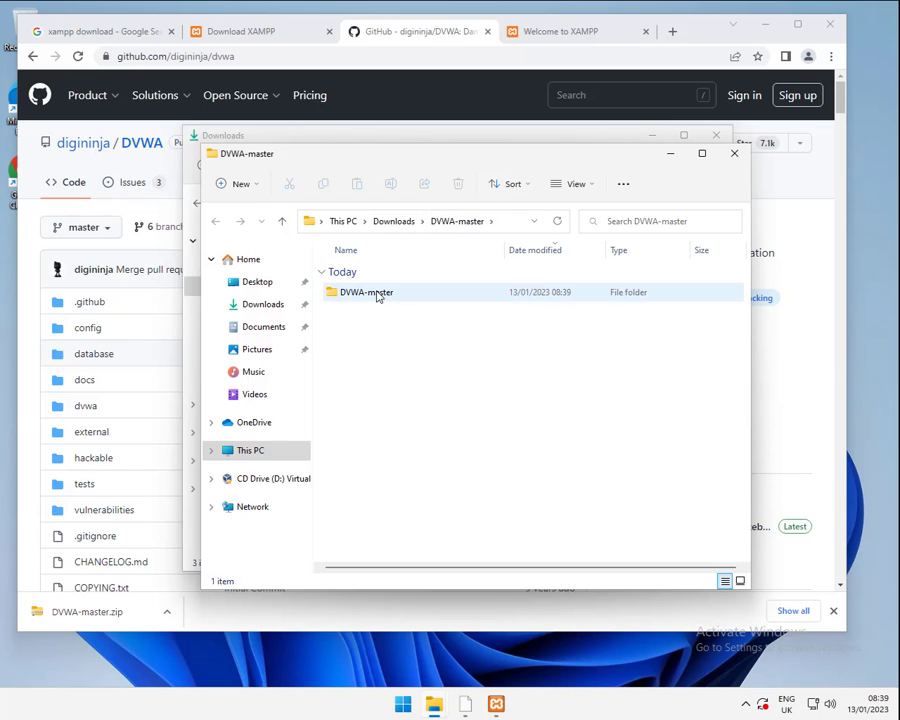
double_click(366, 292)
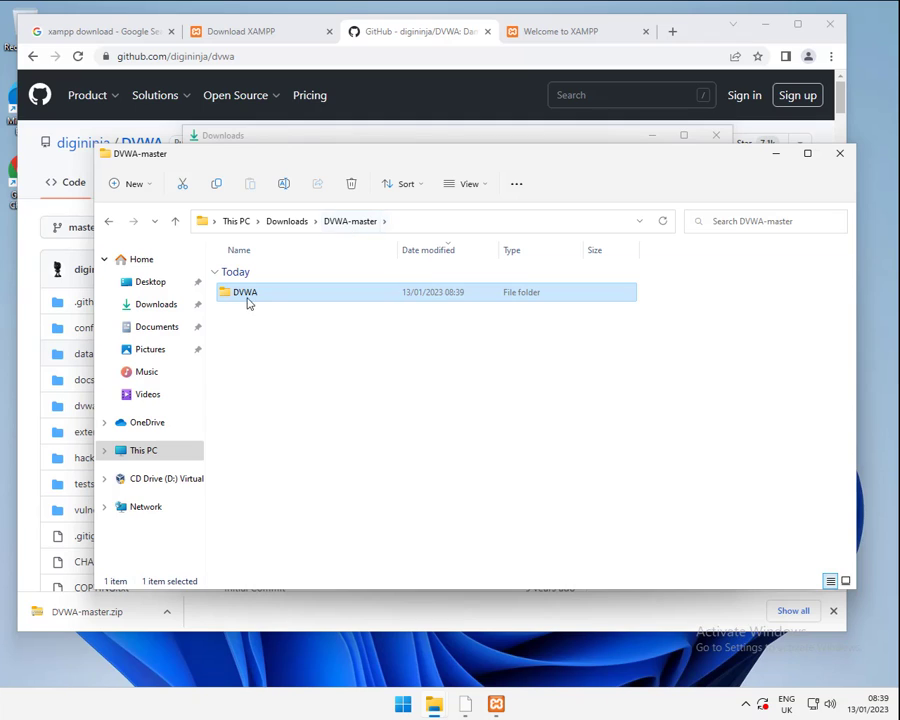
mouse_move(258, 312)
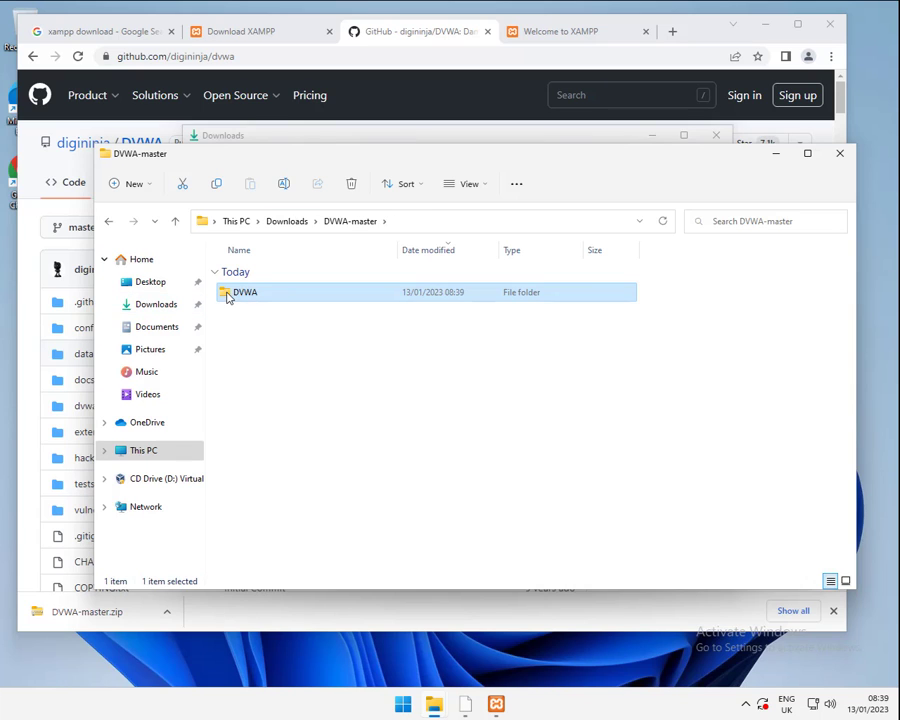
double_click(243, 291)
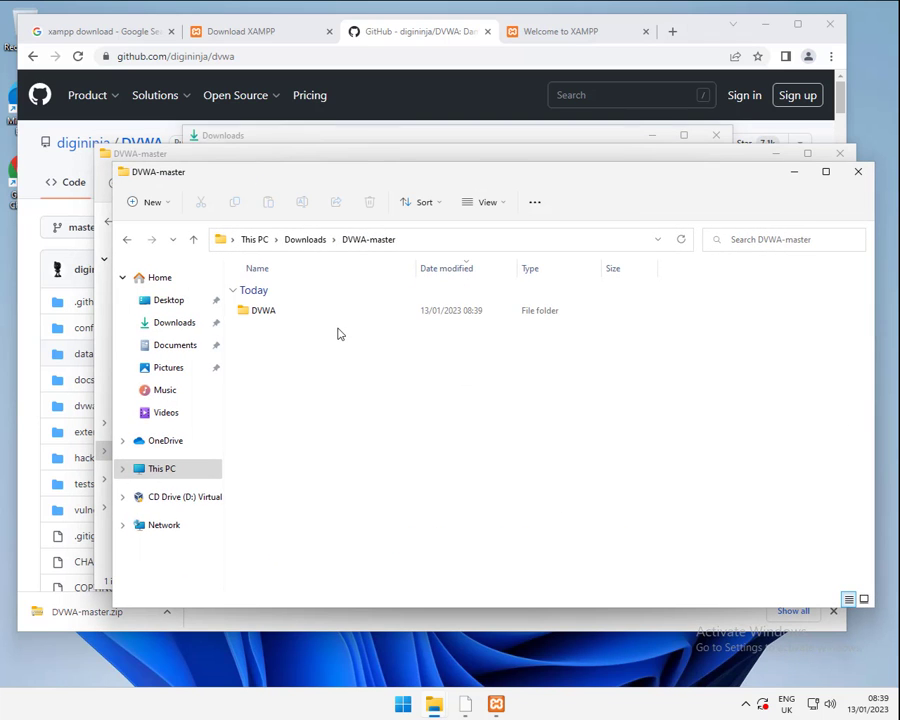
Step: Navigate to C:\xampp\htdocs and place the DVWA folder inside it
left_click(430, 239)
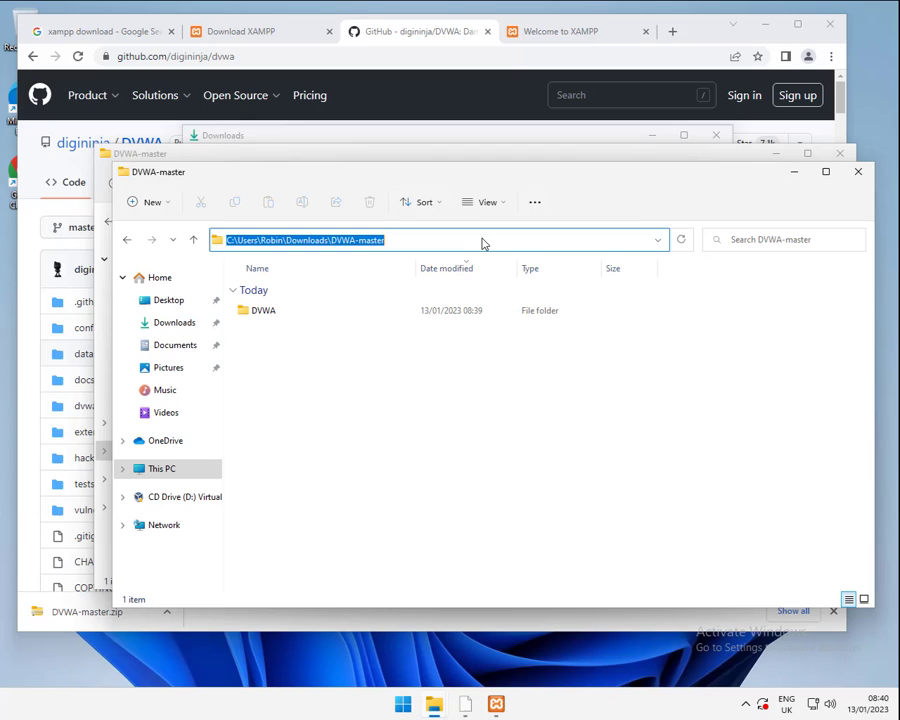
type("c")
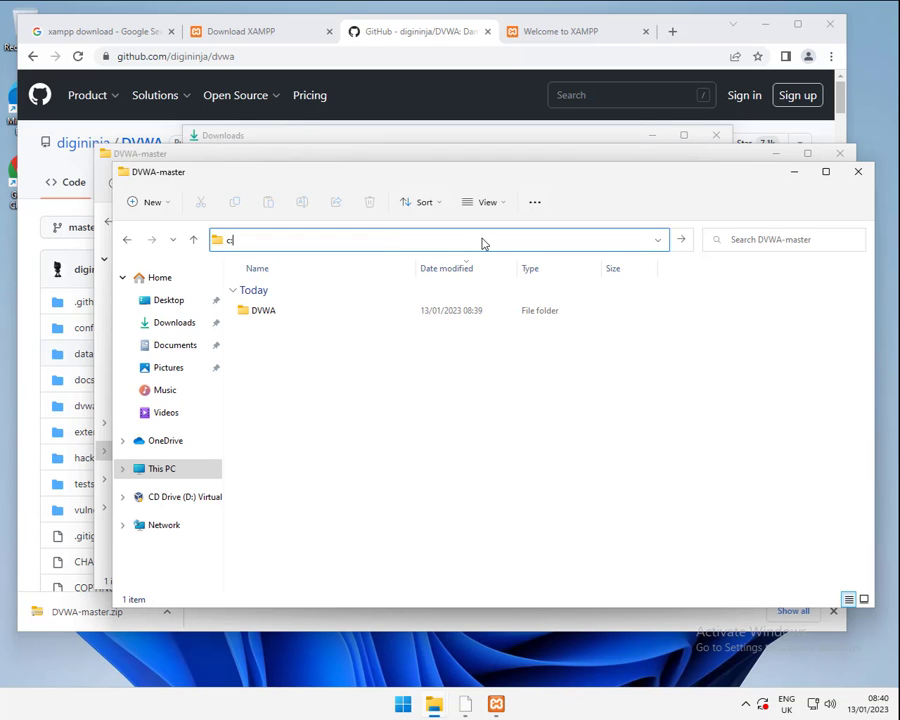
type(":\\")
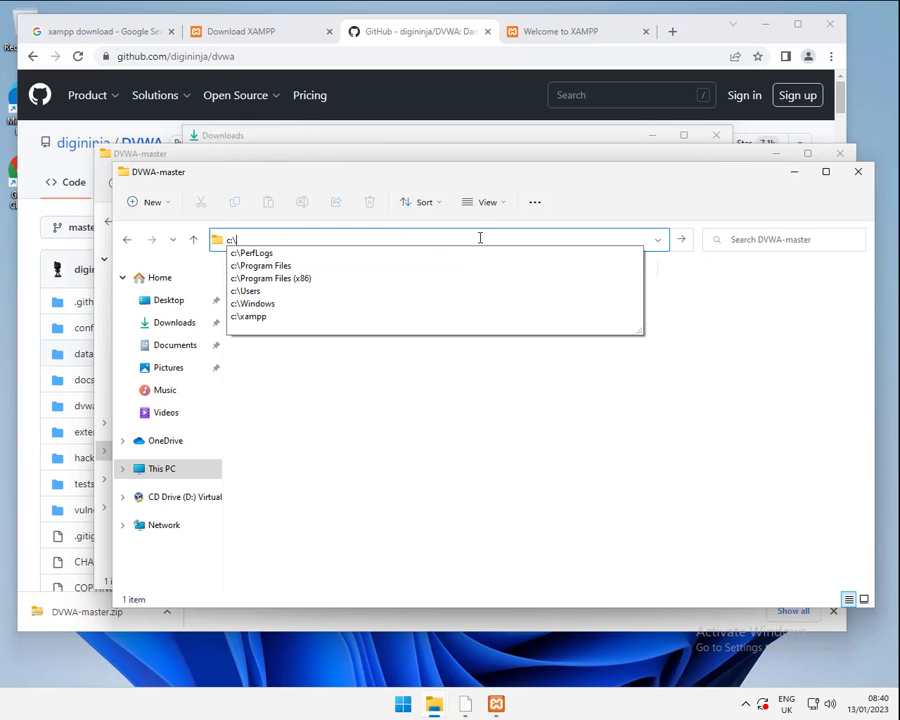
left_click(249, 317)
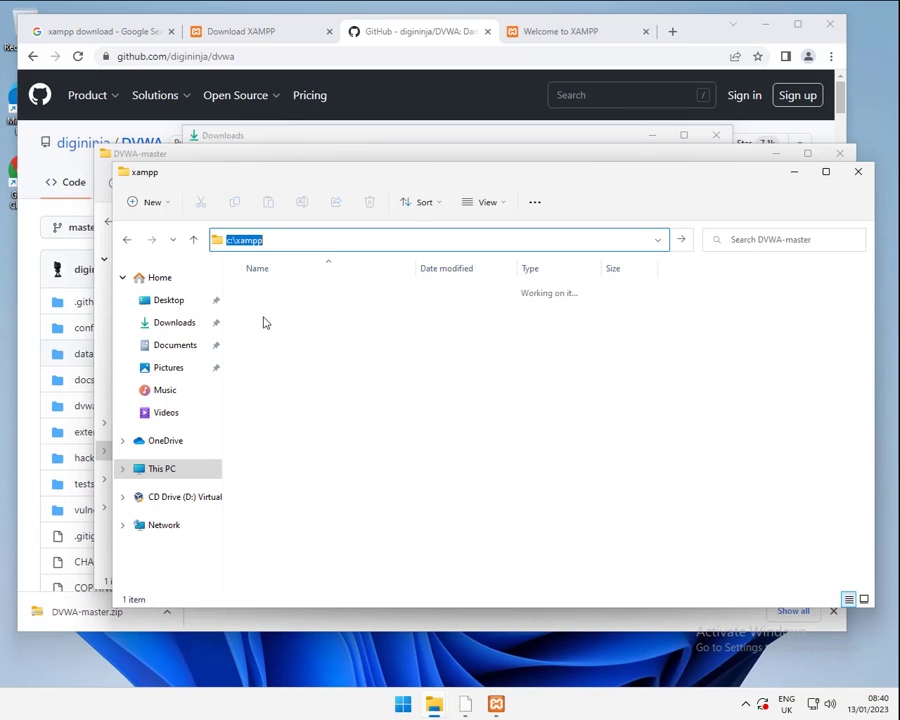
key("Return")
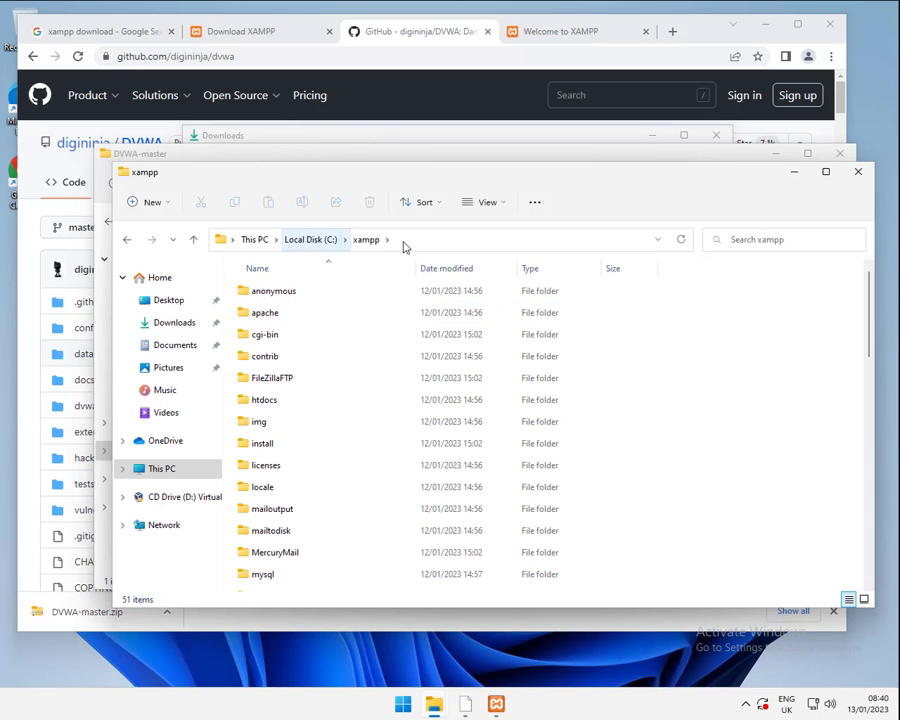
left_click(264, 399)
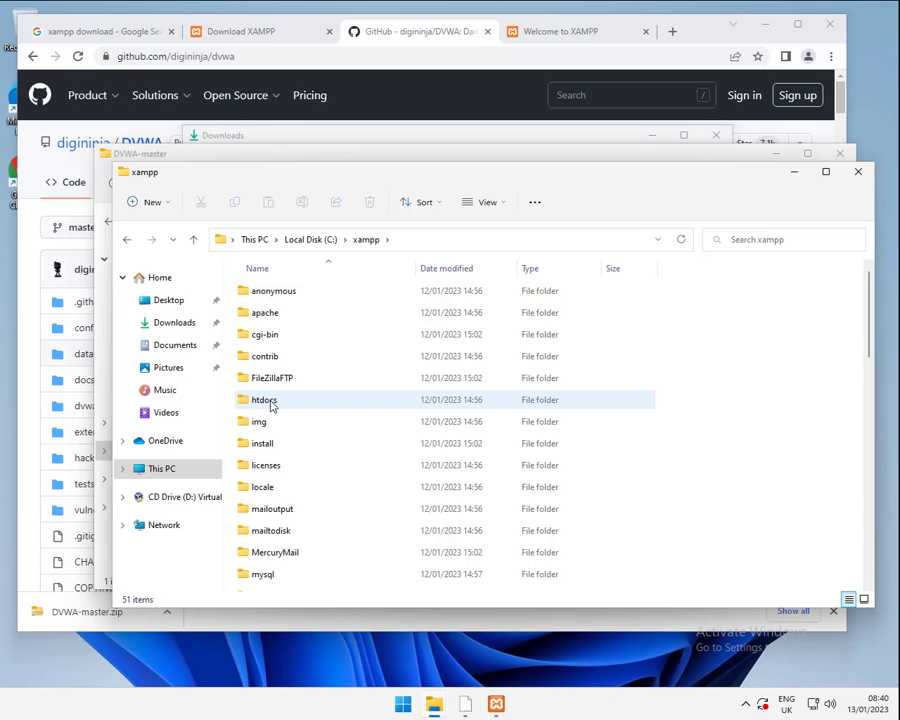
mouse_move(264, 400)
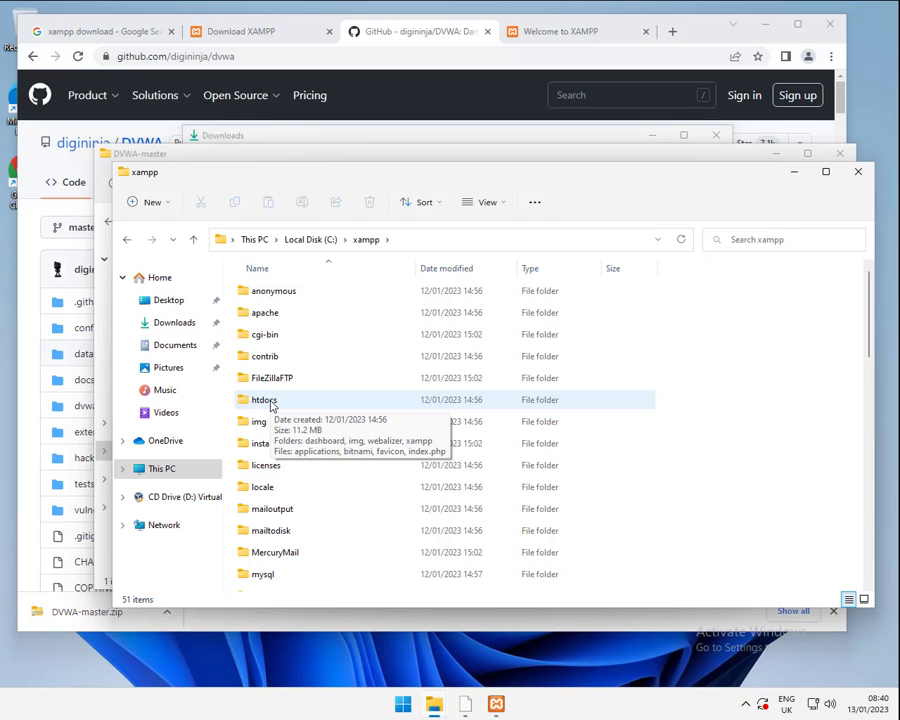
double_click(264, 399)
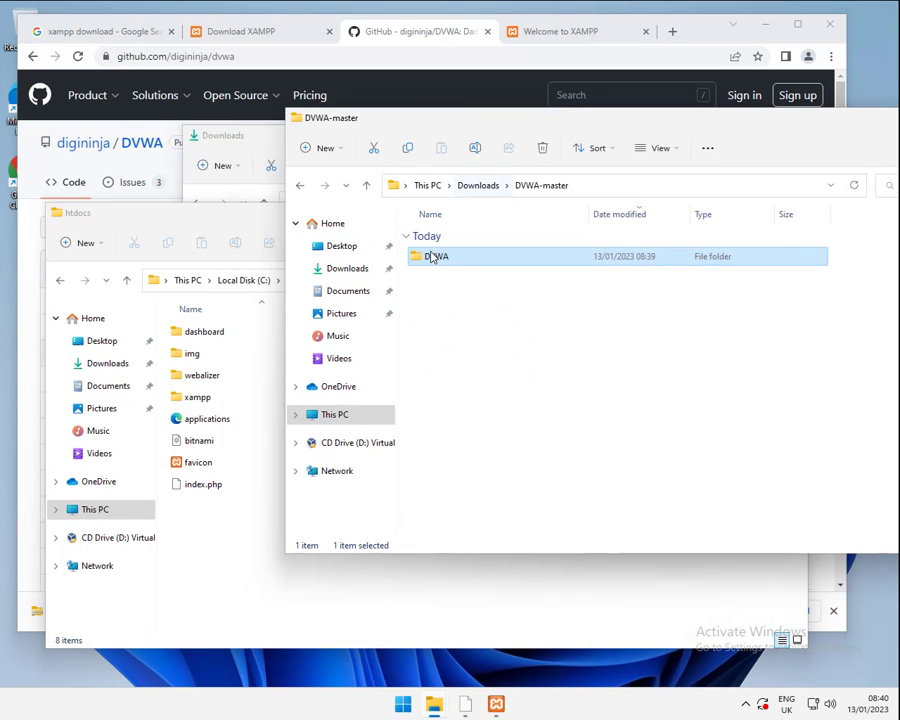
mouse_move(435, 262)
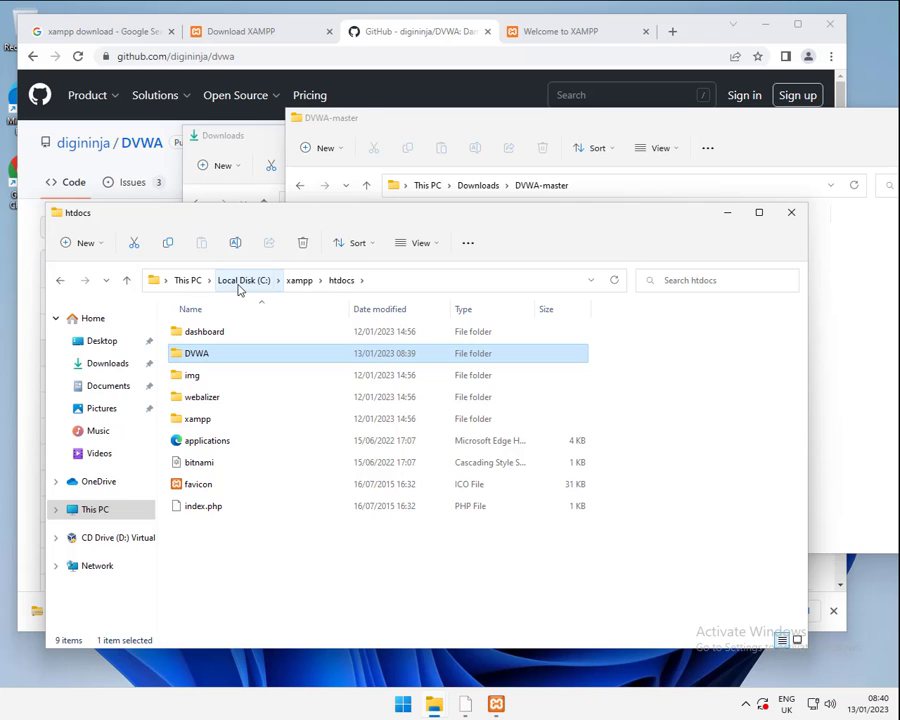
mouse_move(209, 360)
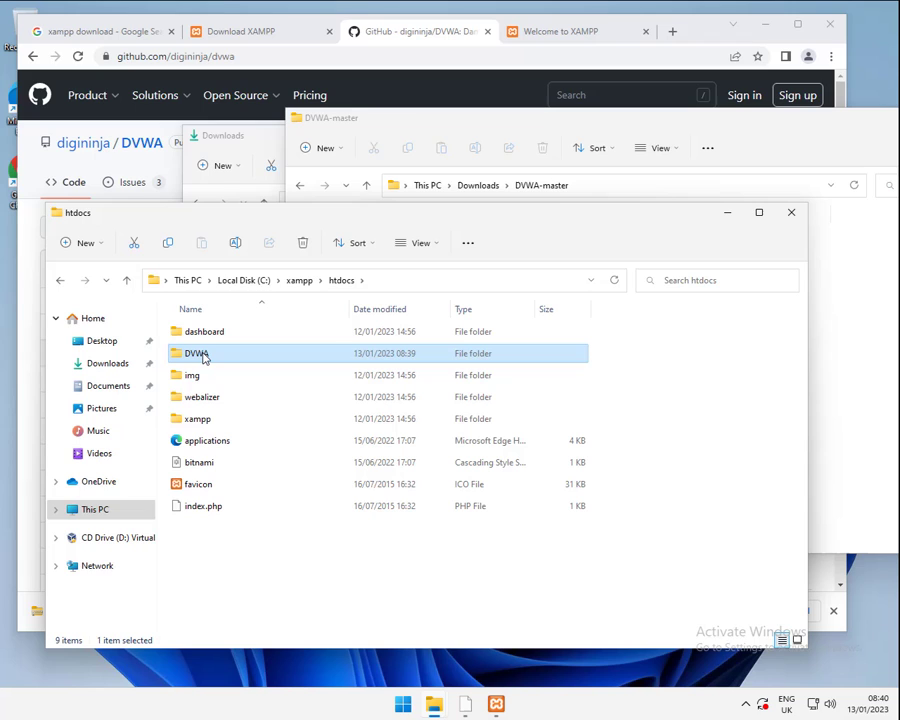
mouse_move(196, 353)
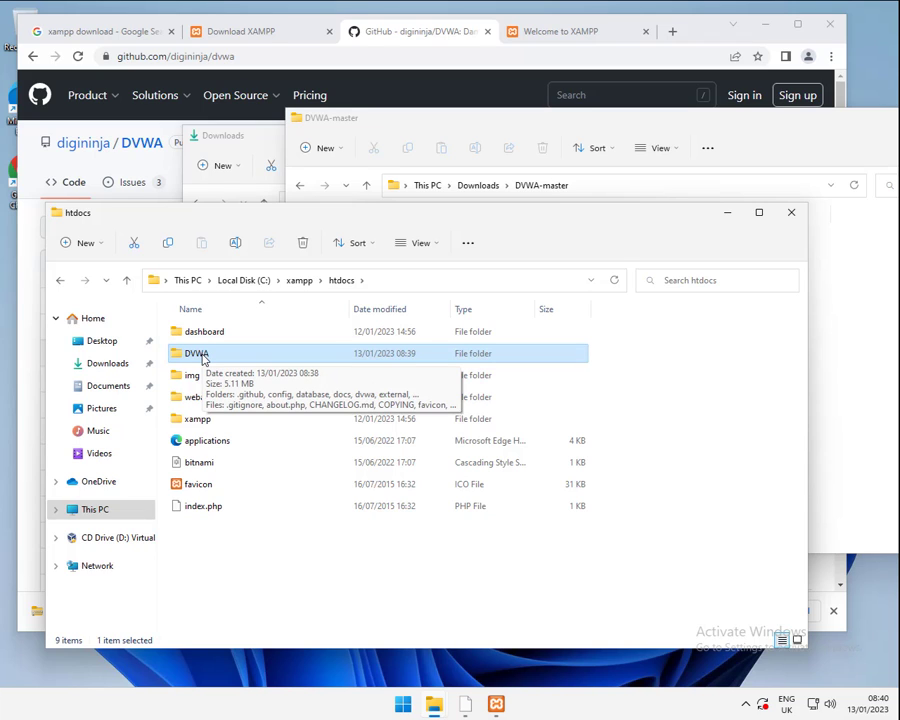
mouse_move(206, 363)
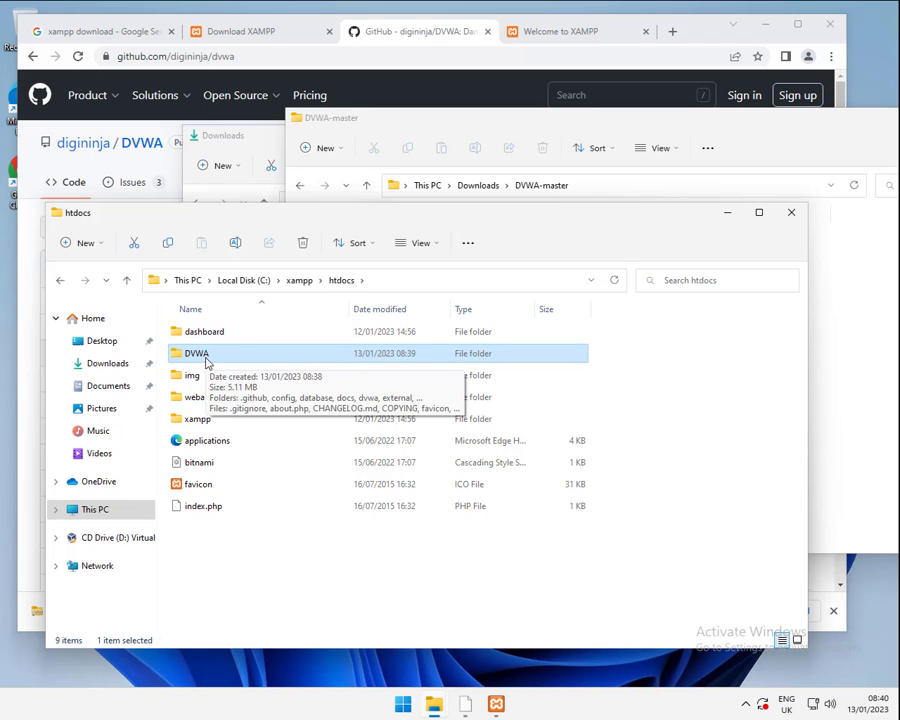
mouse_move(558, 92)
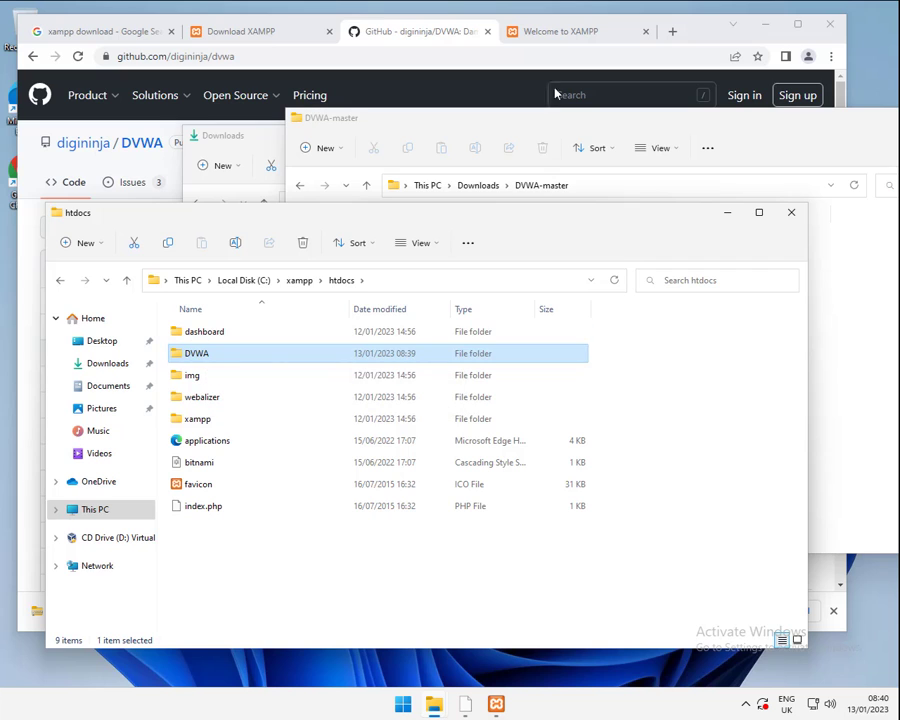
left_click(573, 31)
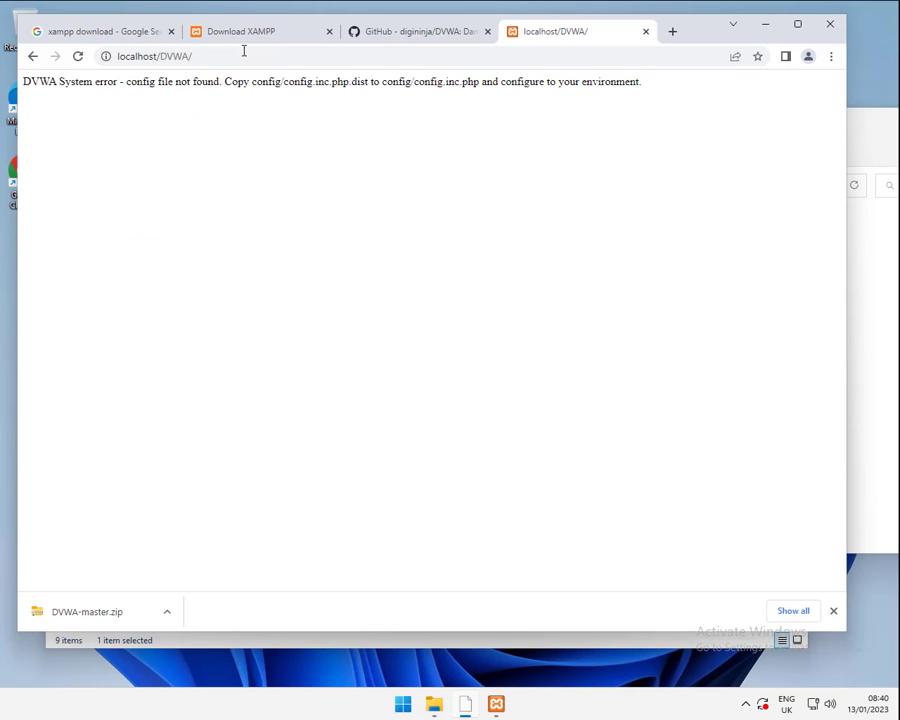
mouse_move(66, 96)
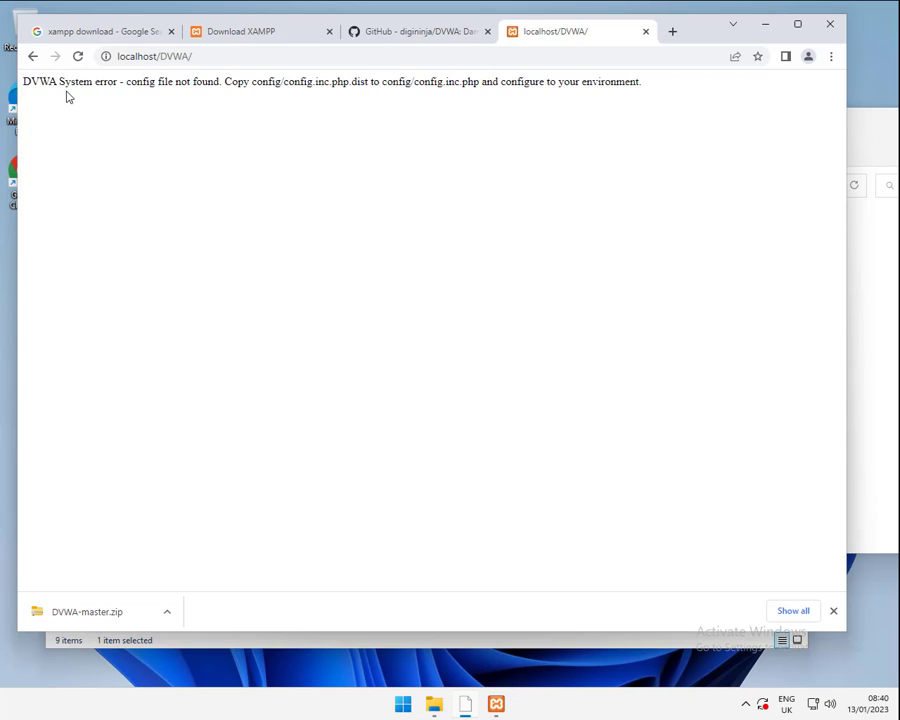
mouse_move(331, 93)
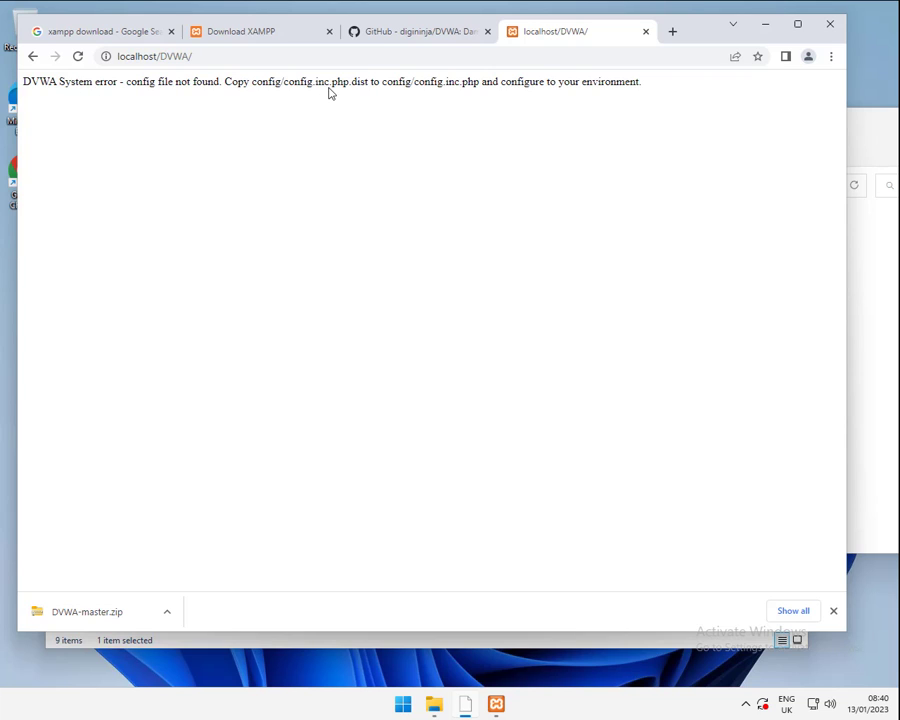
mouse_move(294, 95)
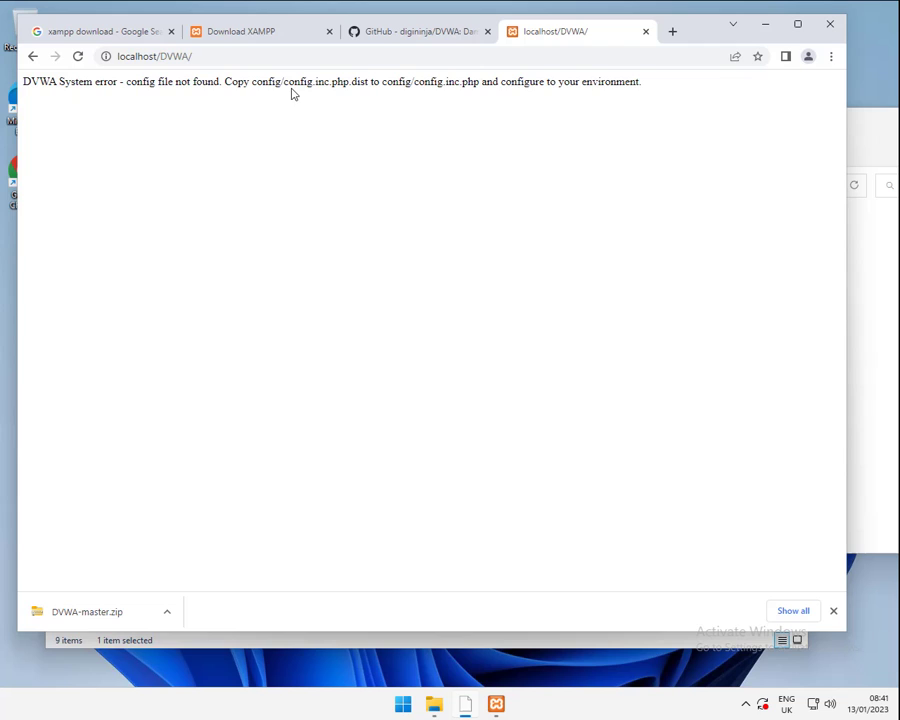
mouse_move(336, 89)
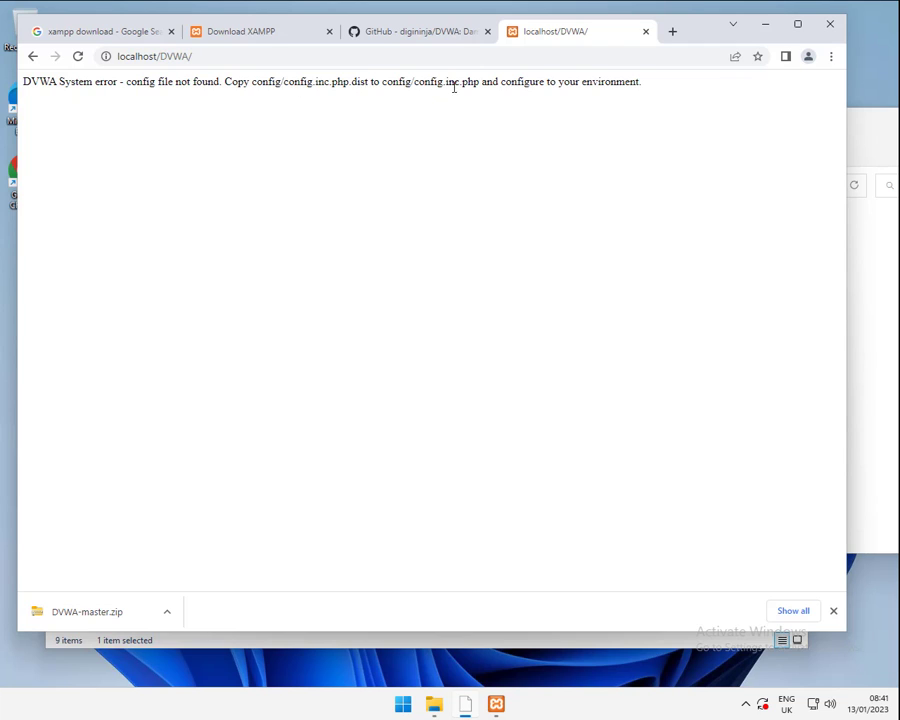
Step: Highlight the config file names in DVWA's missing-config error, then return to htdocs
left_click_drag(330, 81, 459, 81)
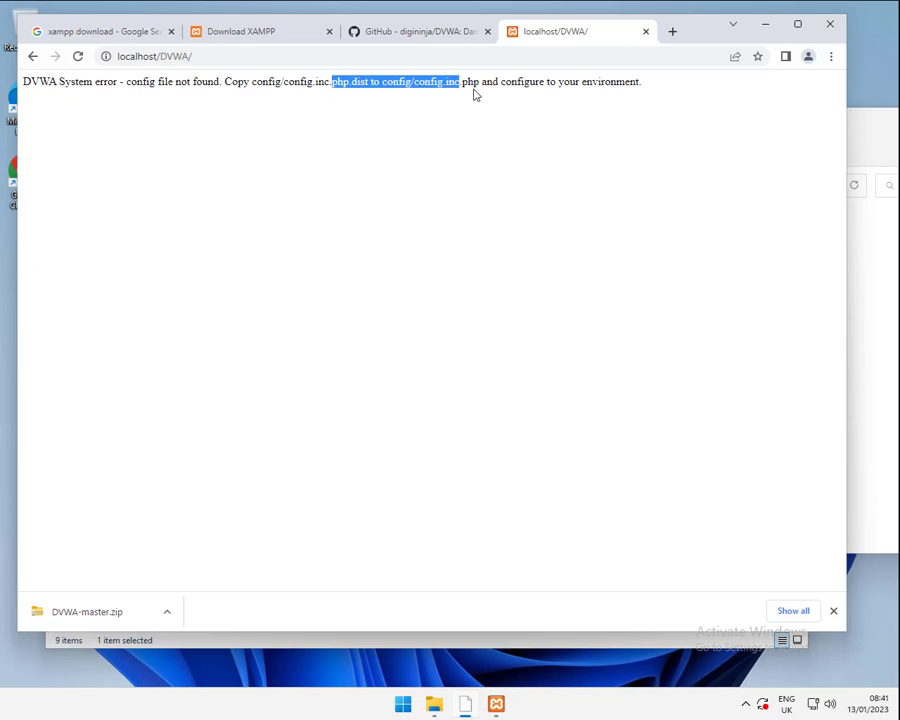
left_click(433, 705)
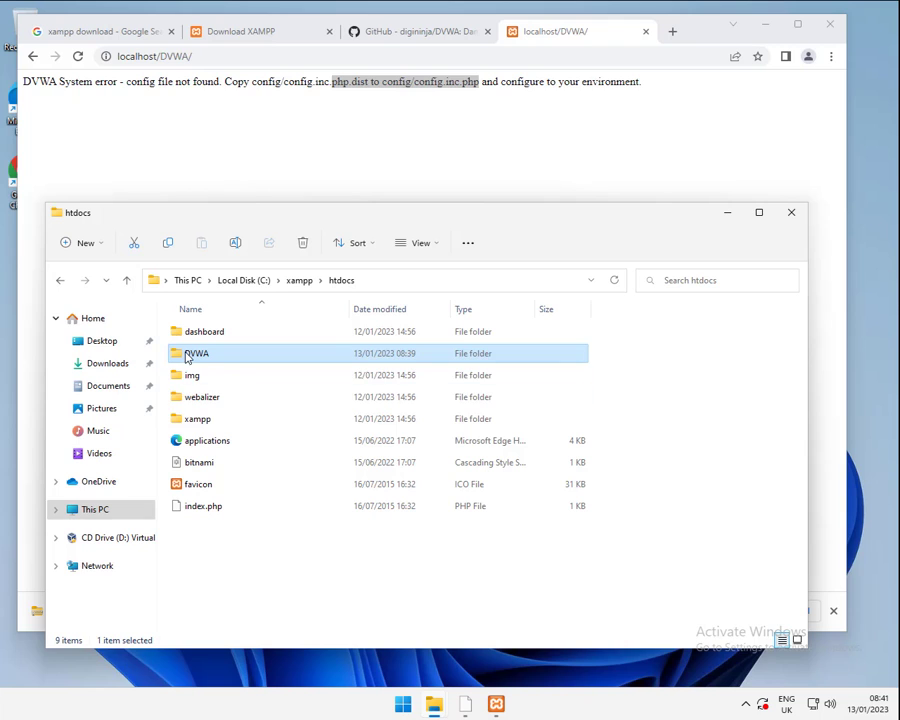
Step: Open DVWA\config and put config.inc.php.dist into rename mode
double_click(197, 353)
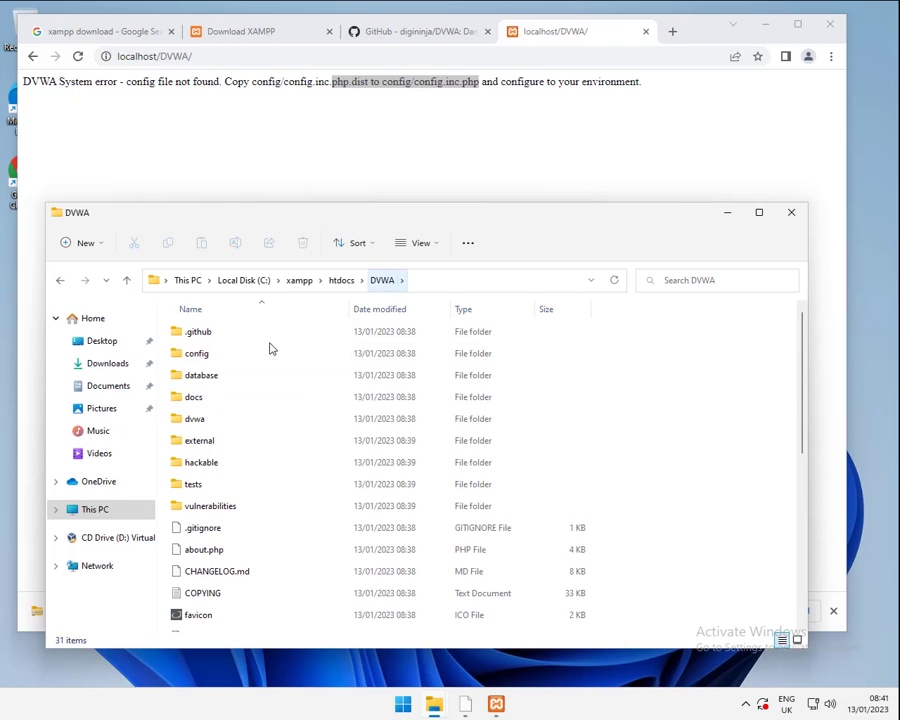
double_click(195, 353)
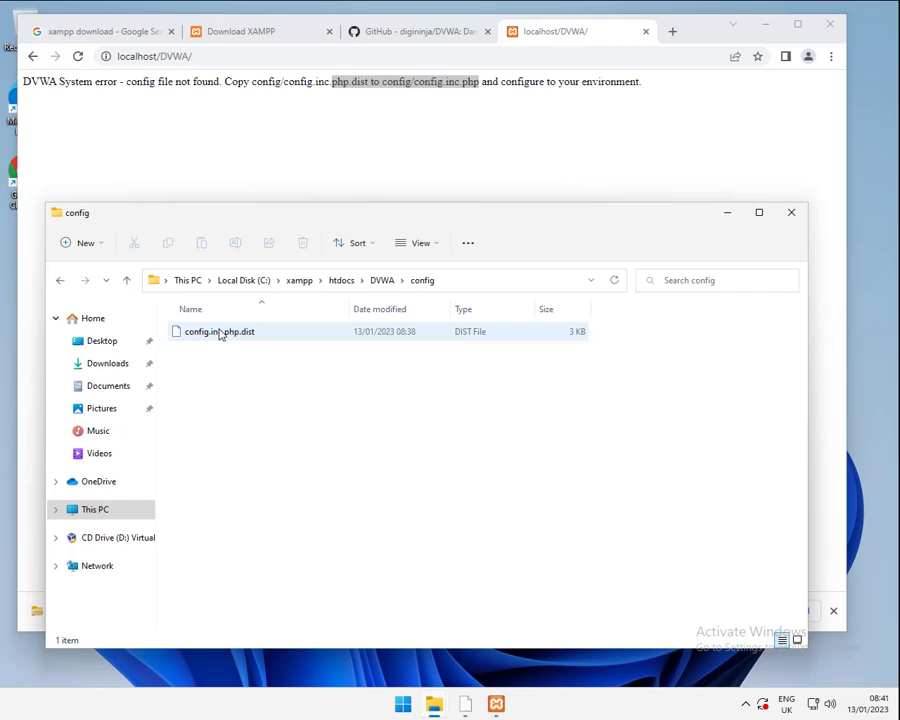
left_click(220, 331)
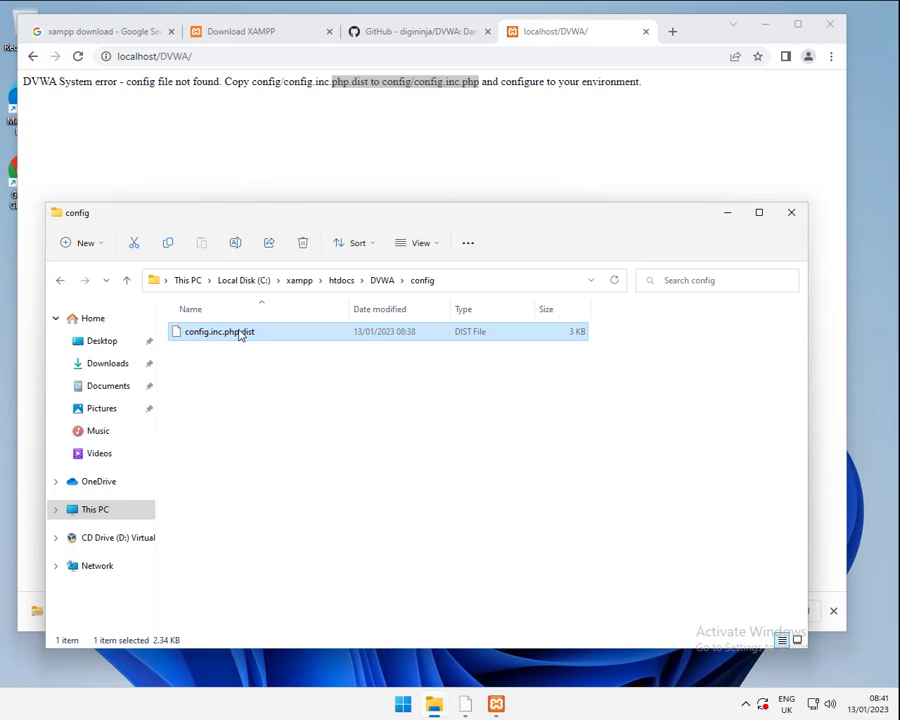
mouse_move(285, 331)
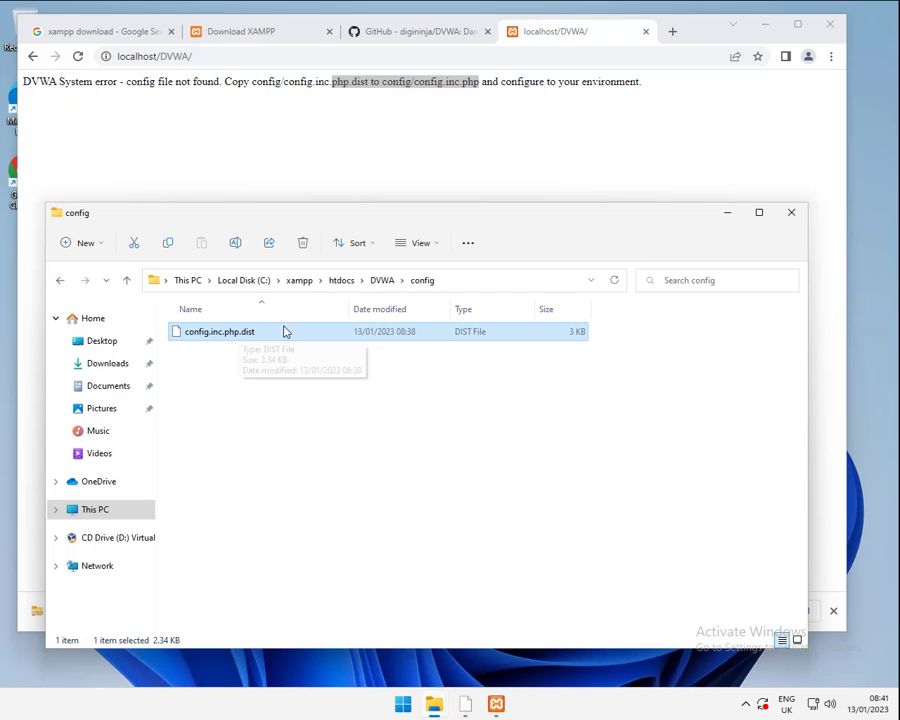
mouse_move(255, 340)
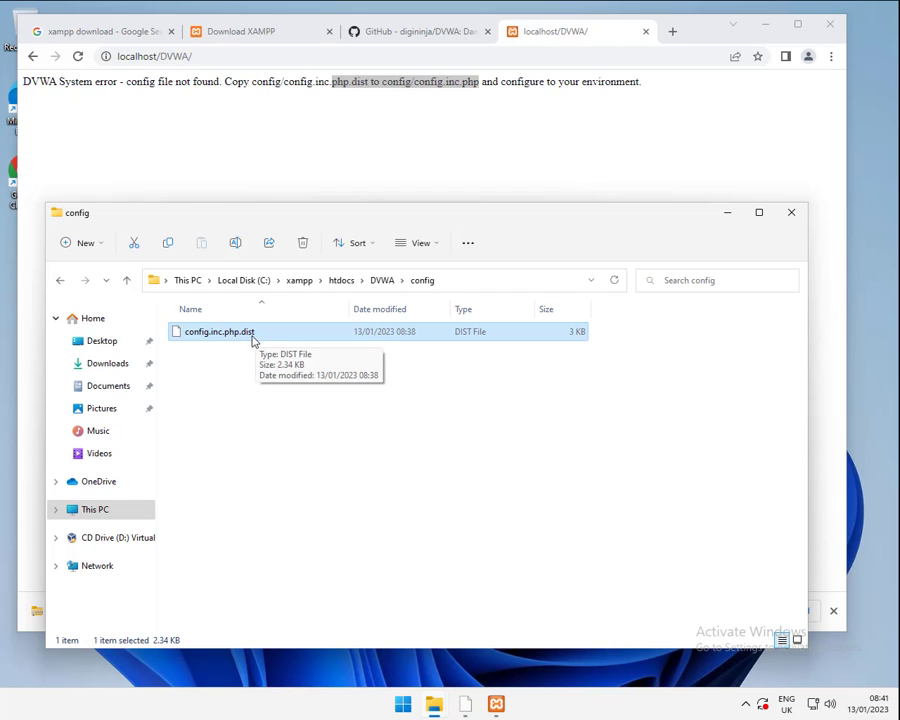
mouse_move(251, 311)
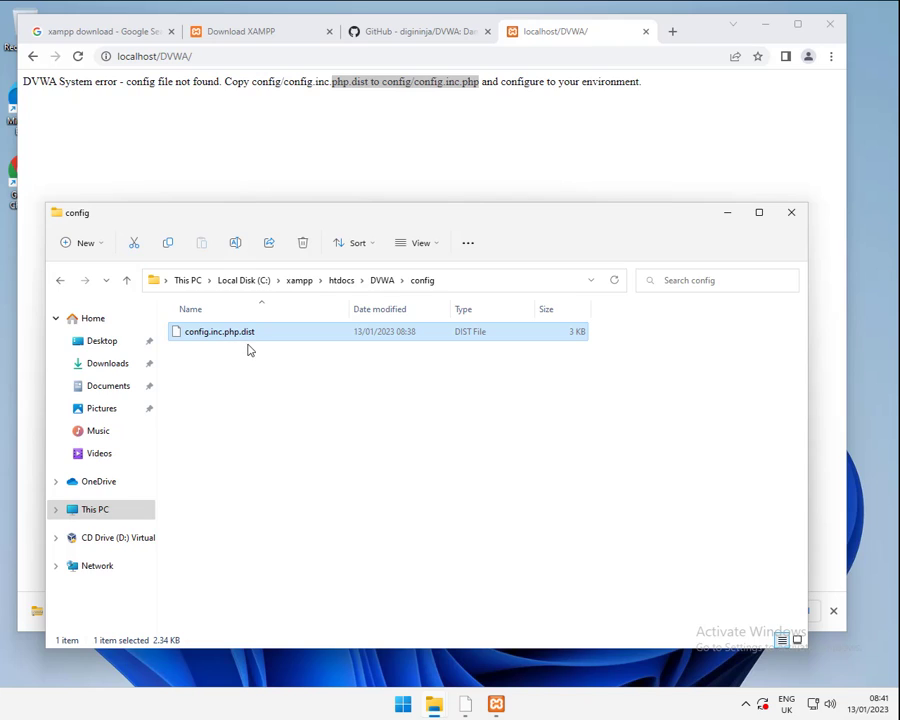
mouse_move(253, 349)
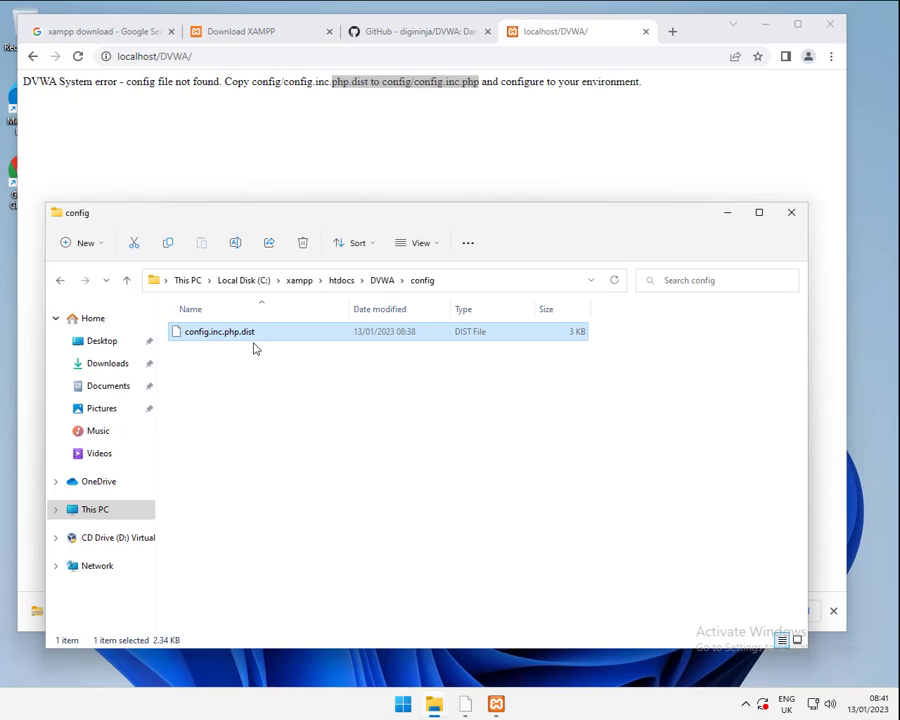
mouse_move(214, 343)
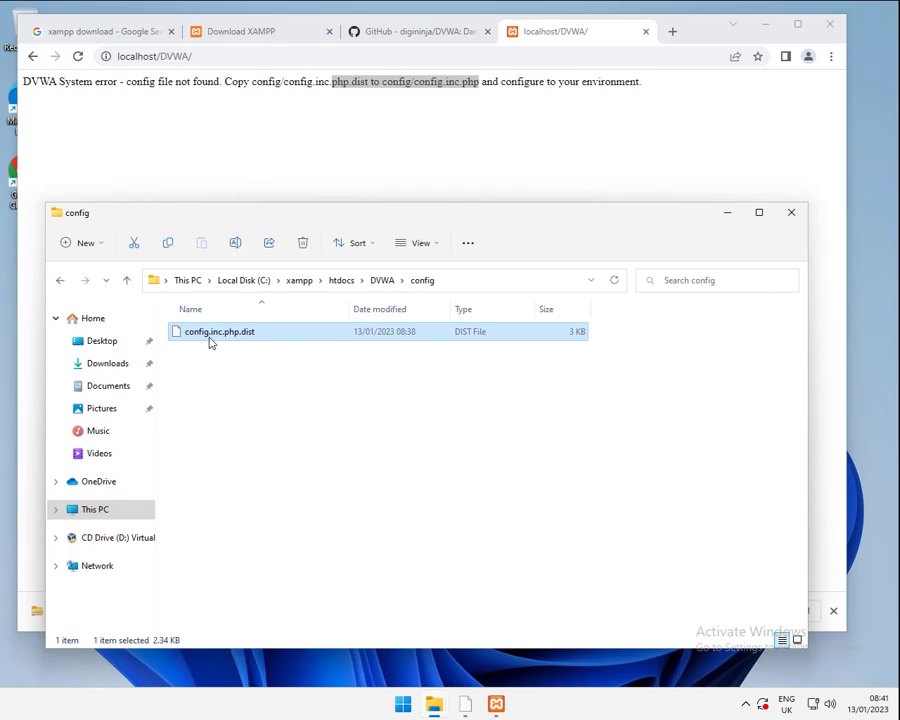
mouse_move(474, 356)
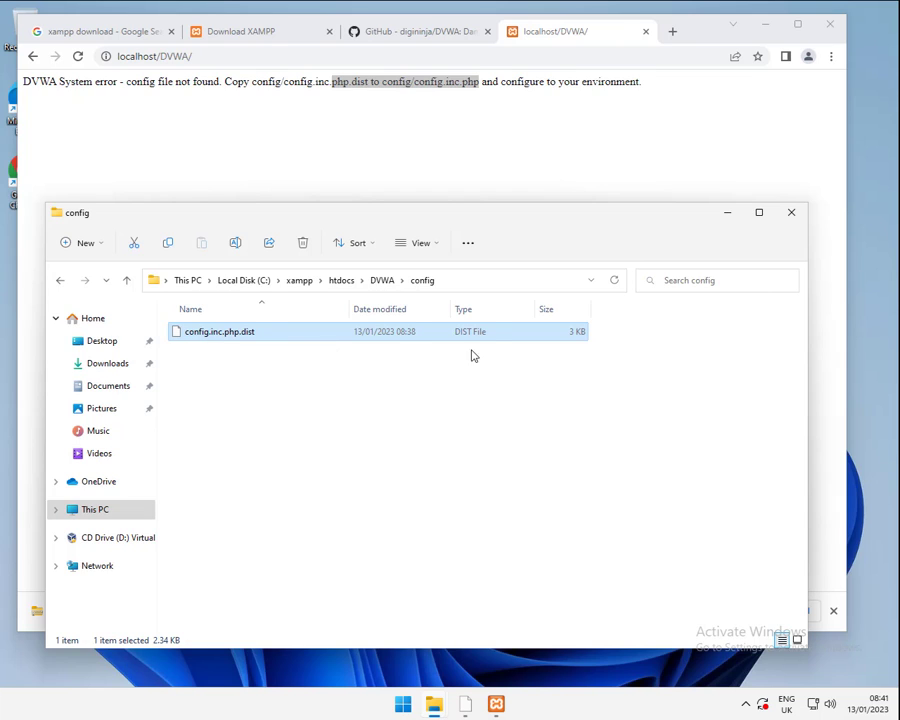
mouse_move(291, 350)
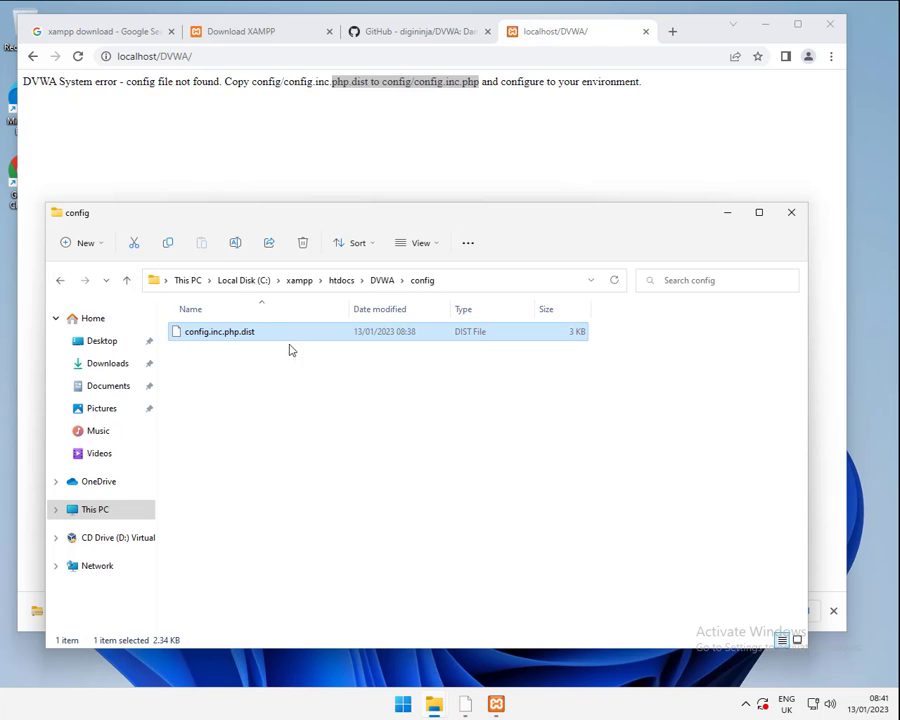
mouse_move(465, 288)
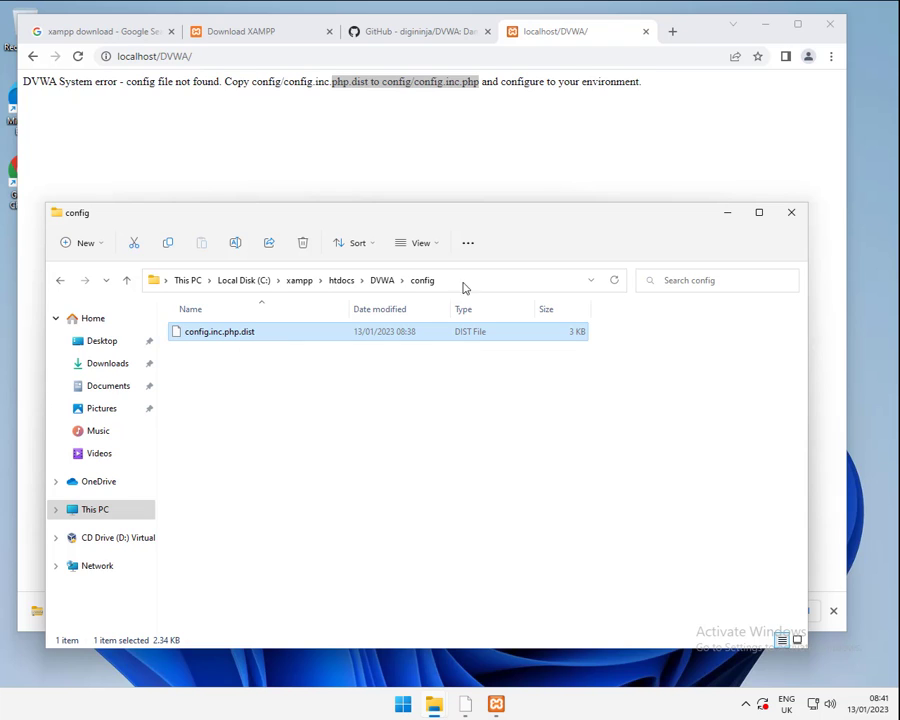
left_click(420, 243)
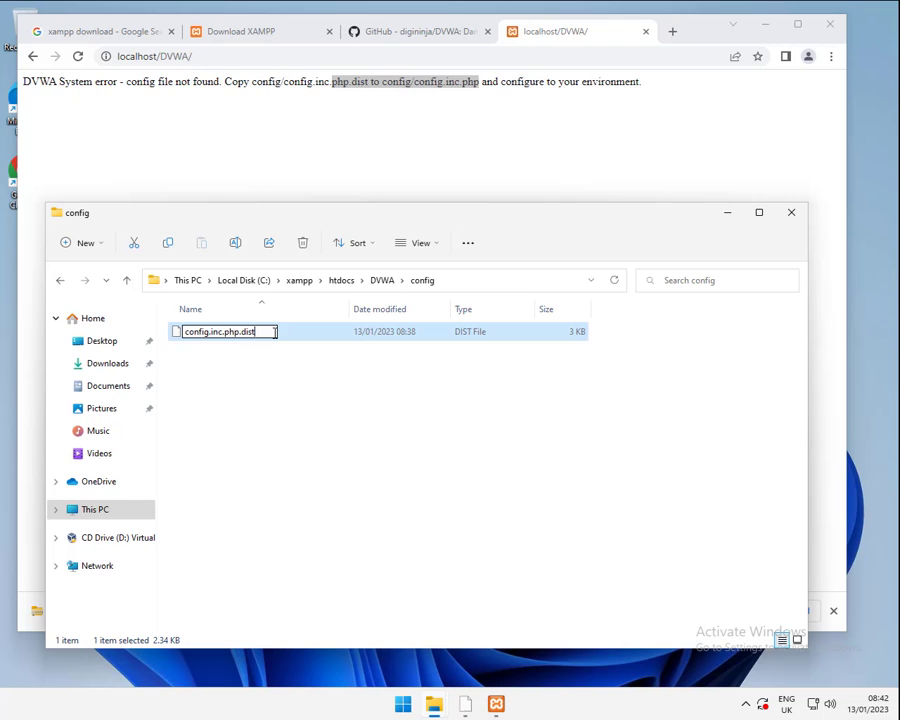
Step: Rename config.inc.php.dist to config.inc.php, accepting the extension-change warning
key("Backspace")
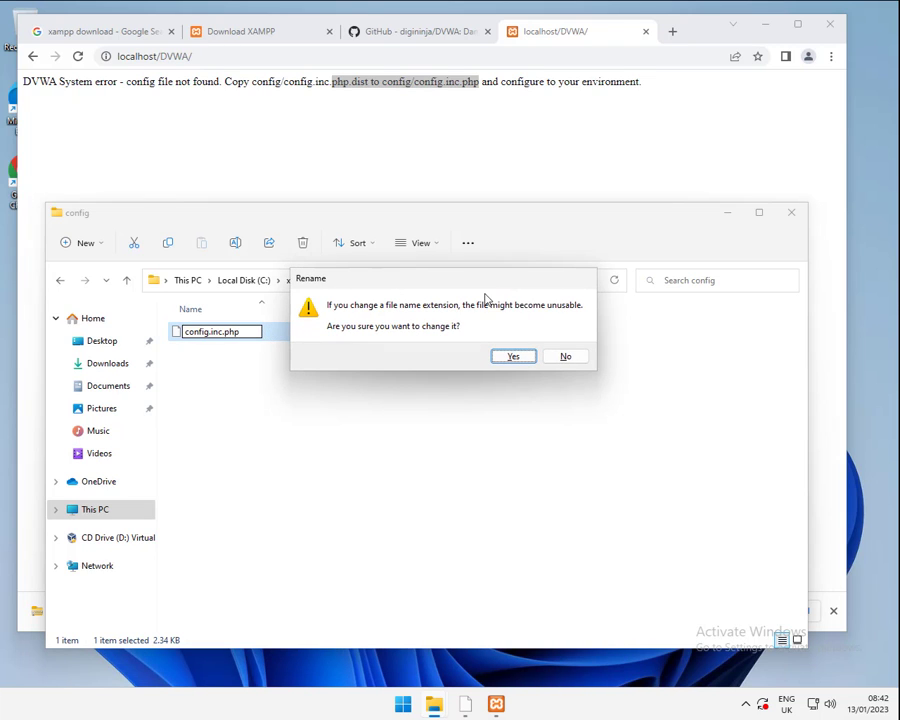
left_click(513, 356)
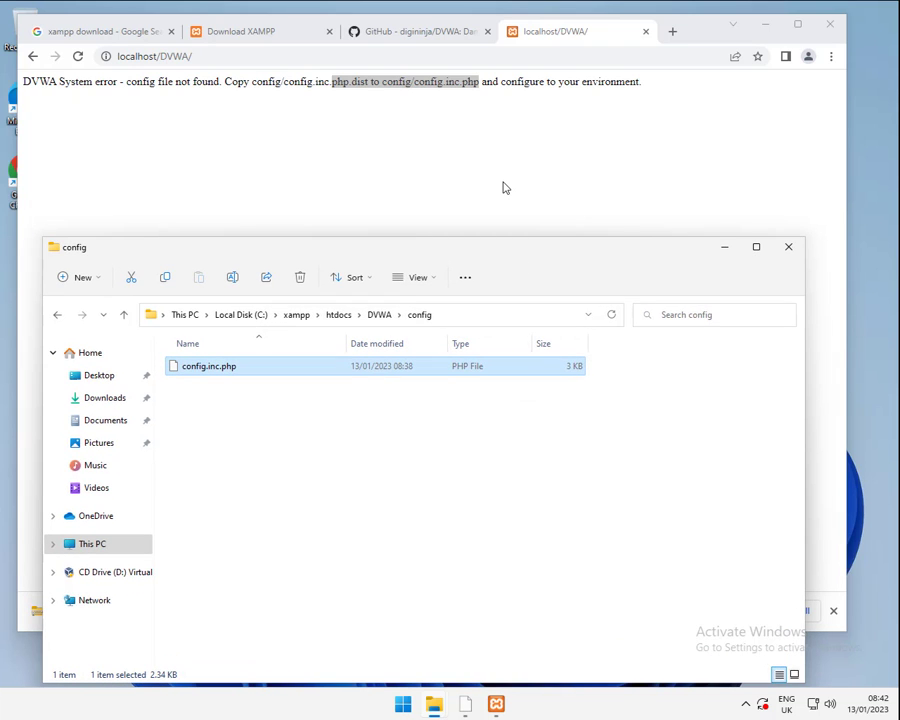
left_click(788, 247)
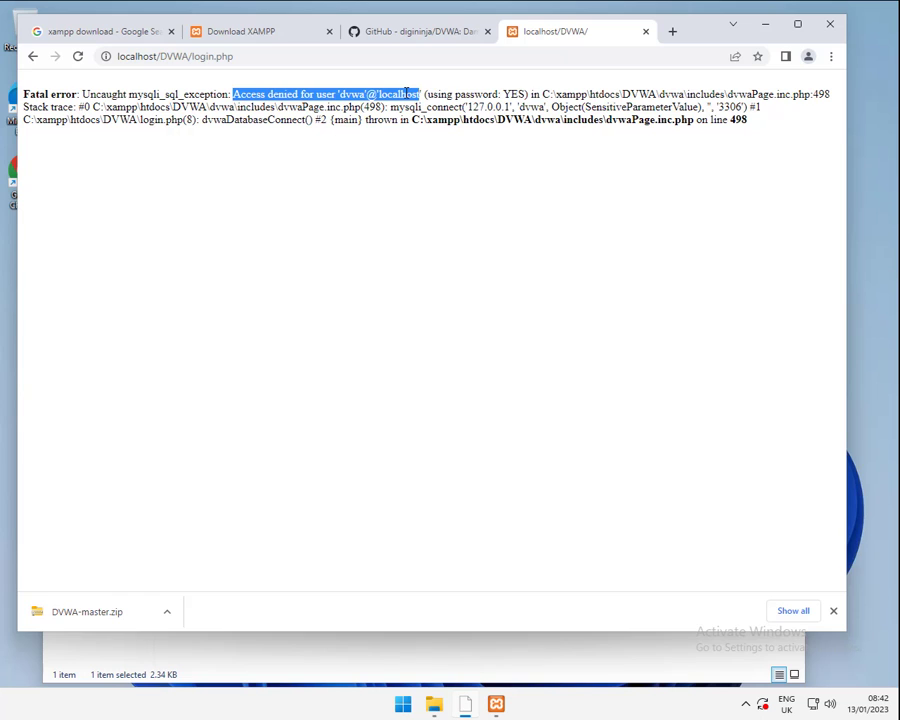
mouse_move(585, 654)
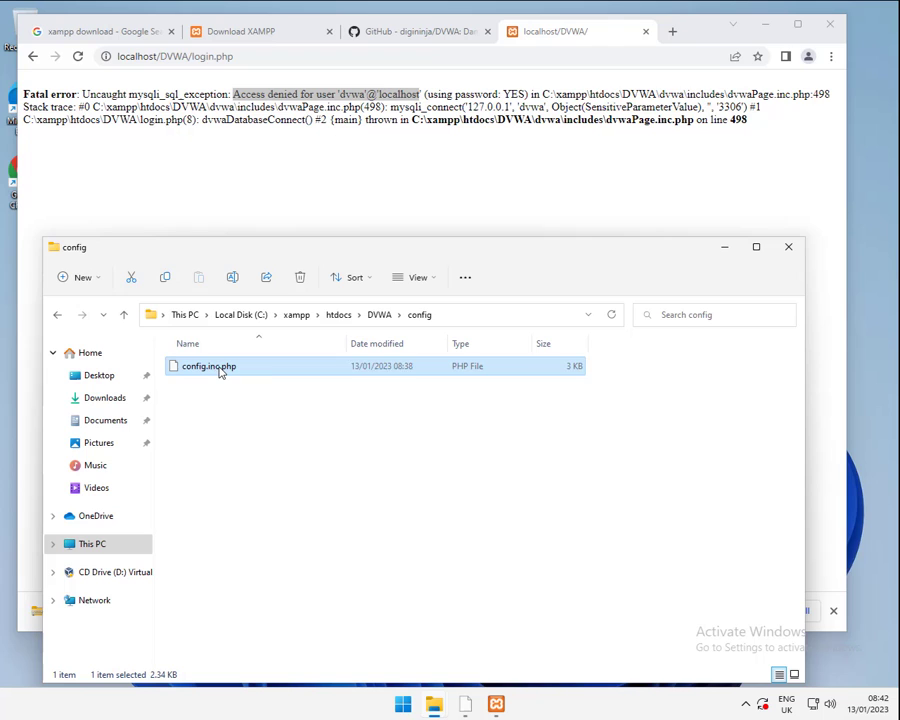
Step: Open config.inc.php in Notepad through the Open with menu
right_click(210, 366)
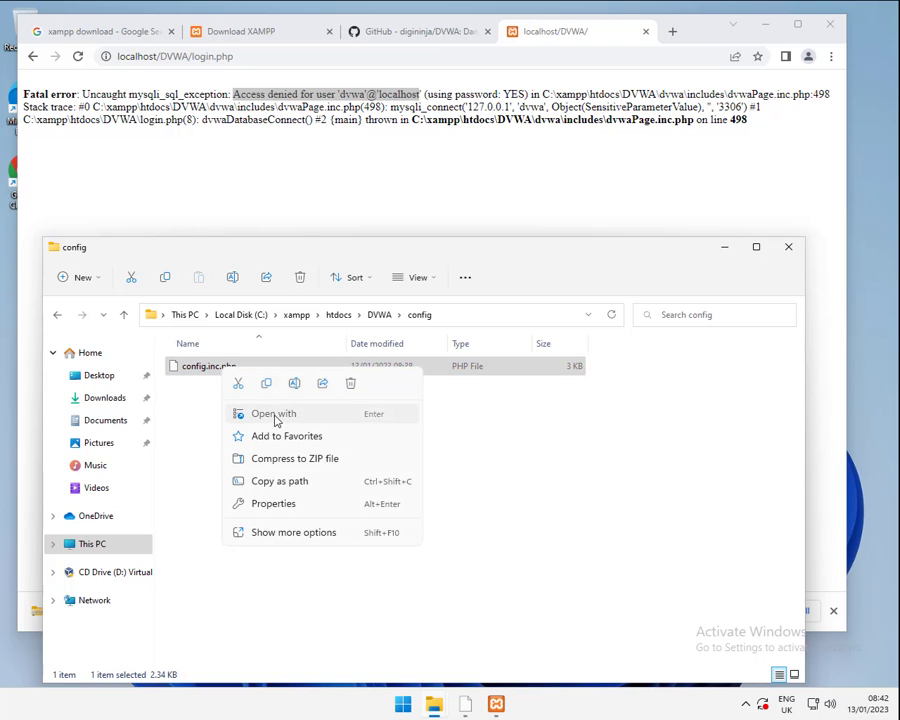
left_click(273, 413)
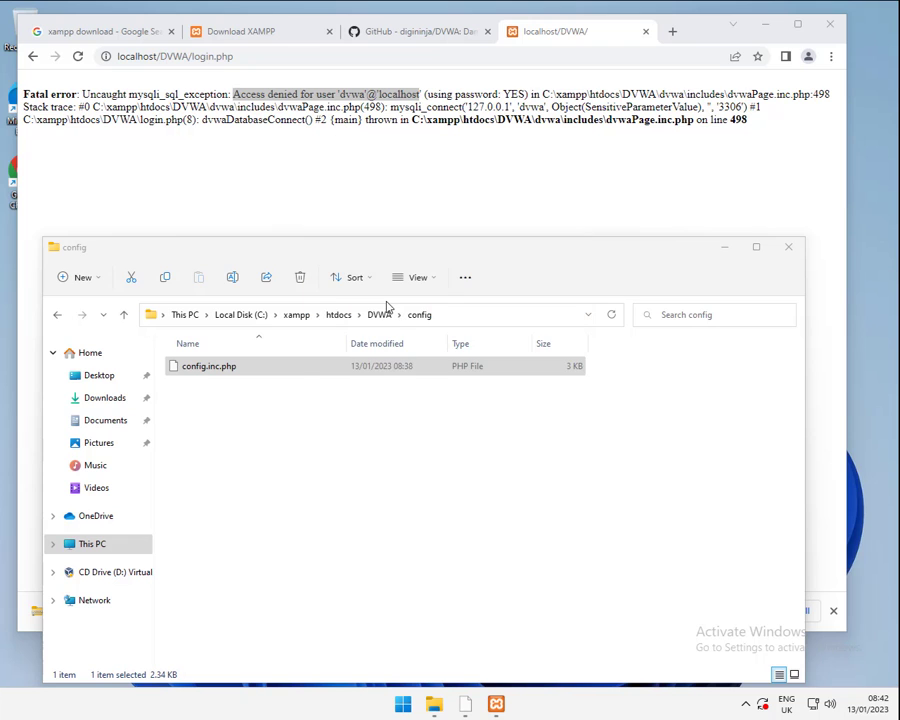
double_click(209, 365)
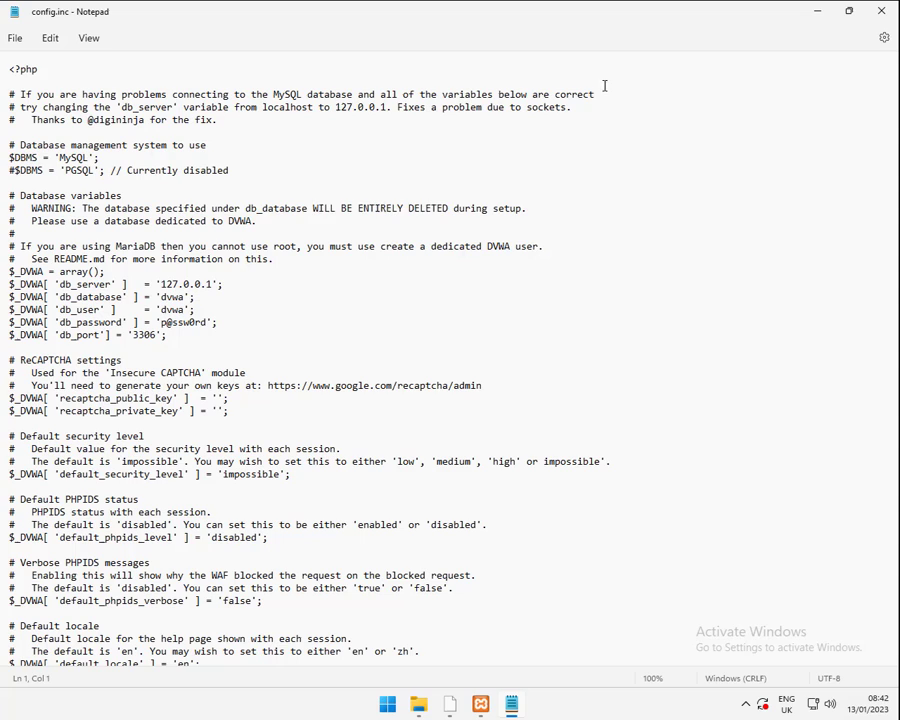
left_click(594, 95)
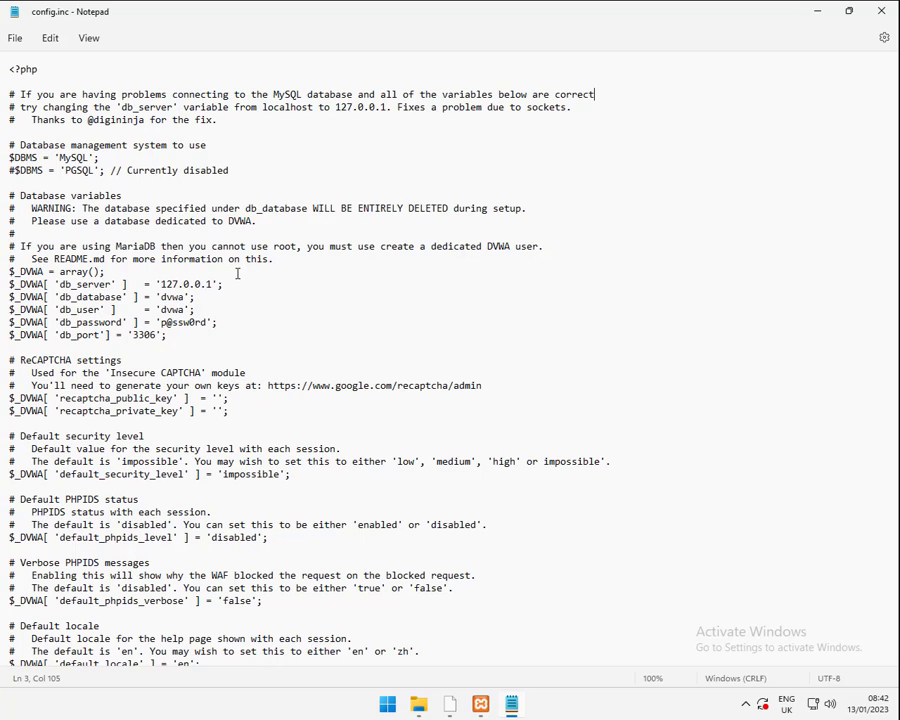
left_click_drag(9, 284, 218, 335)
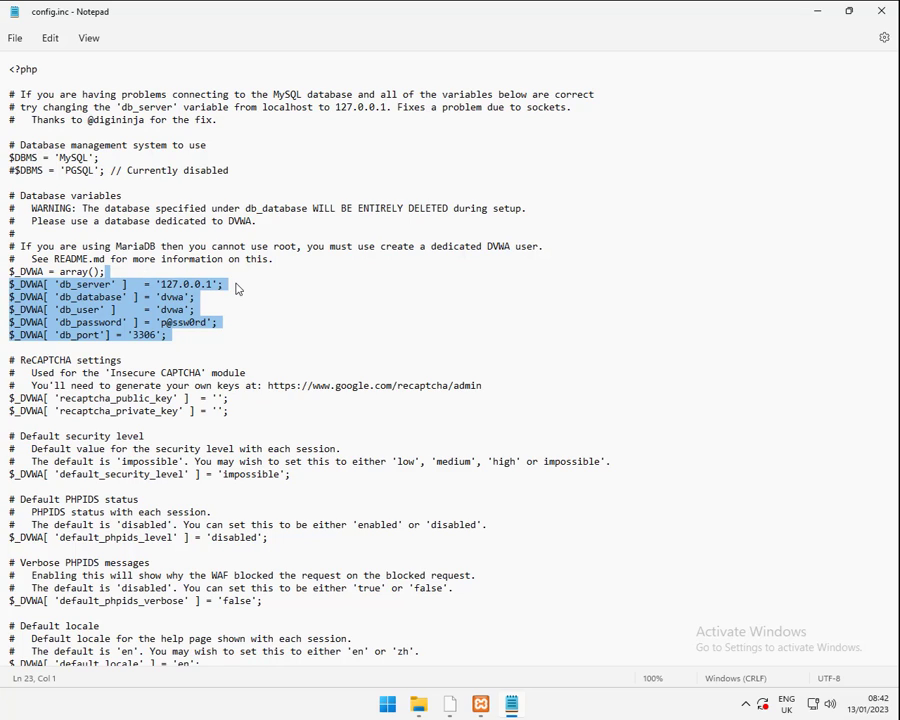
left_click(220, 284)
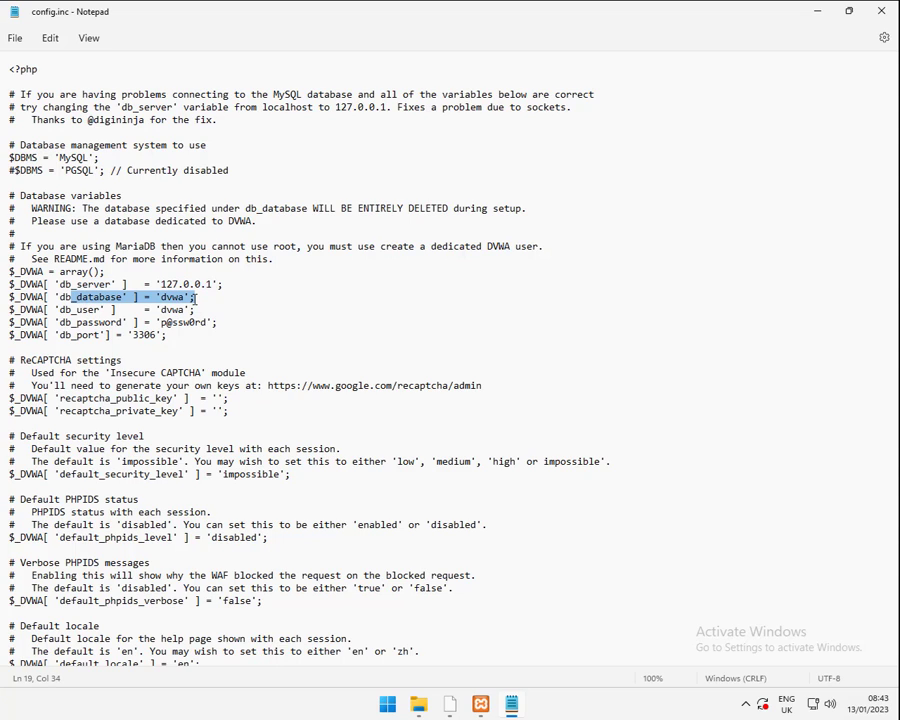
left_click(78, 309)
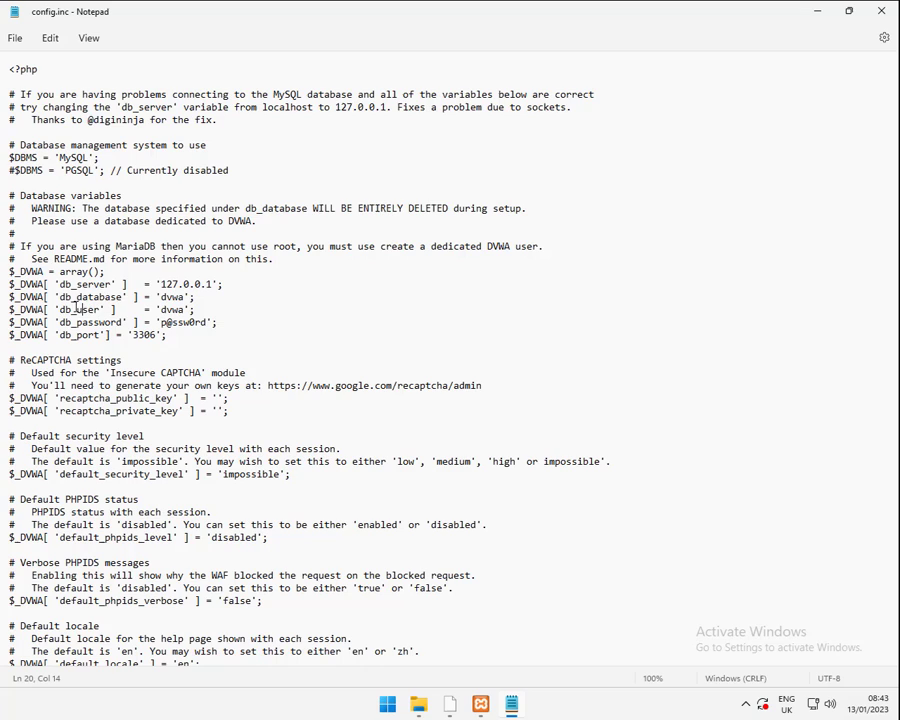
left_click(102, 322)
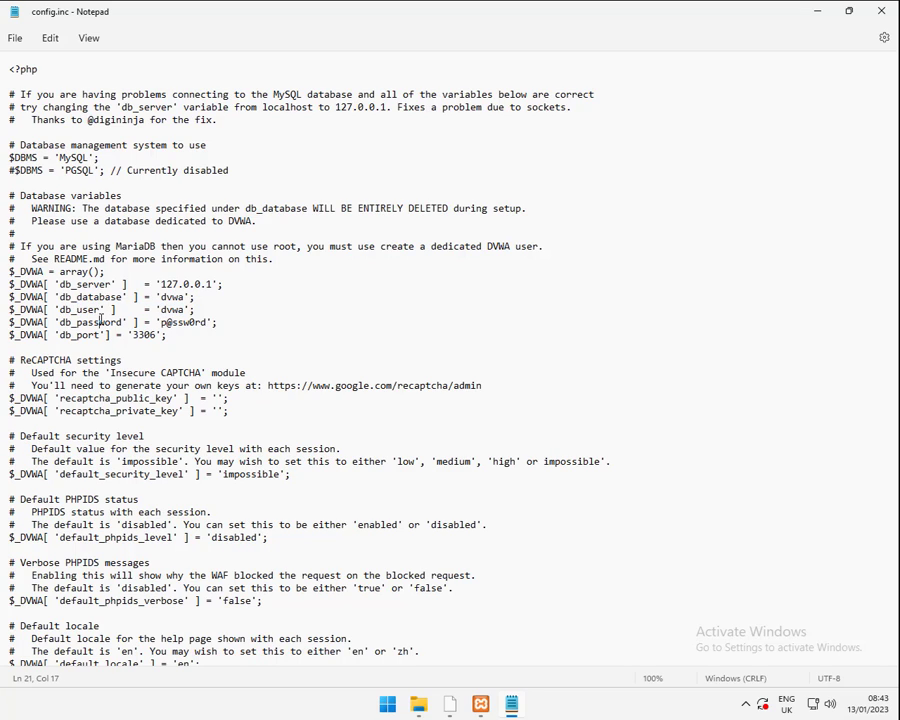
double_click(183, 322)
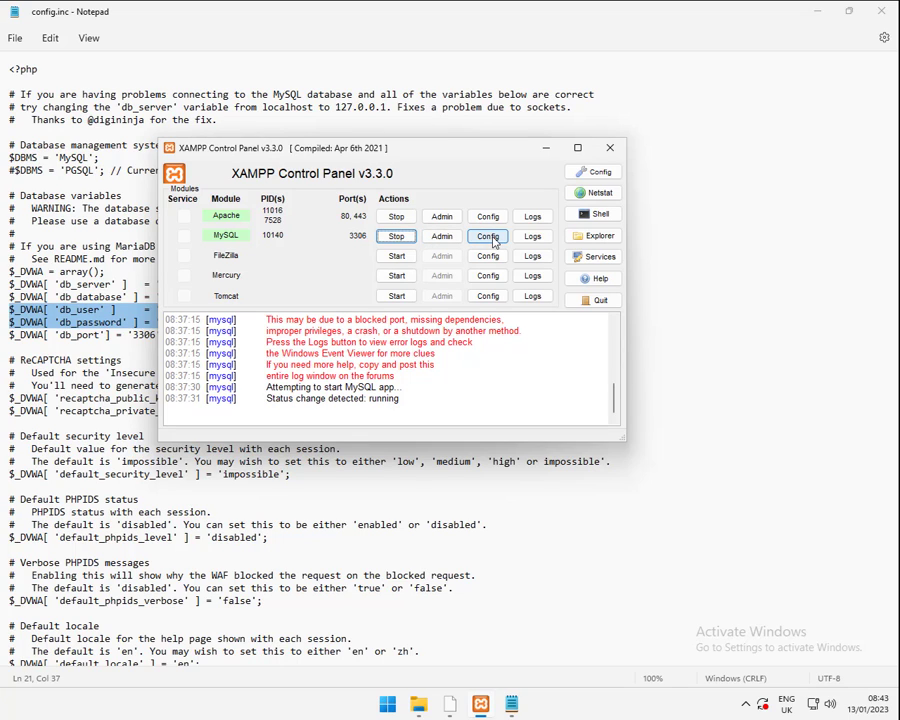
Step: Launch phpMyAdmin from the MySQL row's Admin button in XAMPP Control Panel
left_click(487, 236)
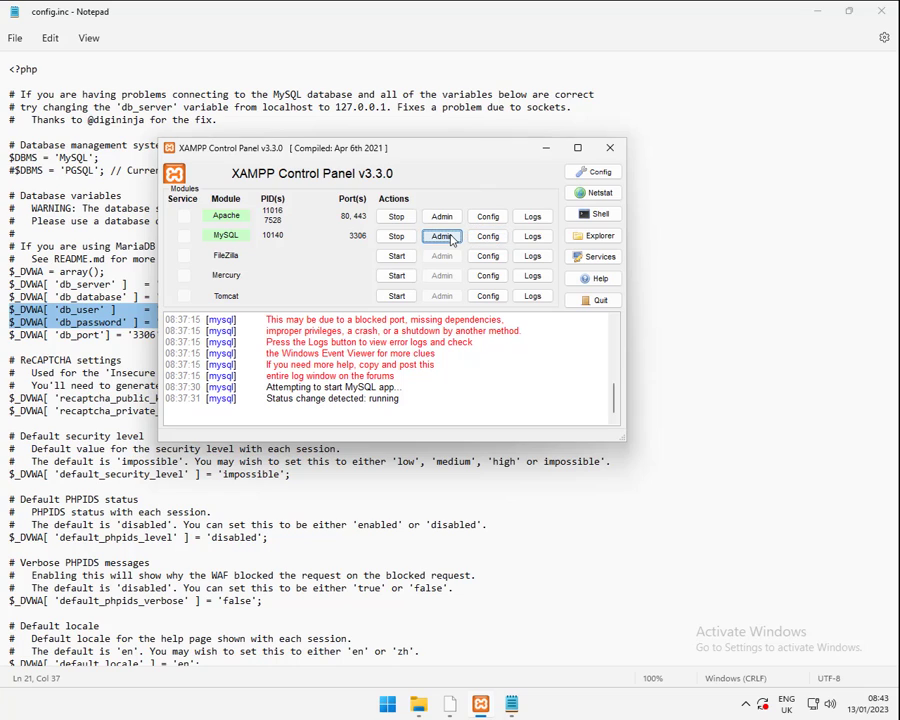
left_click(442, 236)
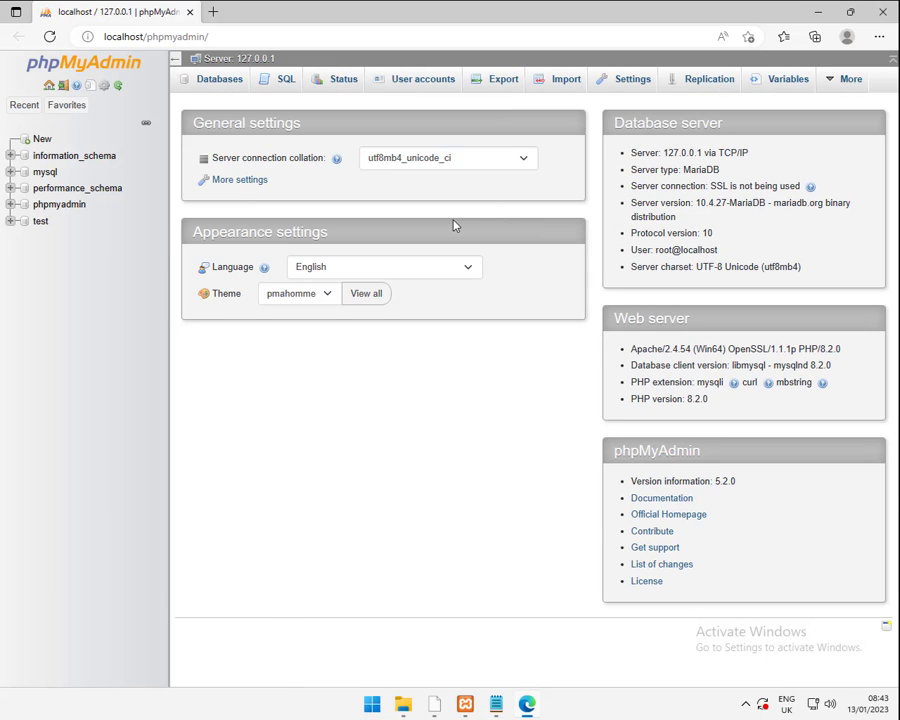
Step: Create a new database named 'dvwa' on phpMyAdmin's Databases page
left_click(197, 680)
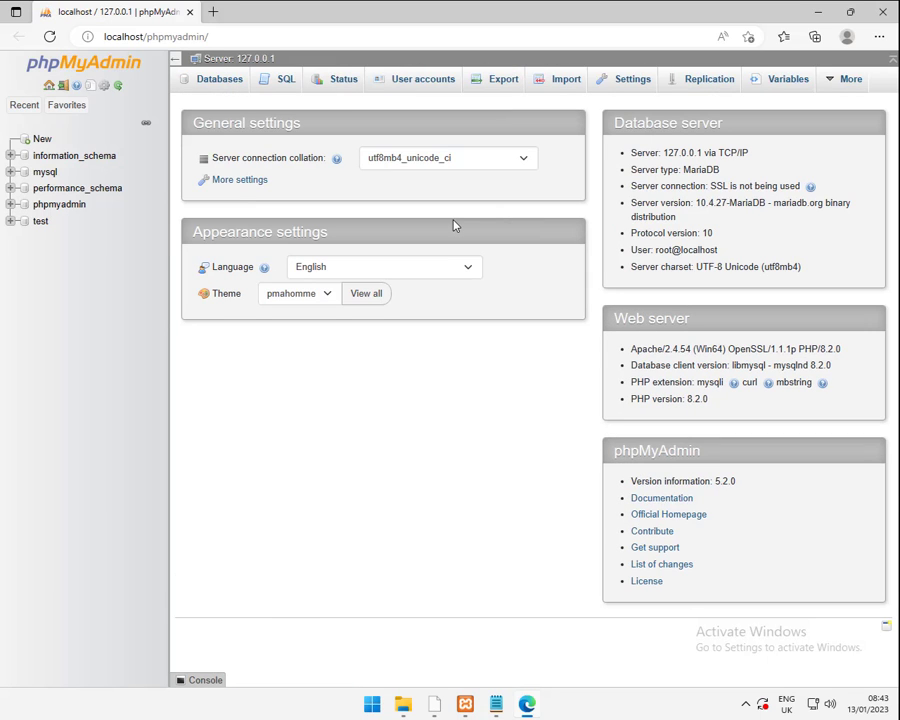
mouse_move(77, 188)
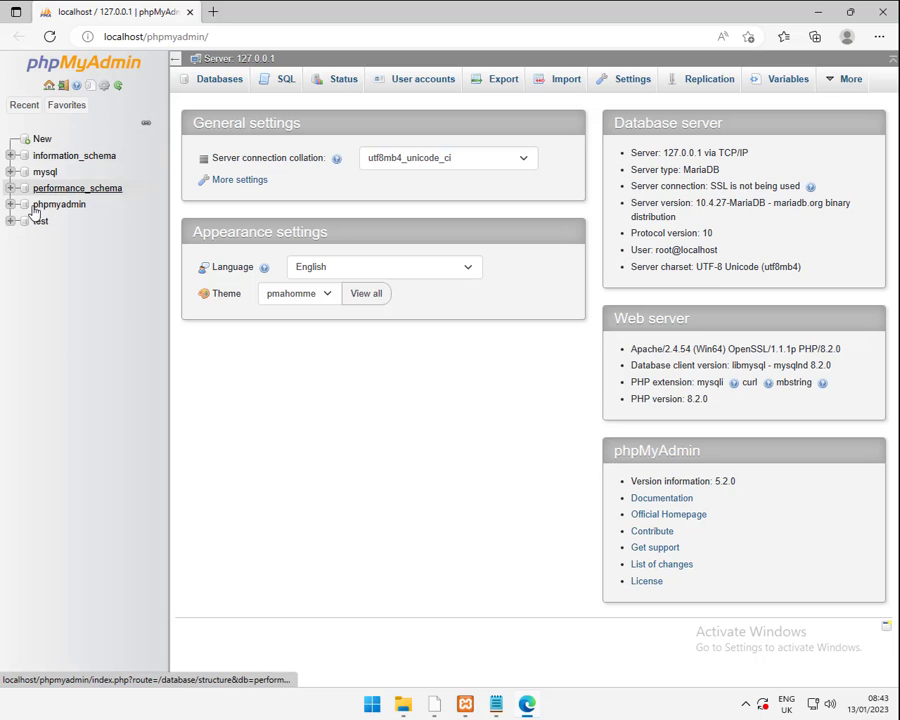
mouse_move(42, 139)
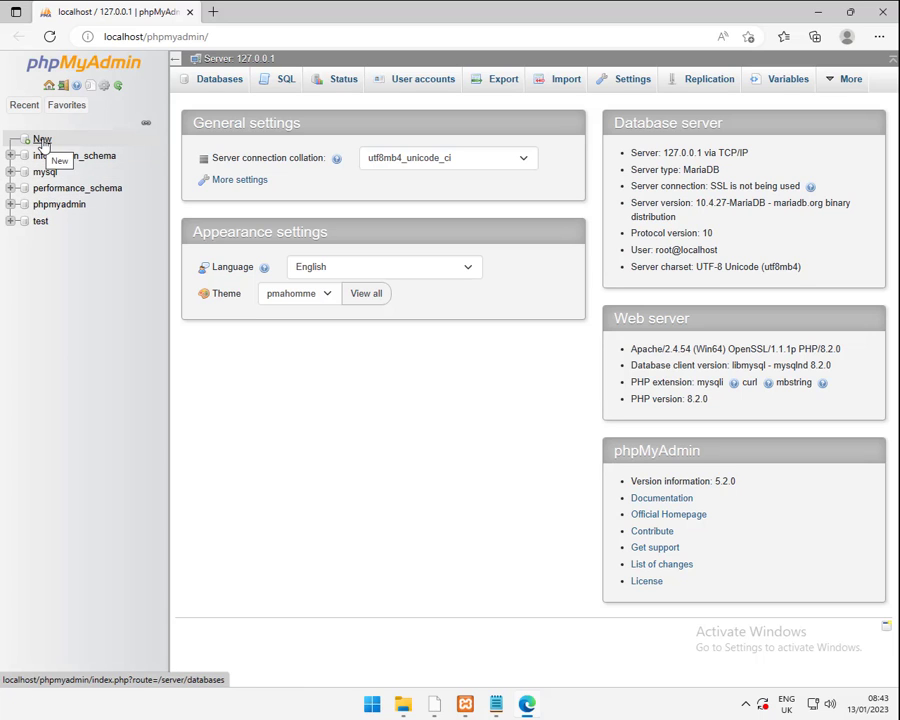
left_click(219, 79)
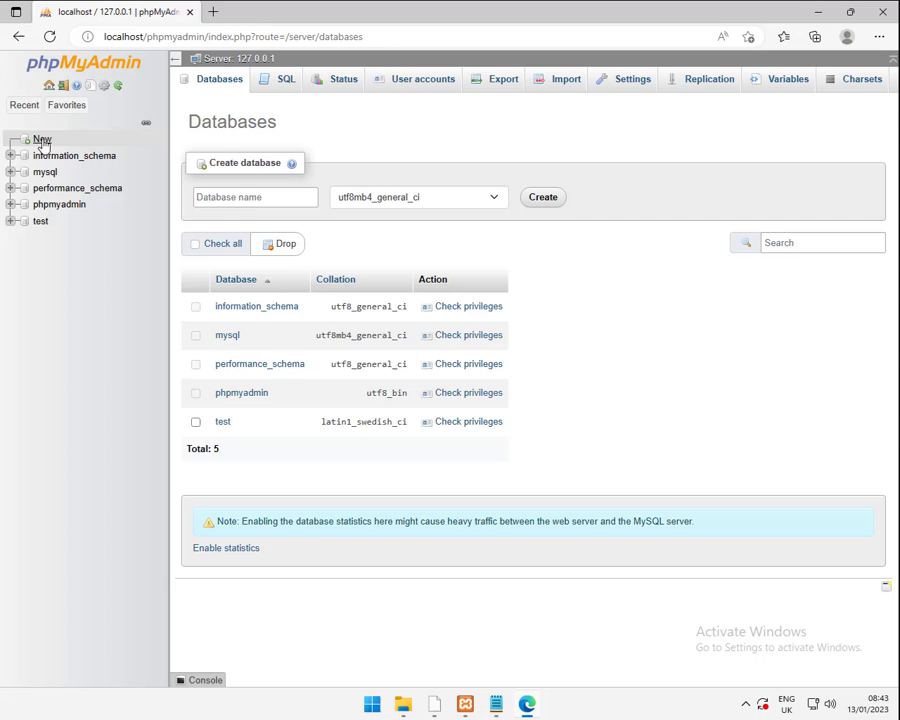
left_click(255, 197)
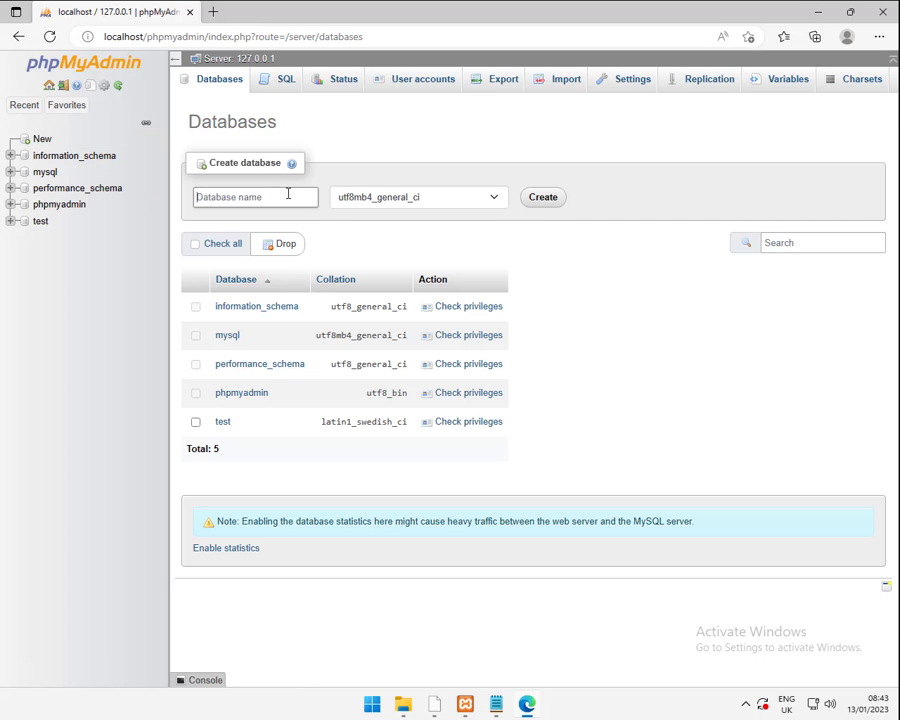
type("dvwa")
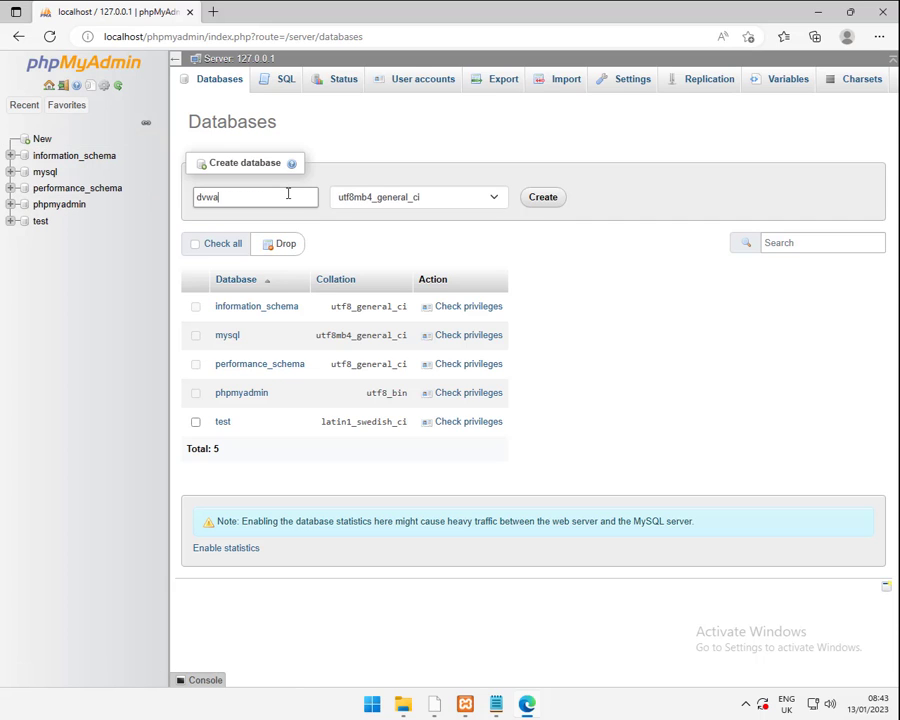
left_click(542, 197)
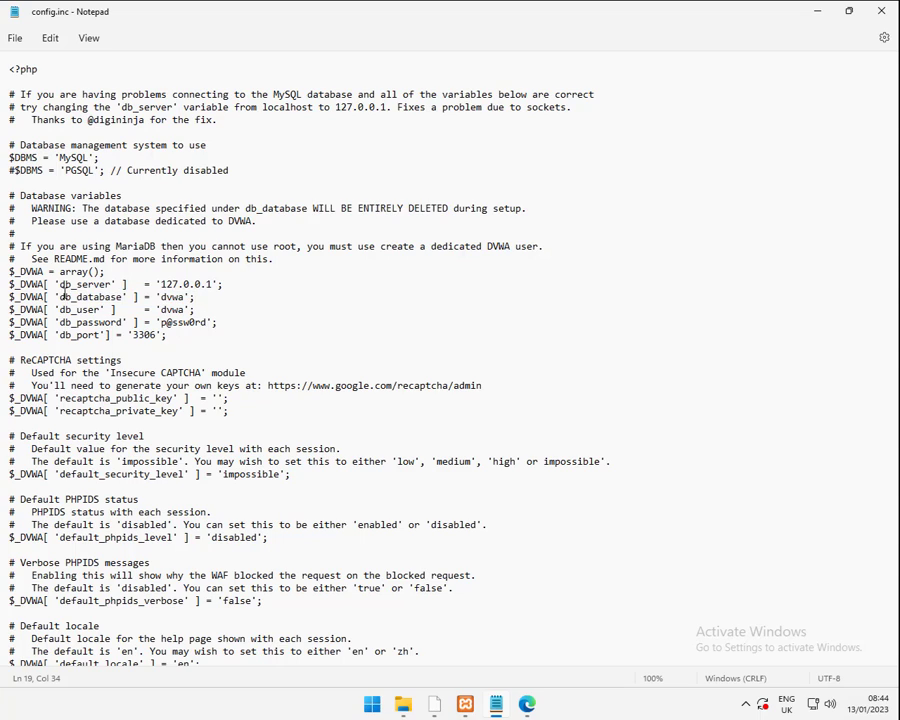
Step: Select 'dvwa' in the config file, then view the dvwa database's Privileges page
double_click(171, 297)
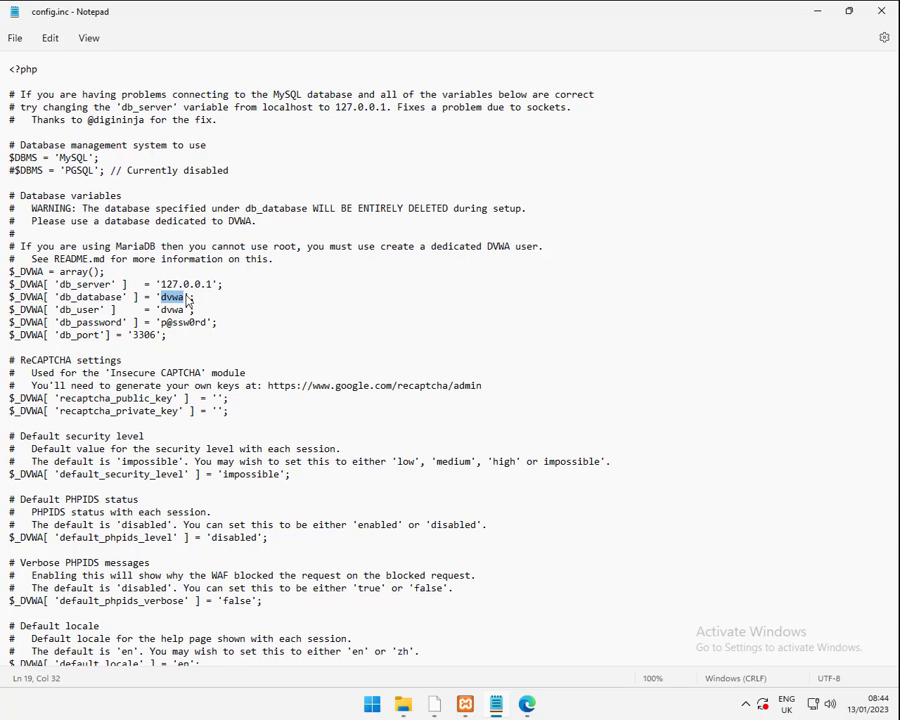
mouse_move(518, 708)
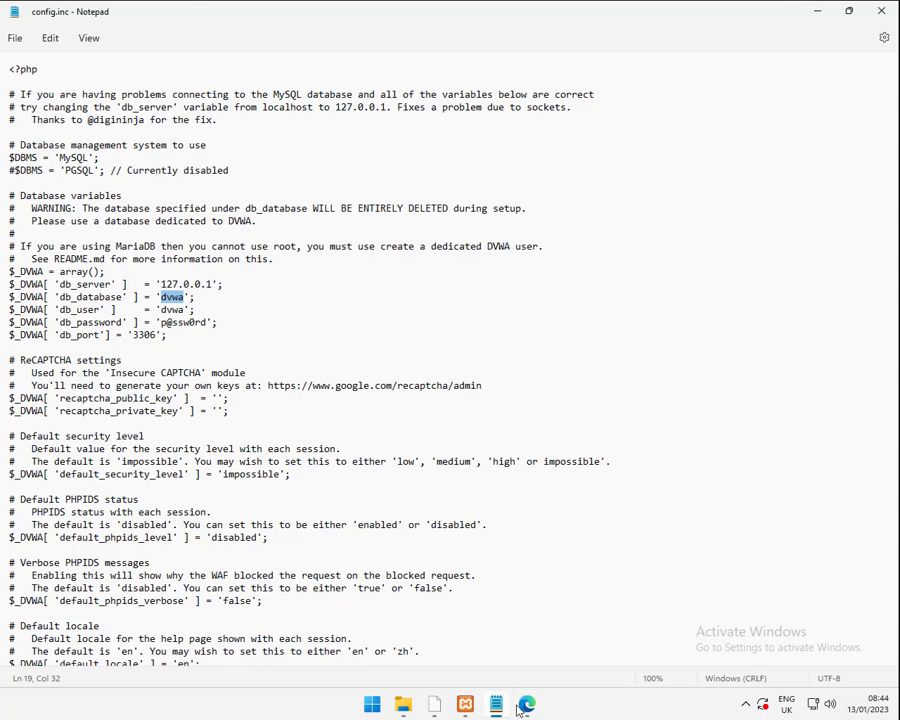
left_click(526, 705)
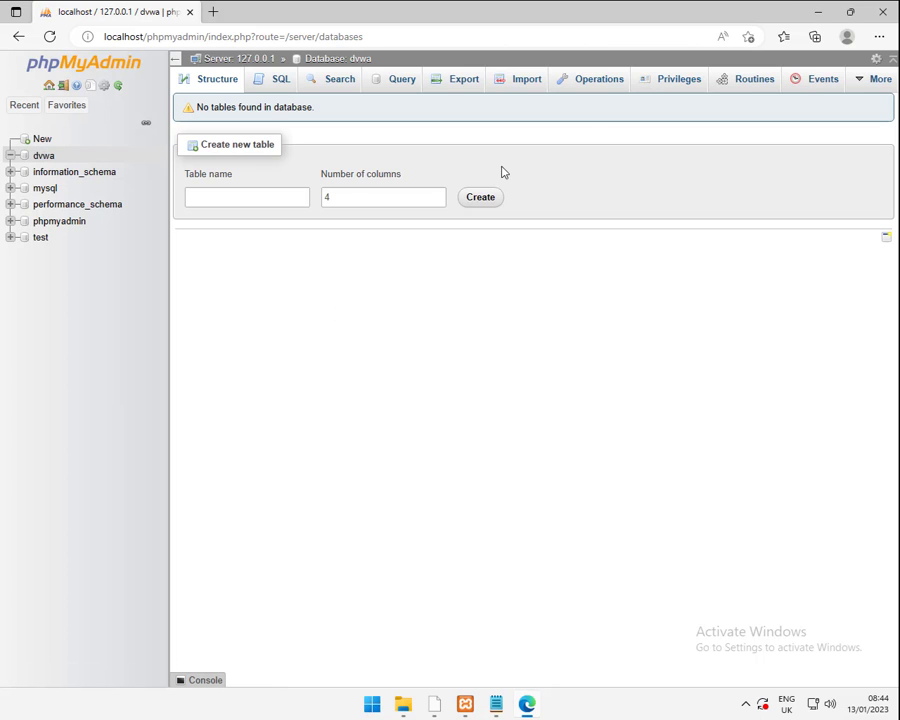
left_click(679, 79)
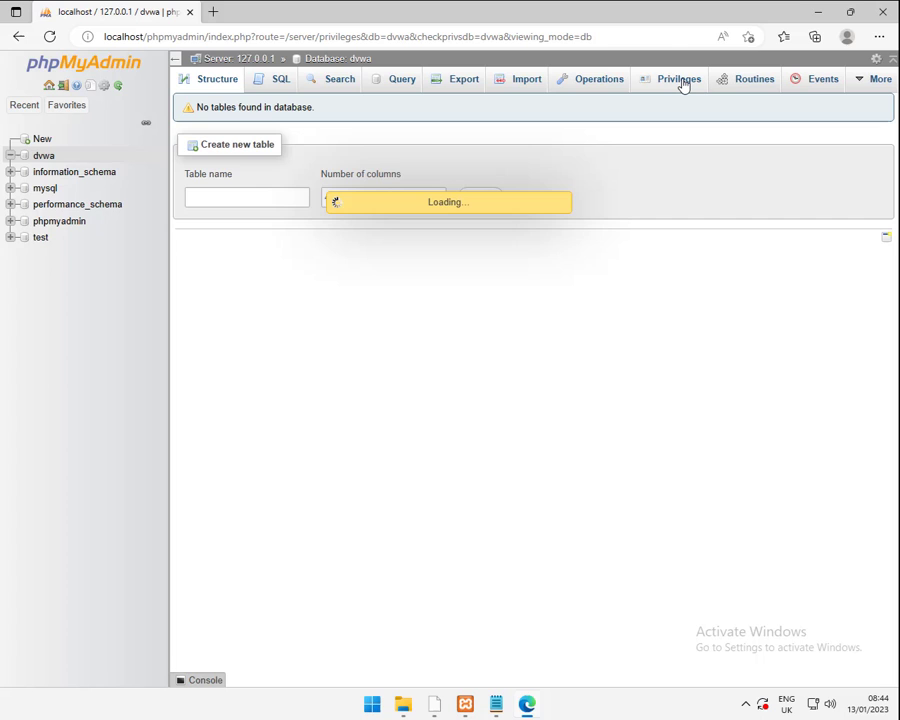
left_click(678, 79)
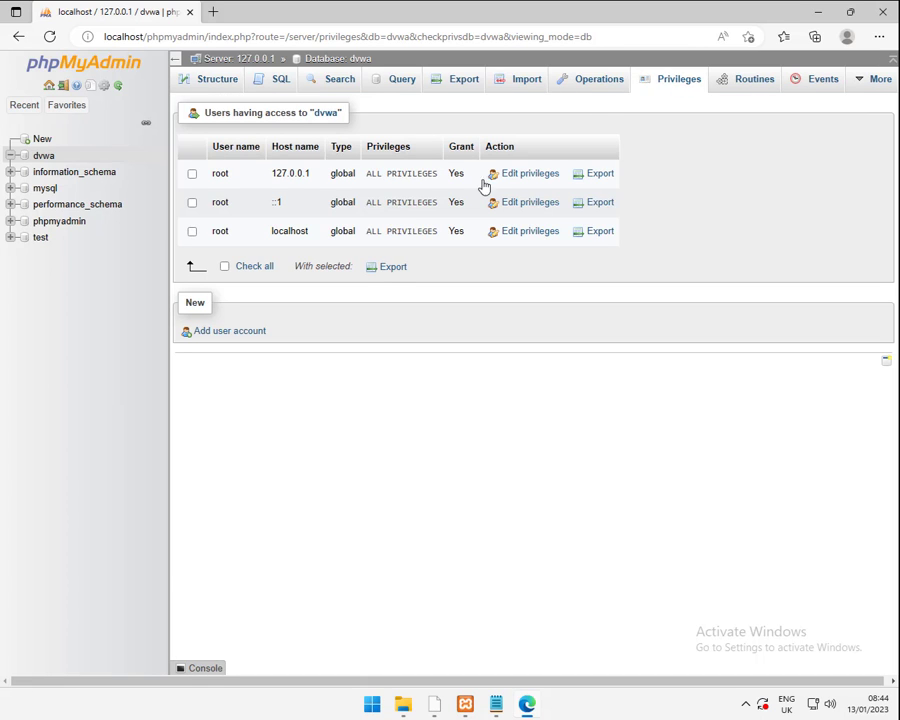
Step: Add user account 'dvwa' with the config password and all privileges on database dvwa
left_click(229, 330)
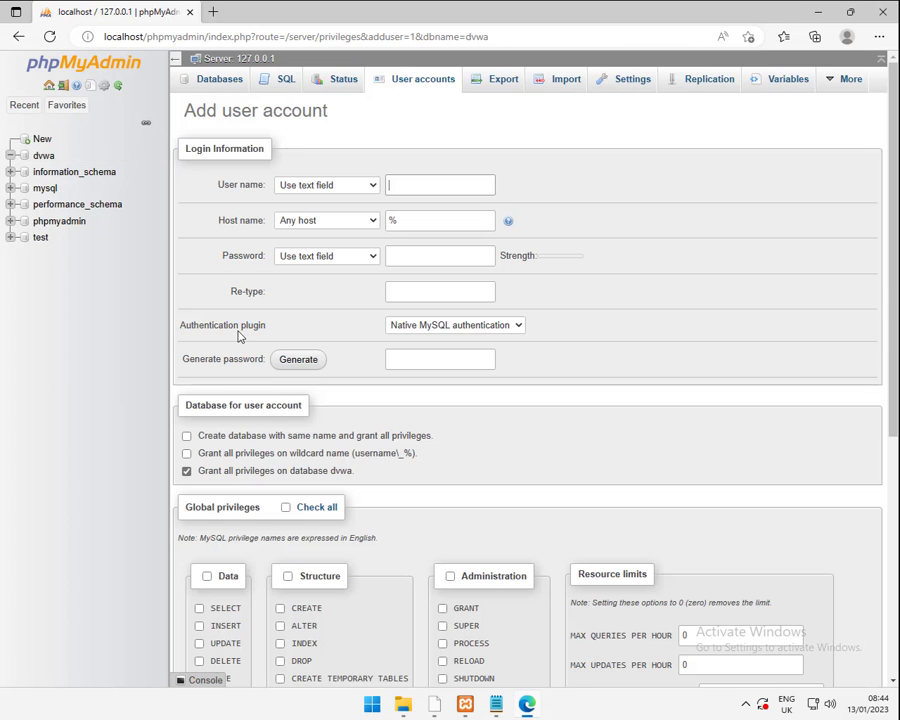
mouse_move(525, 706)
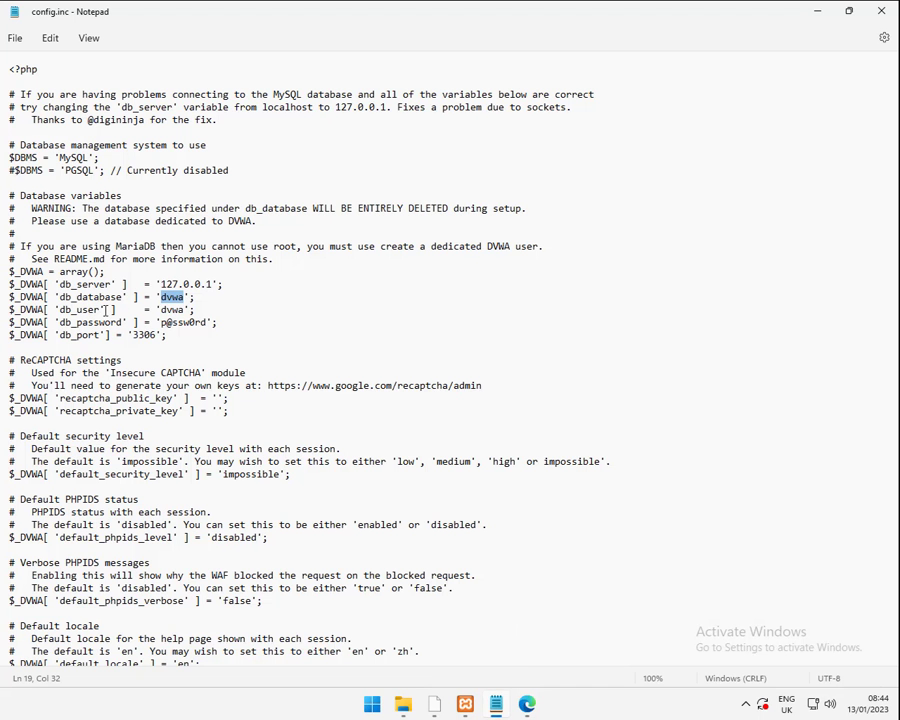
left_click(527, 608)
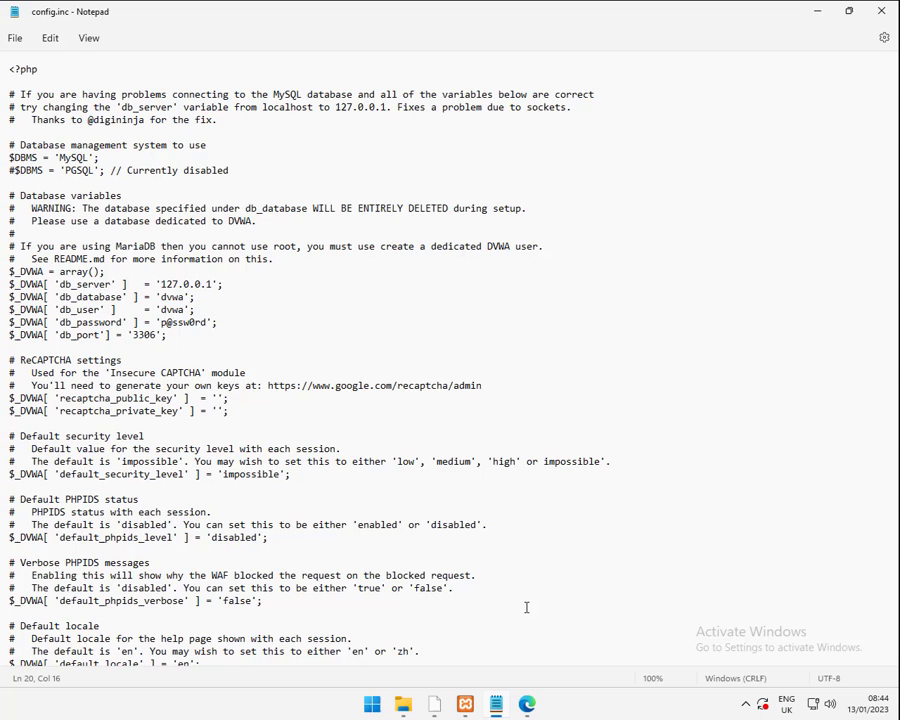
left_click(527, 705)
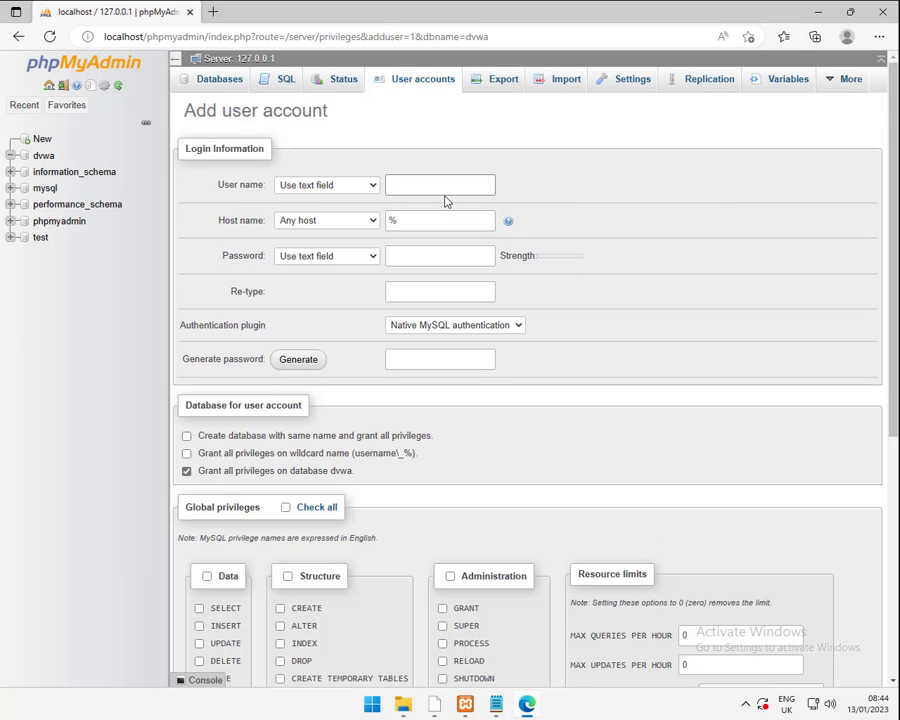
type("dvwa")
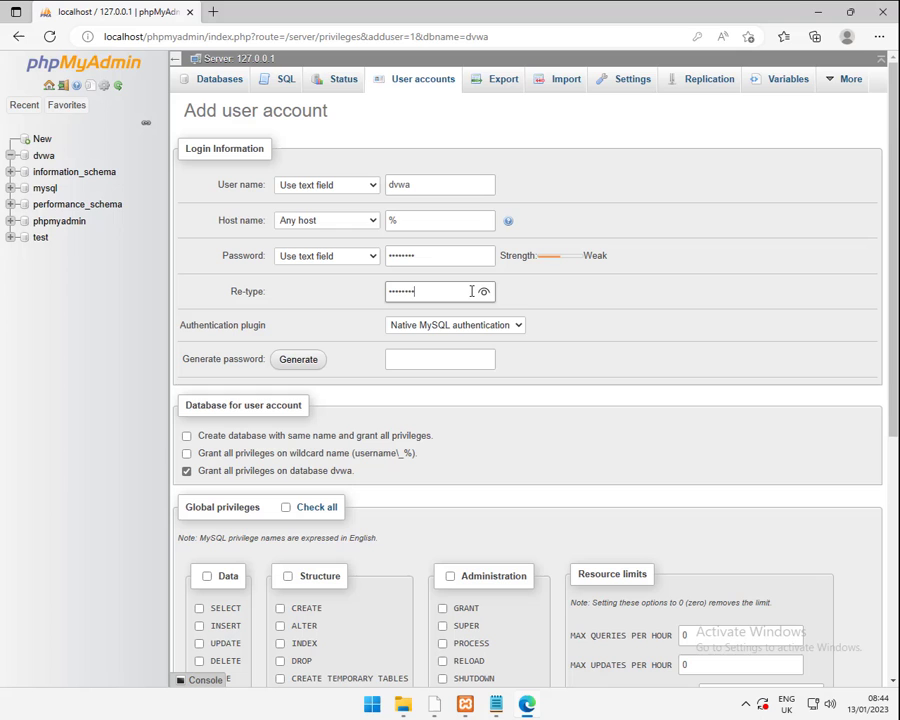
scroll("down", 3)
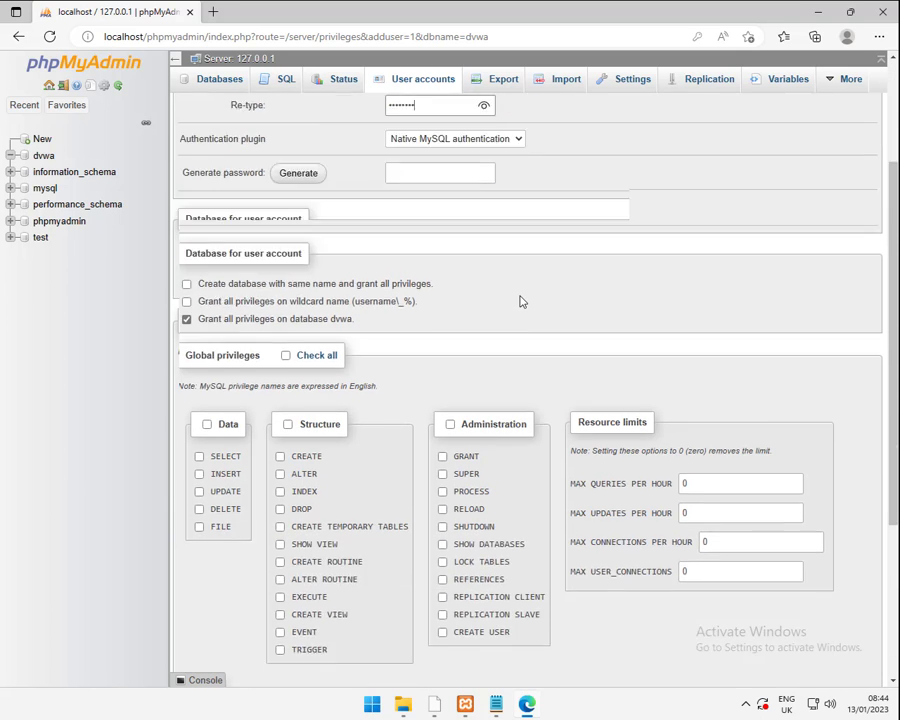
scroll("down", 3)
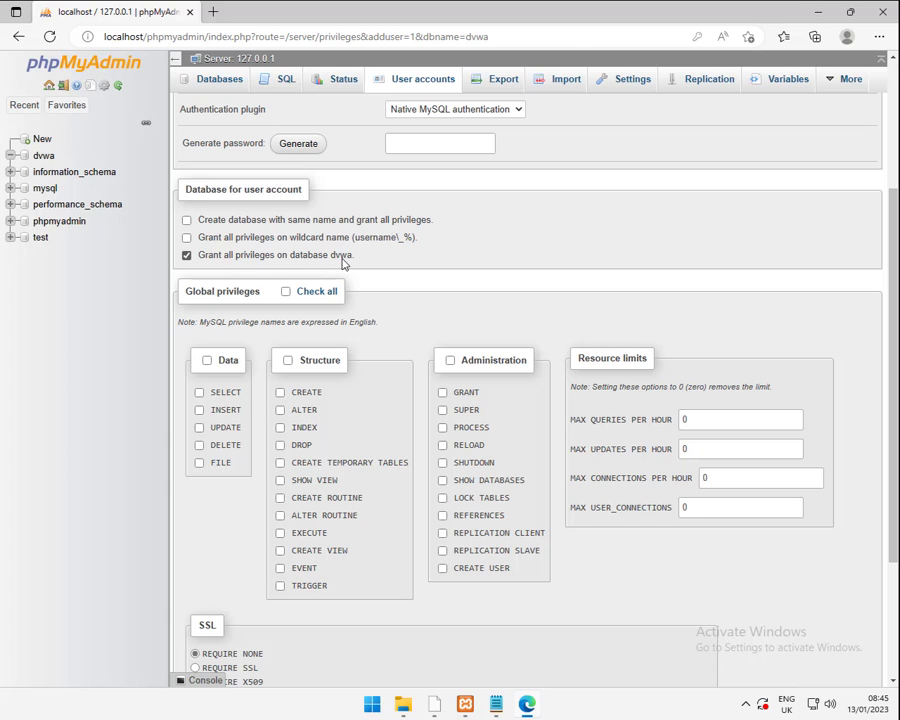
mouse_move(575, 276)
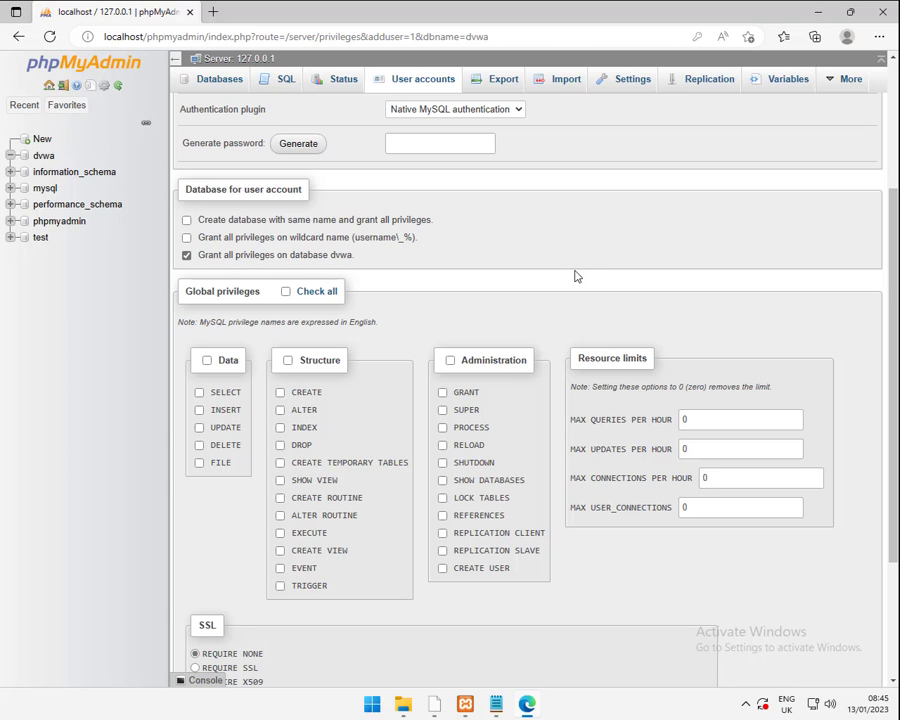
scroll("down", 3)
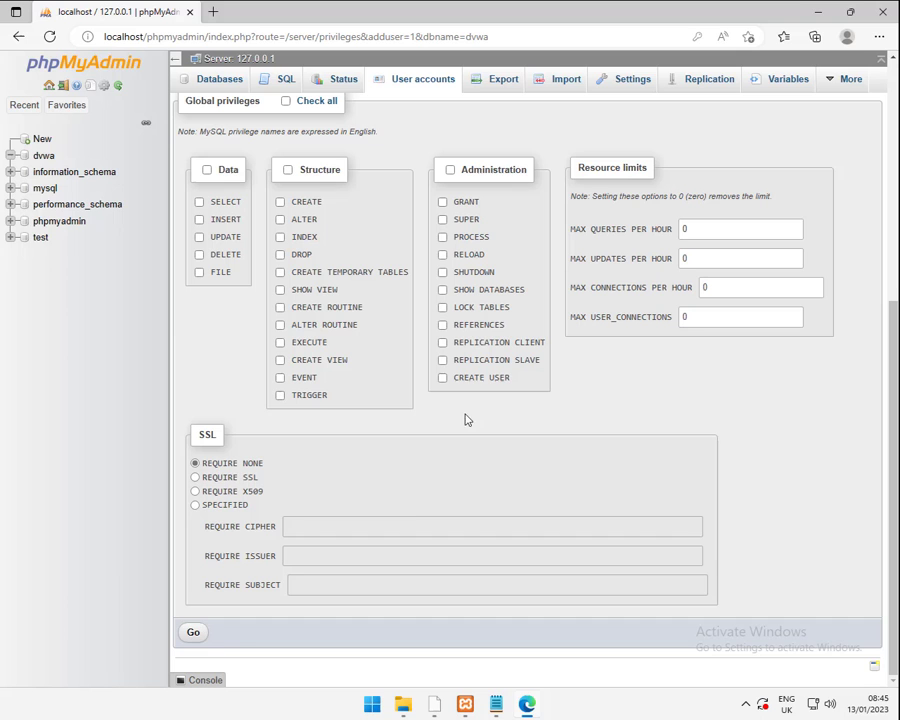
scroll("up", 3)
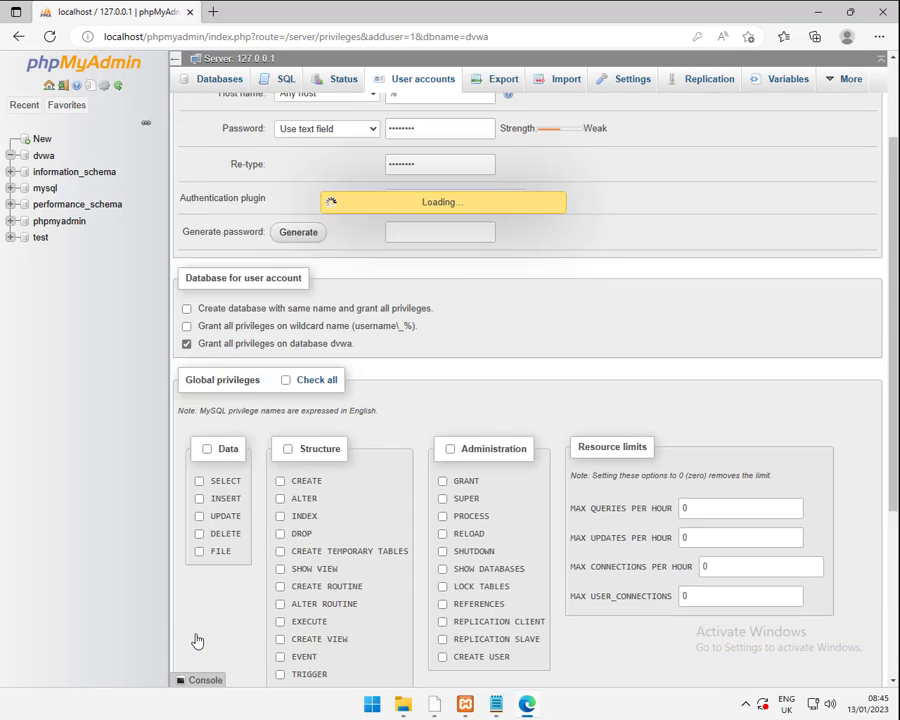
left_click(192, 630)
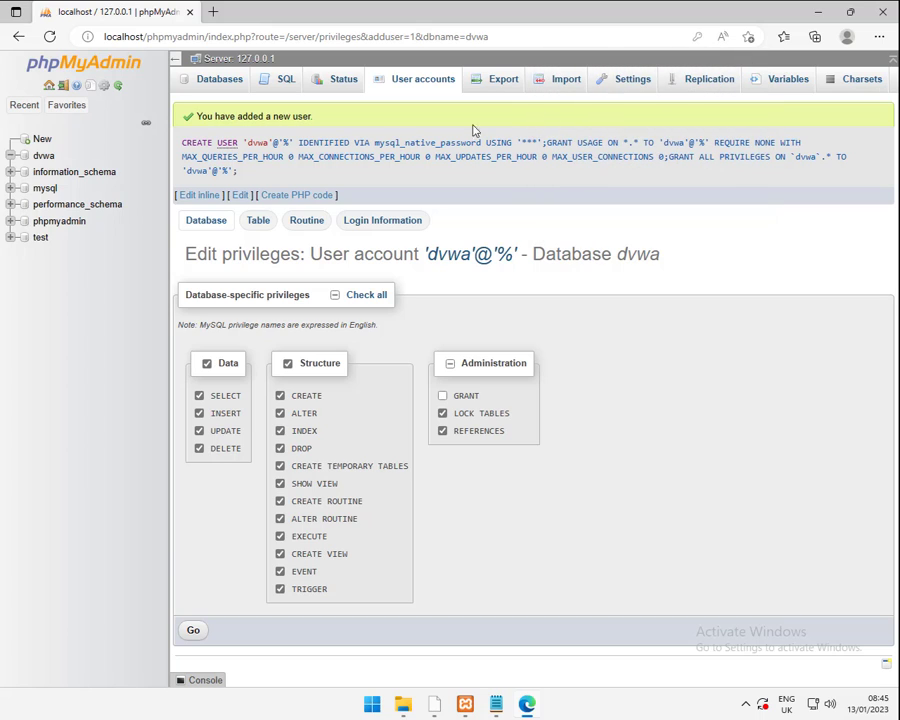
mouse_move(215, 128)
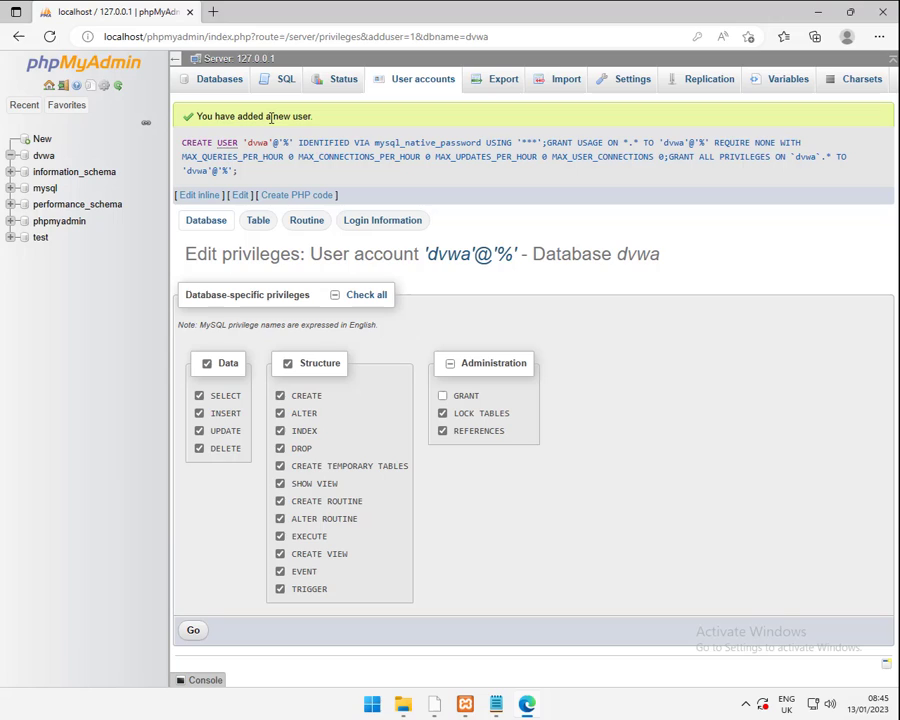
mouse_move(287, 142)
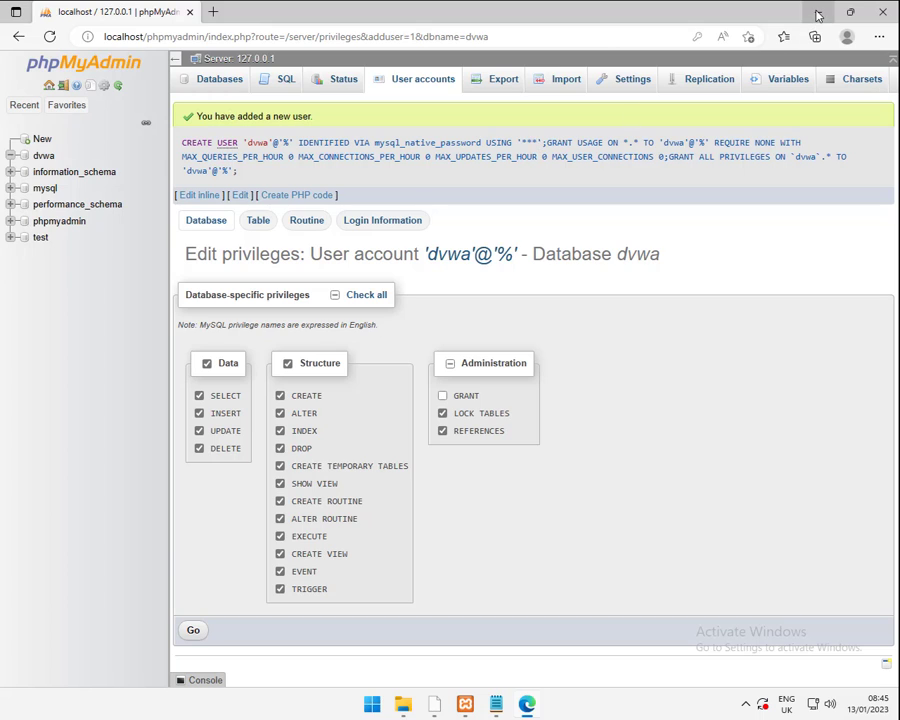
mouse_move(464, 705)
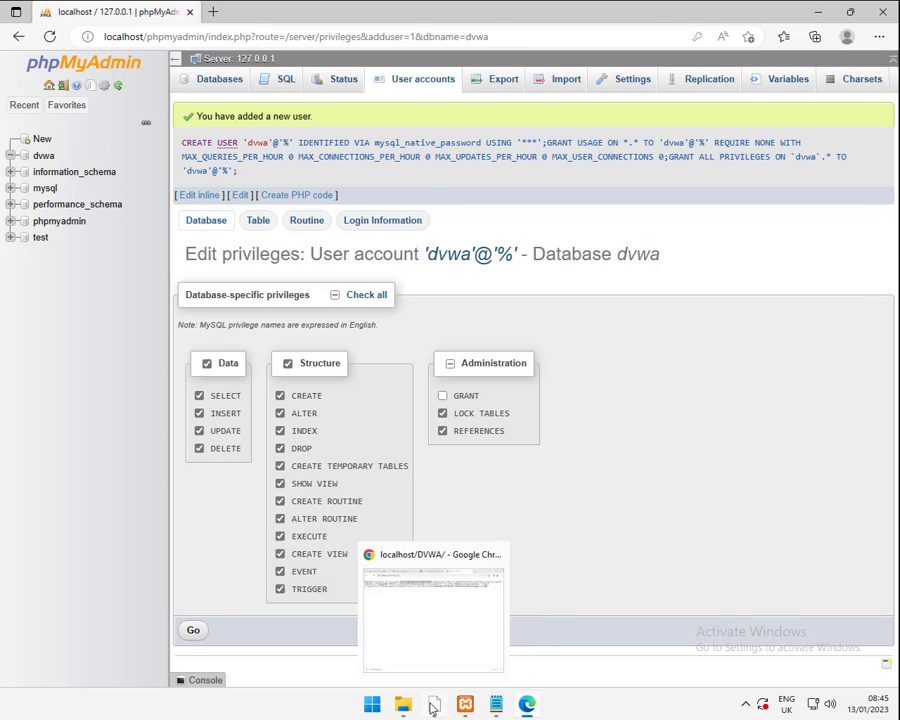
Step: Create/reset the DVWA database on setup.php, building the users and guestbook tables
left_click(433, 610)
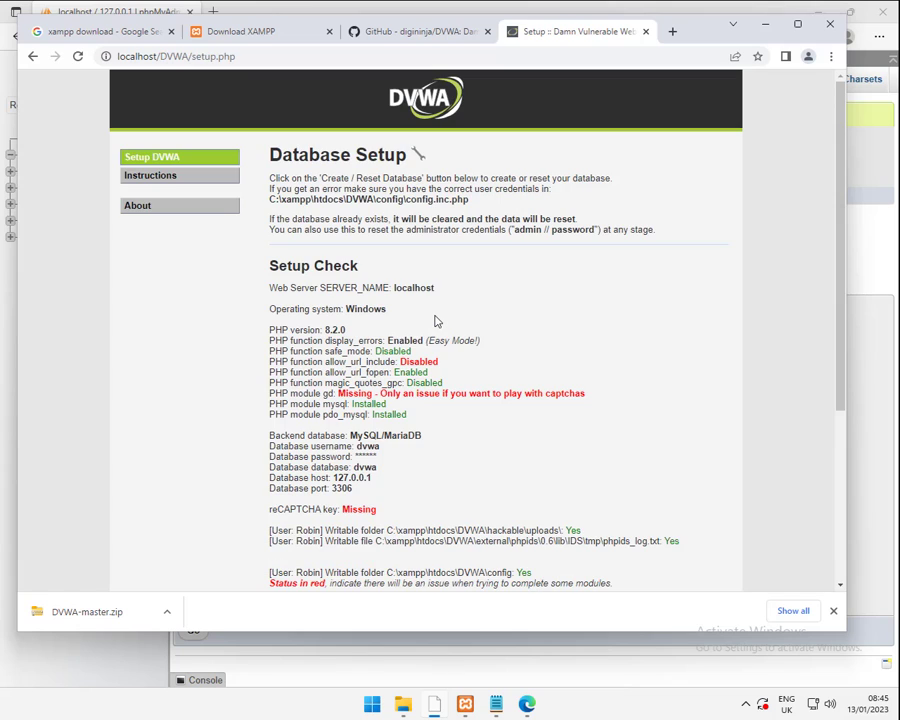
mouse_move(477, 321)
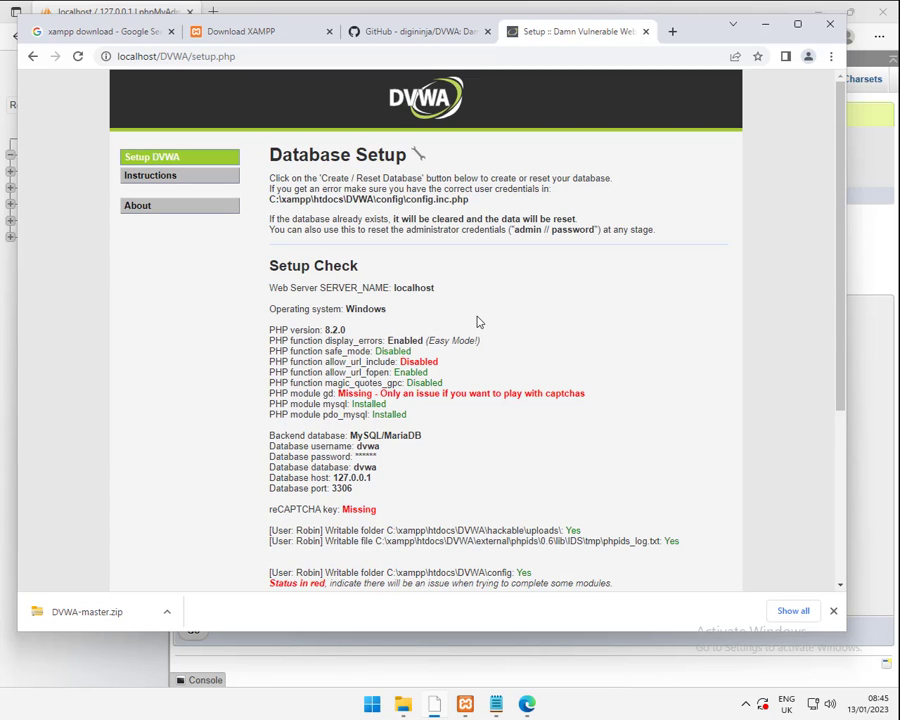
mouse_move(437, 280)
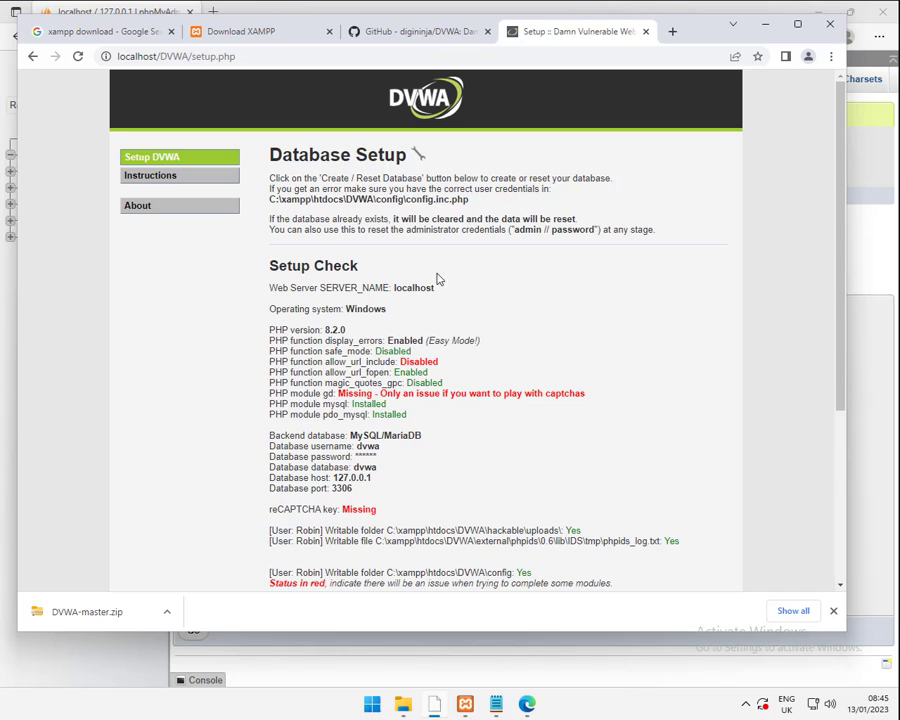
scroll("down", 3)
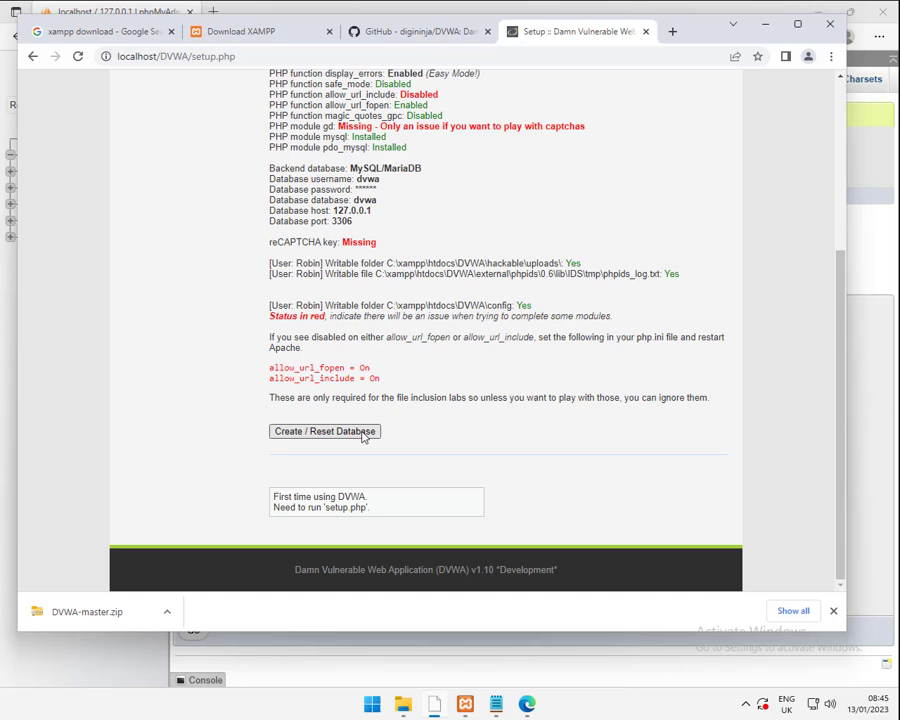
scroll("up", 3)
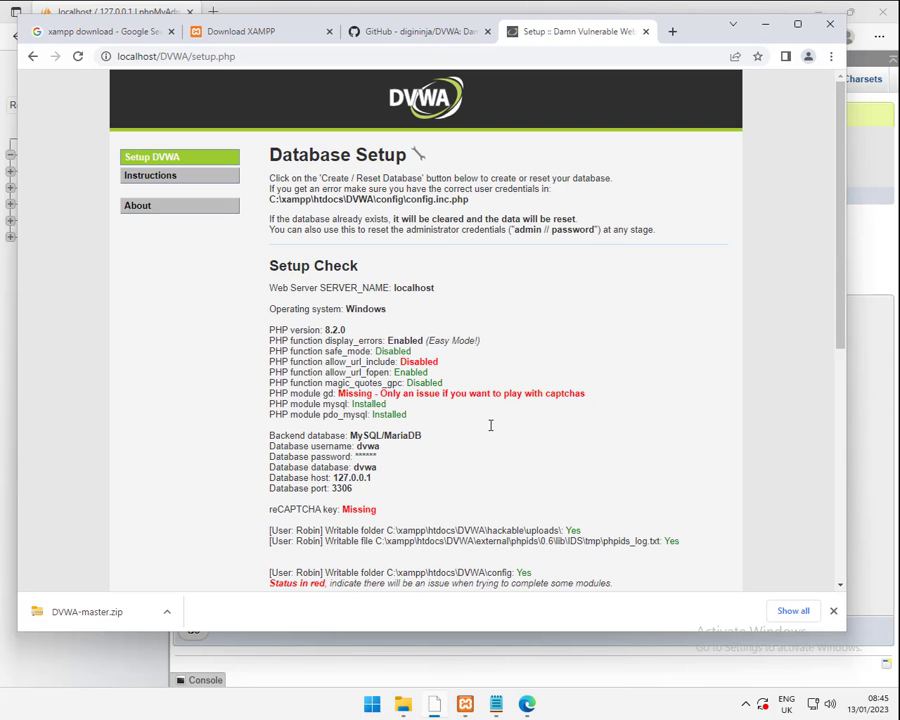
left_click(324, 249)
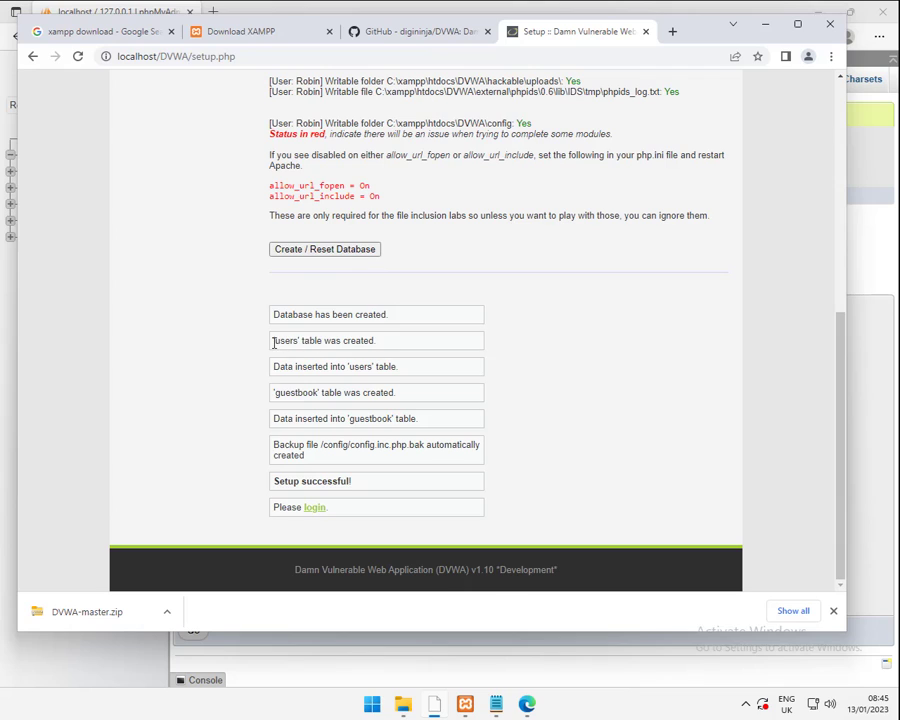
left_click(314, 507)
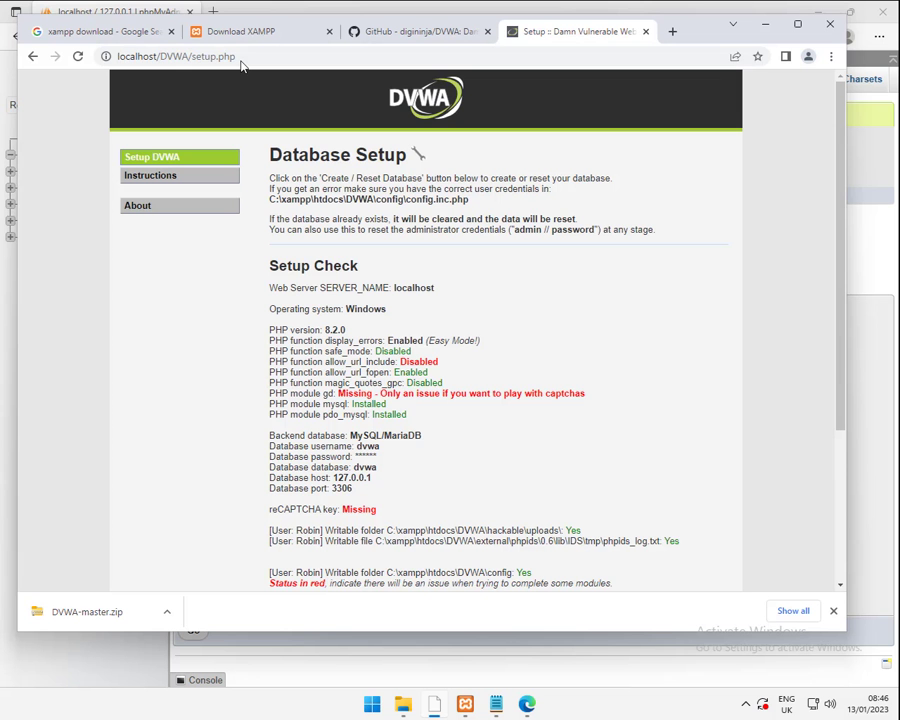
scroll("down", 3)
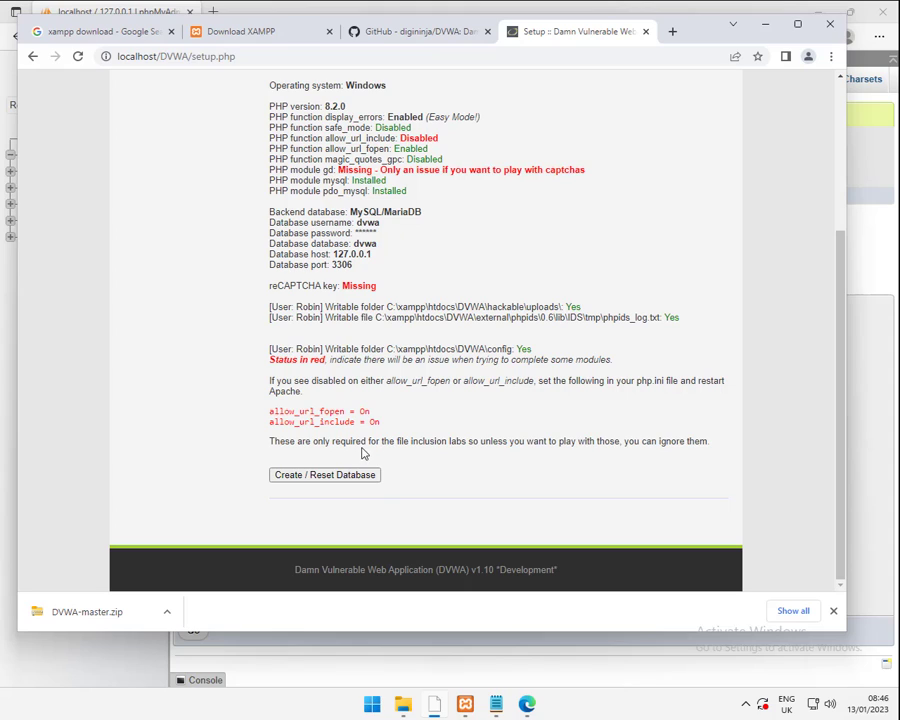
mouse_move(365, 506)
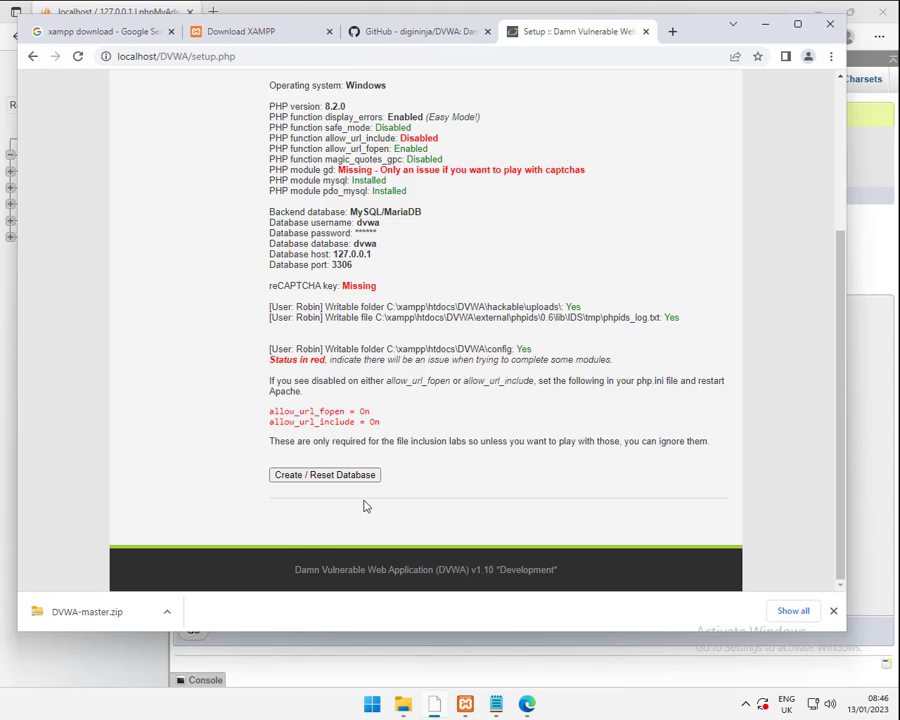
mouse_move(365, 530)
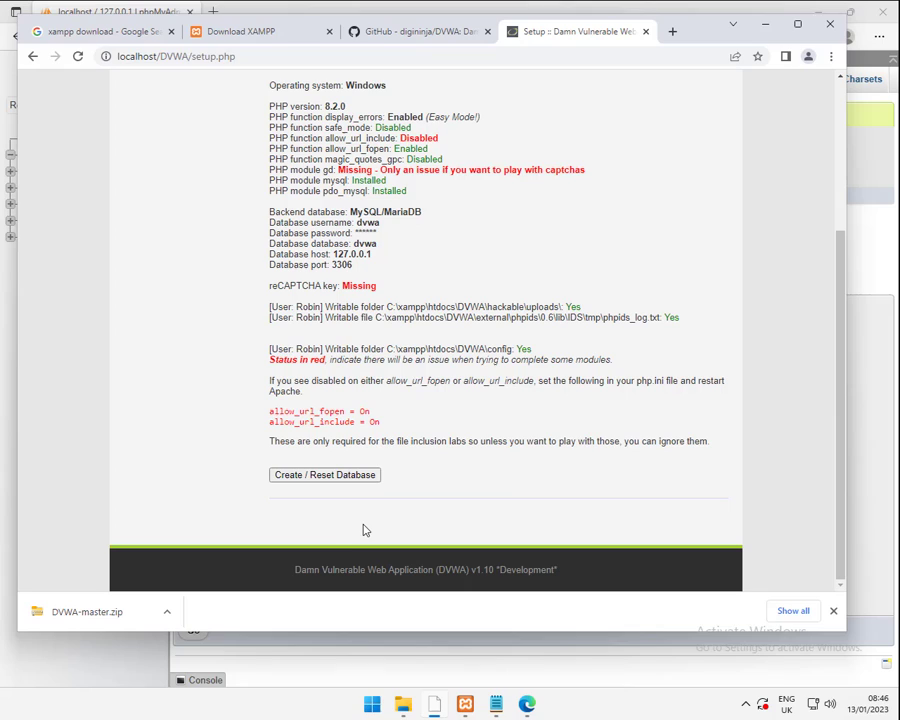
mouse_move(370, 522)
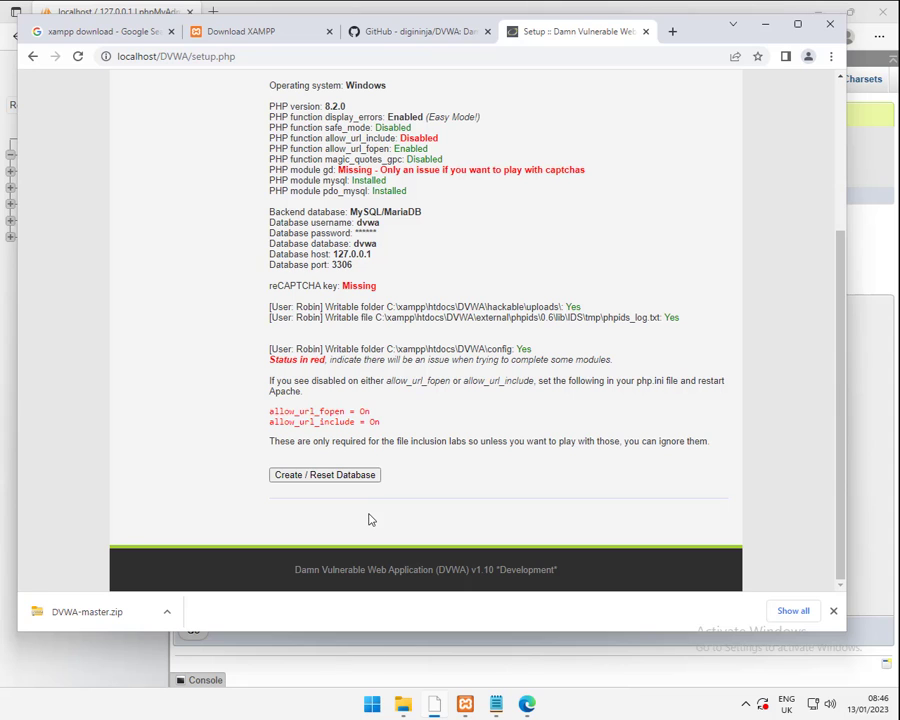
mouse_move(375, 517)
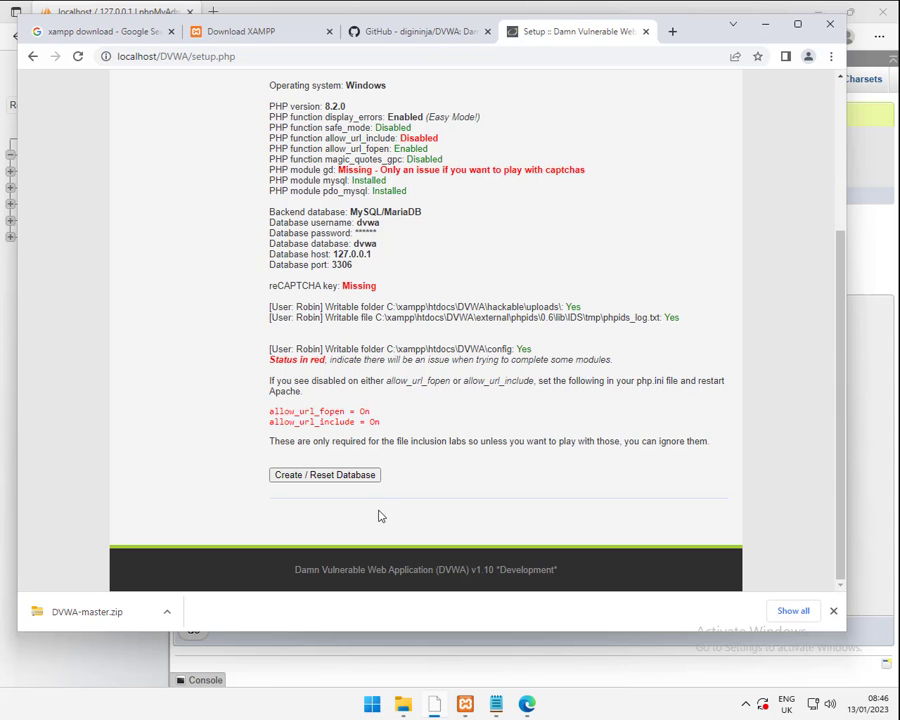
scroll("up", 3)
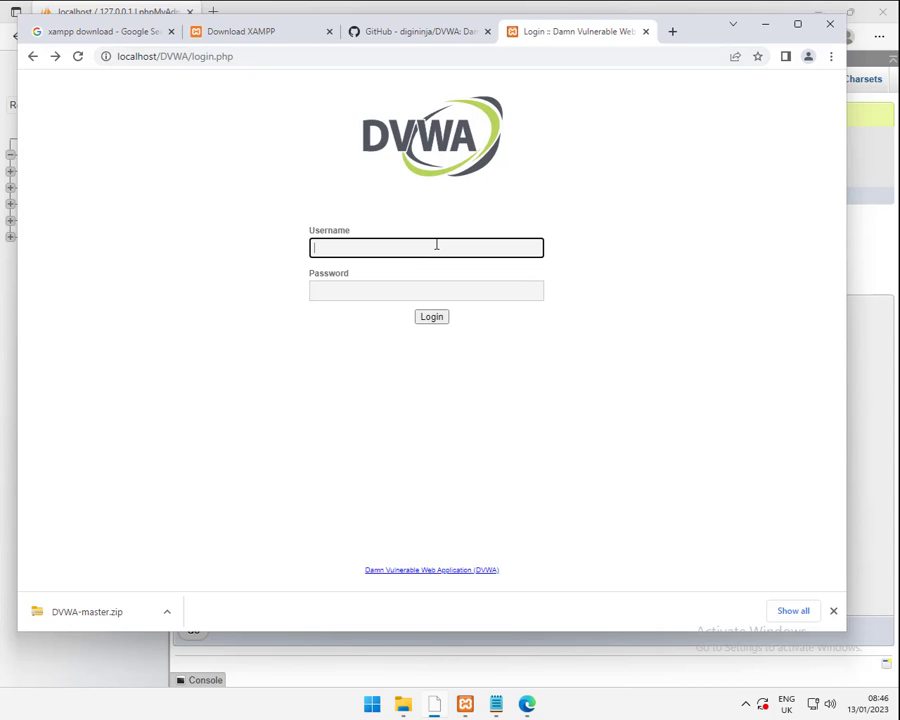
type("admikn")
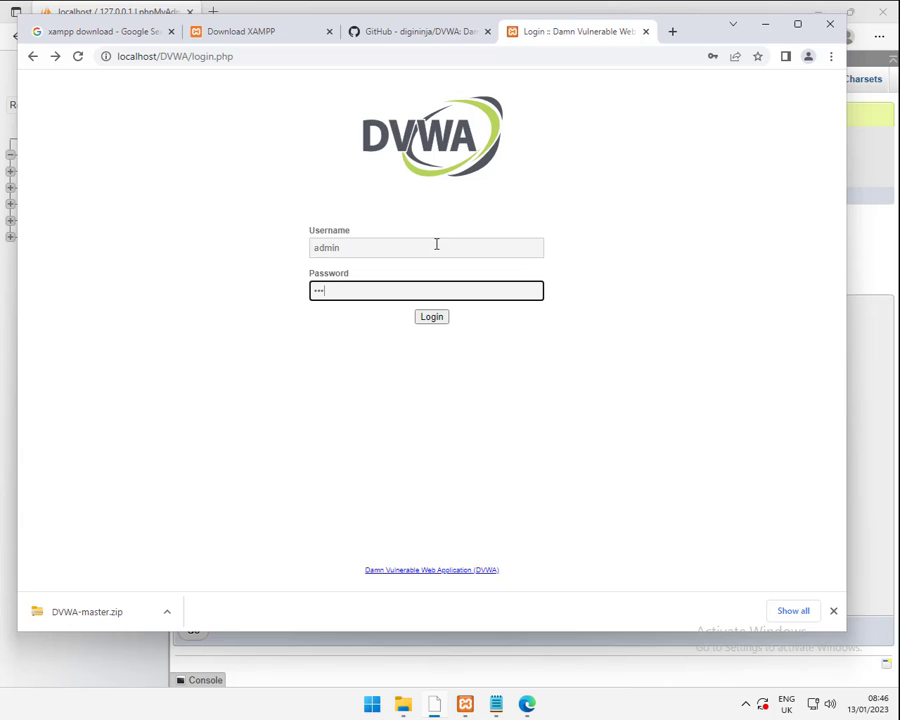
type("password")
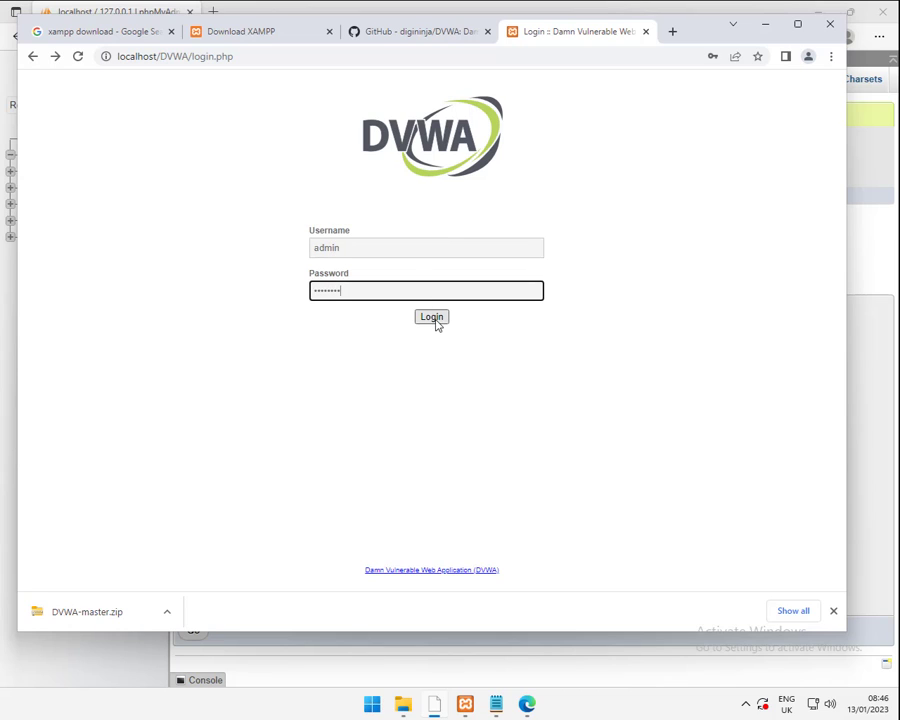
left_click(431, 317)
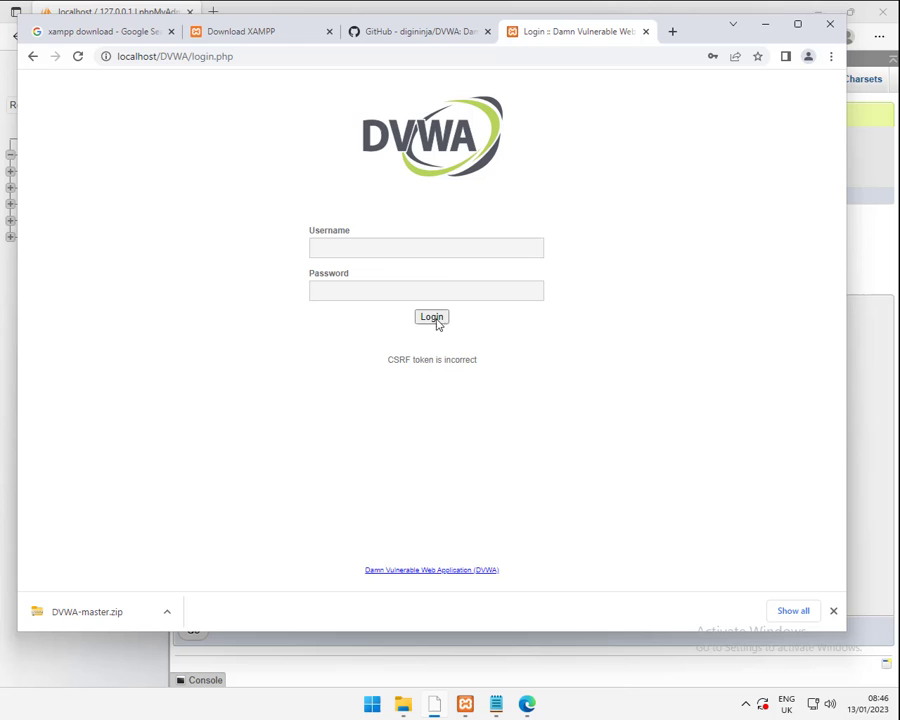
type("adm")
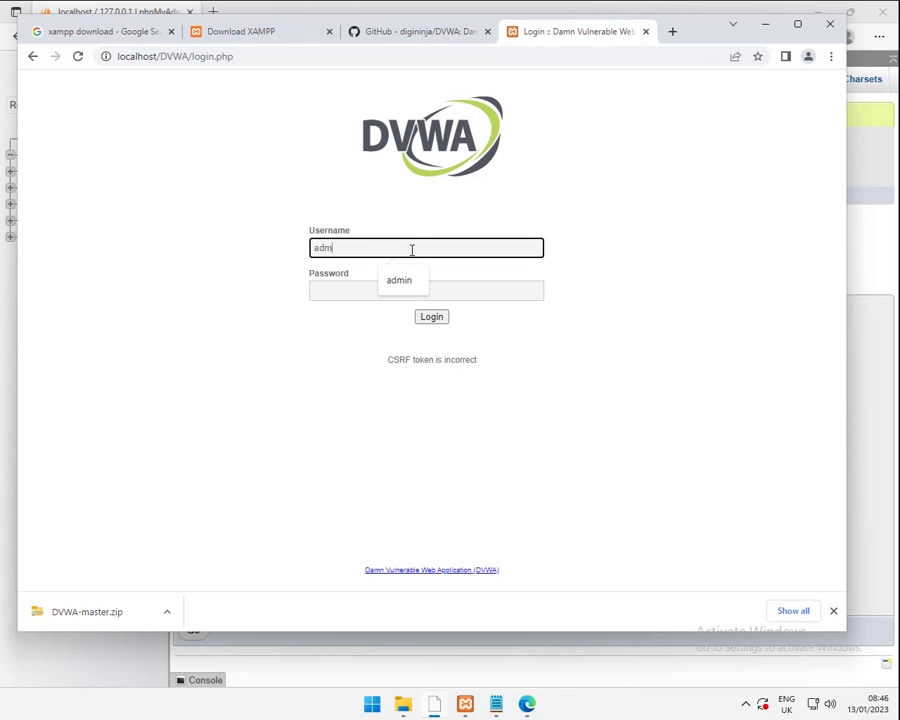
left_click(431, 317)
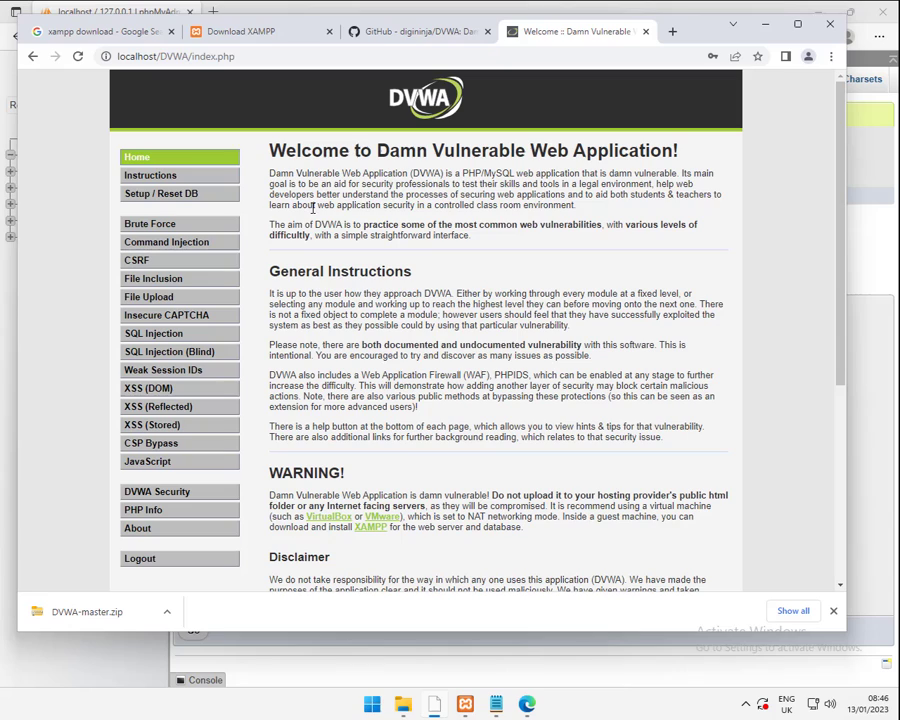
mouse_move(202, 248)
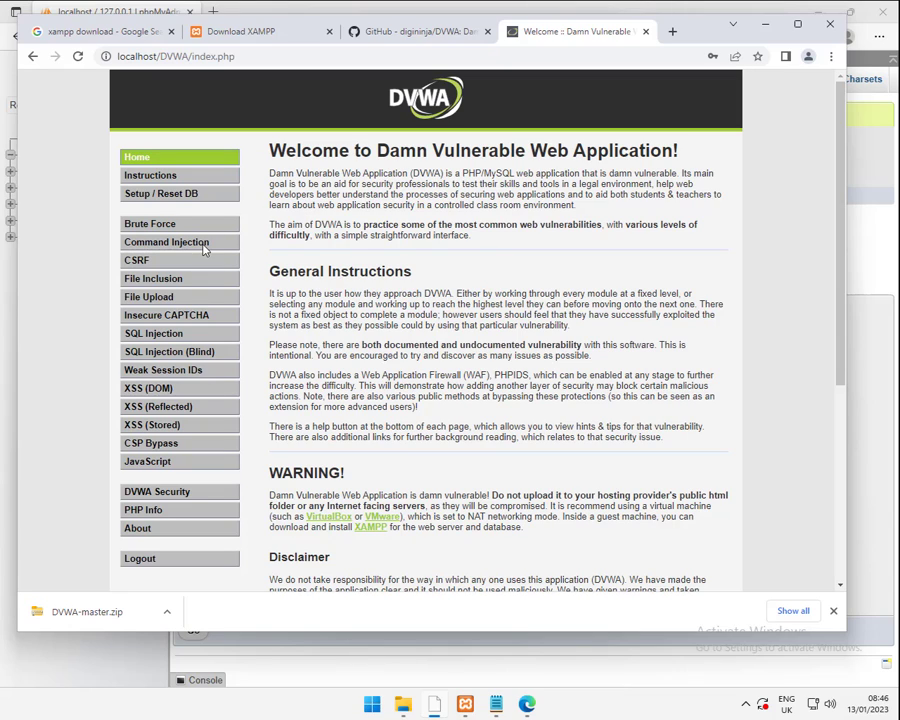
mouse_move(500, 70)
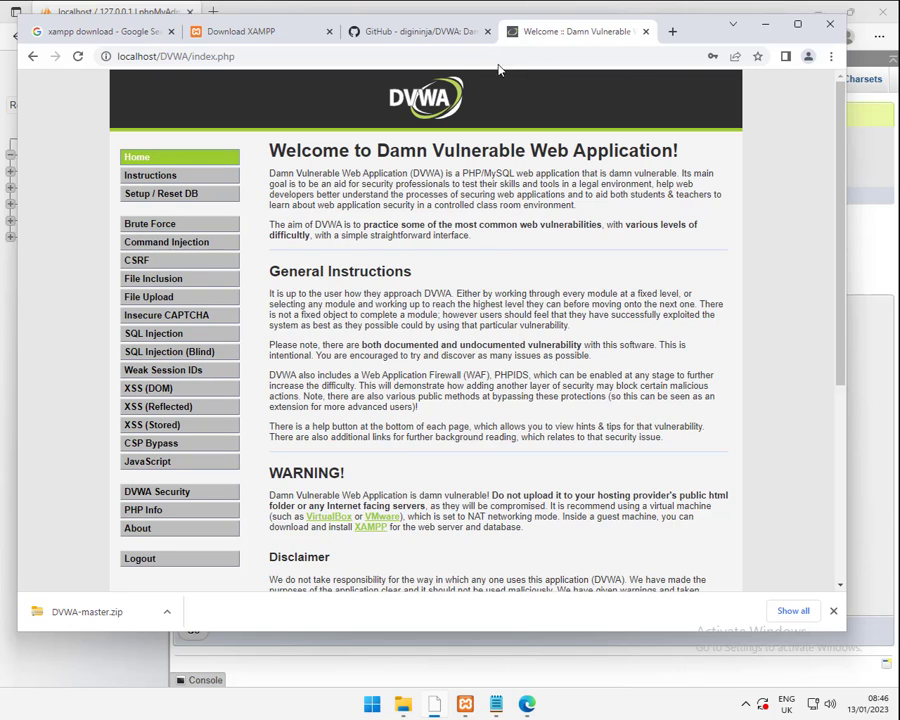
Step: Review DVWA's Setup Check showing allow_url_include disabled and the gd module missing
left_click(161, 193)
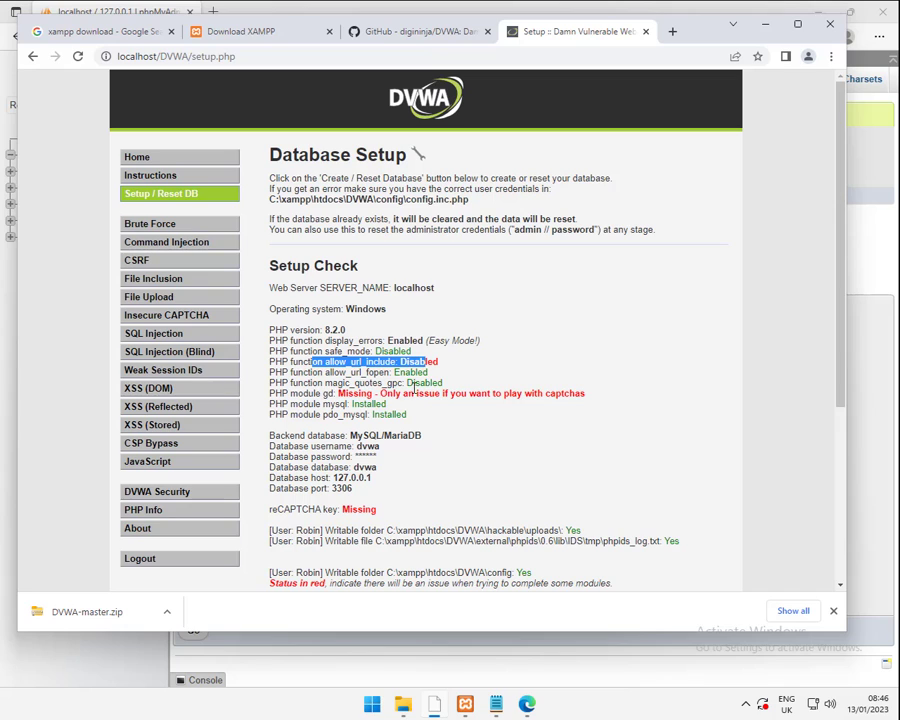
double_click(350, 392)
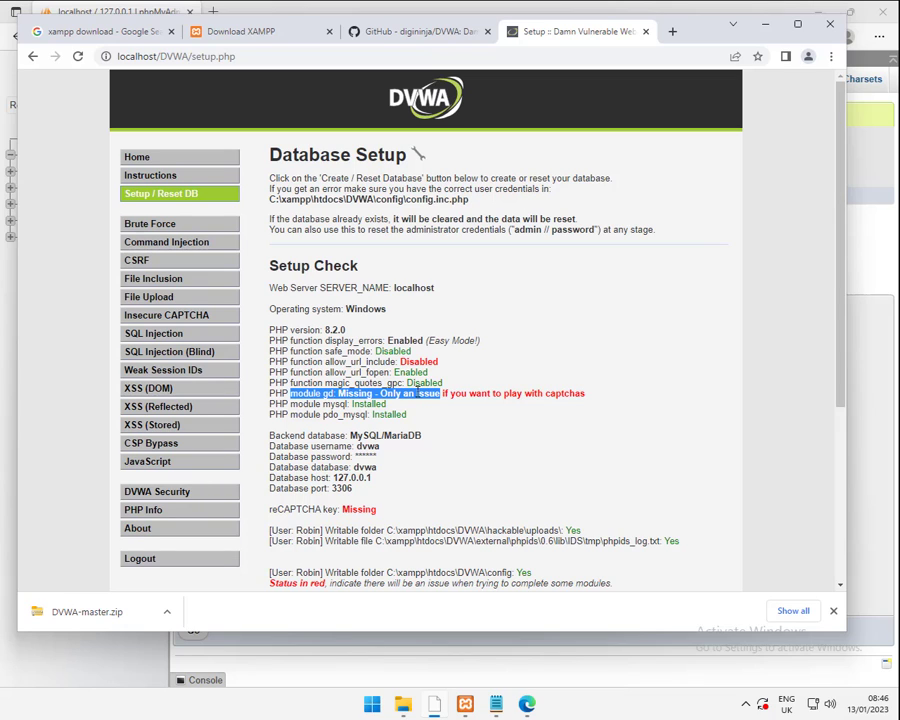
scroll("down", 3)
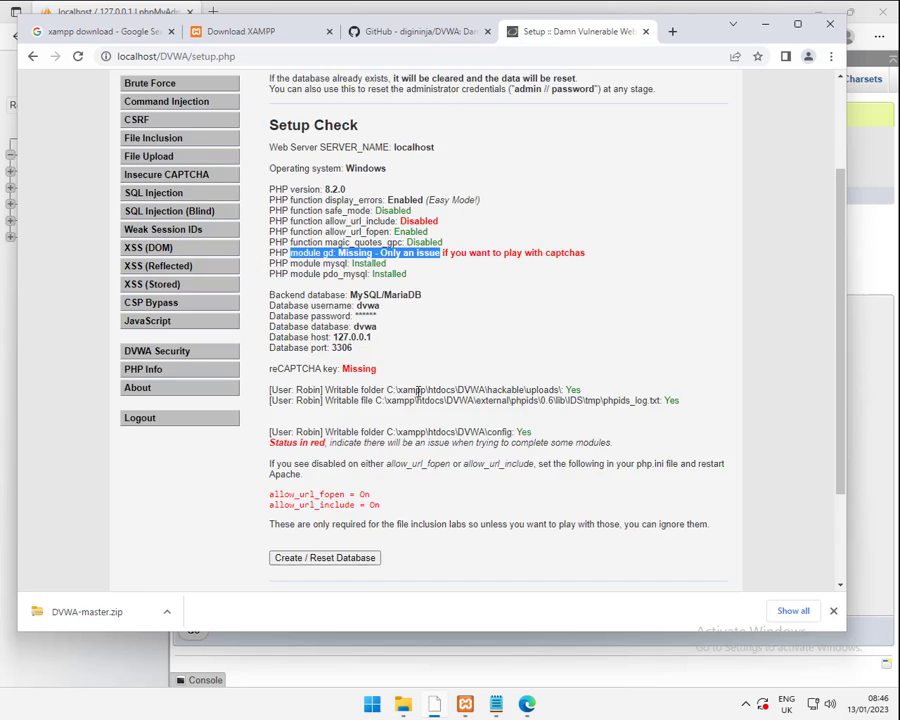
scroll("down", 3)
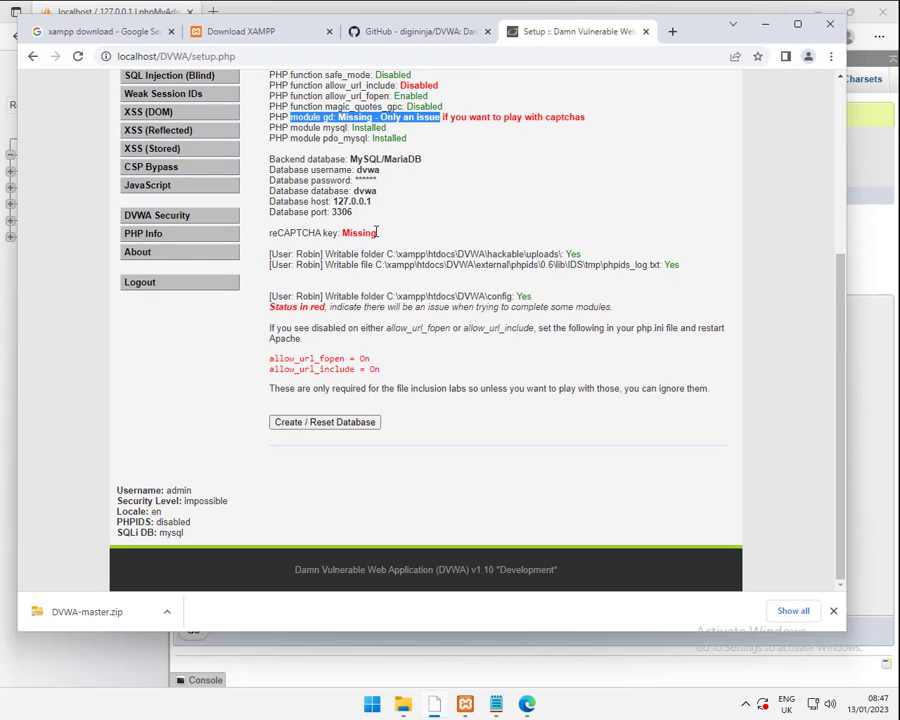
mouse_move(393, 227)
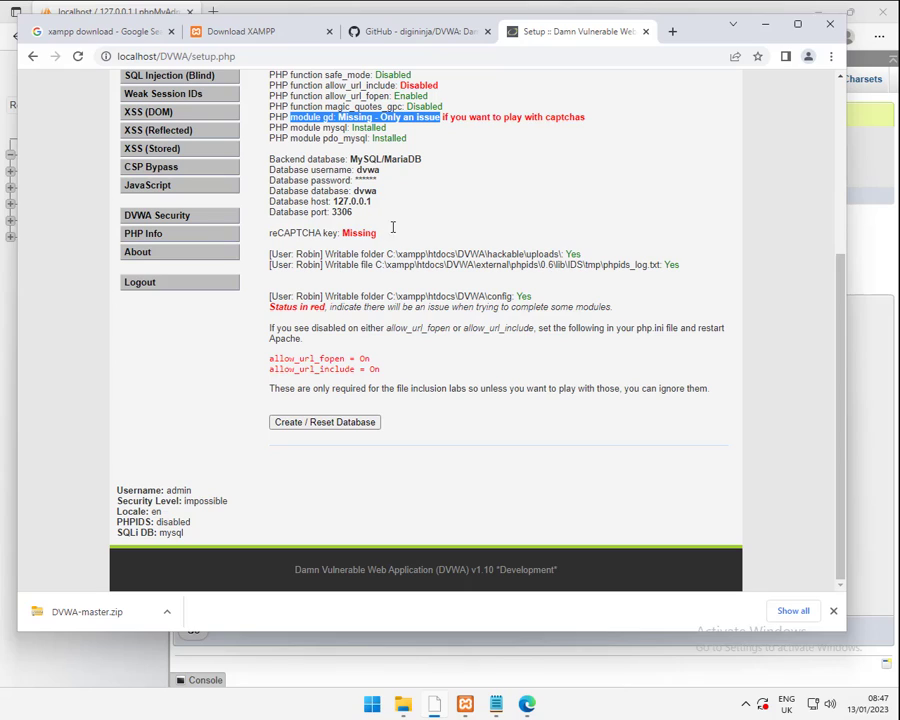
mouse_move(347, 253)
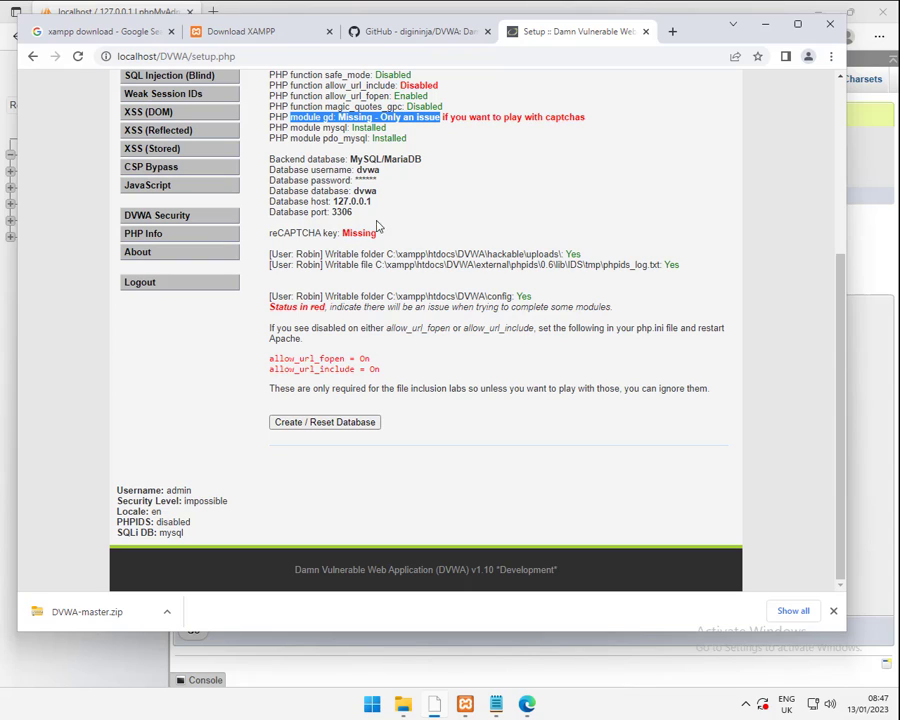
scroll("up", 3)
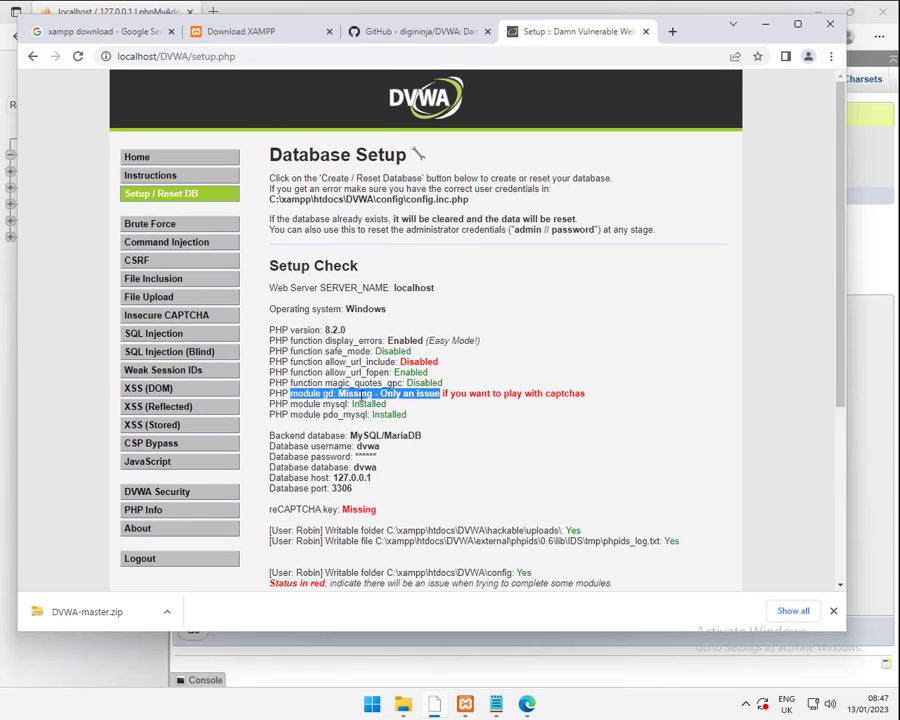
mouse_move(190, 327)
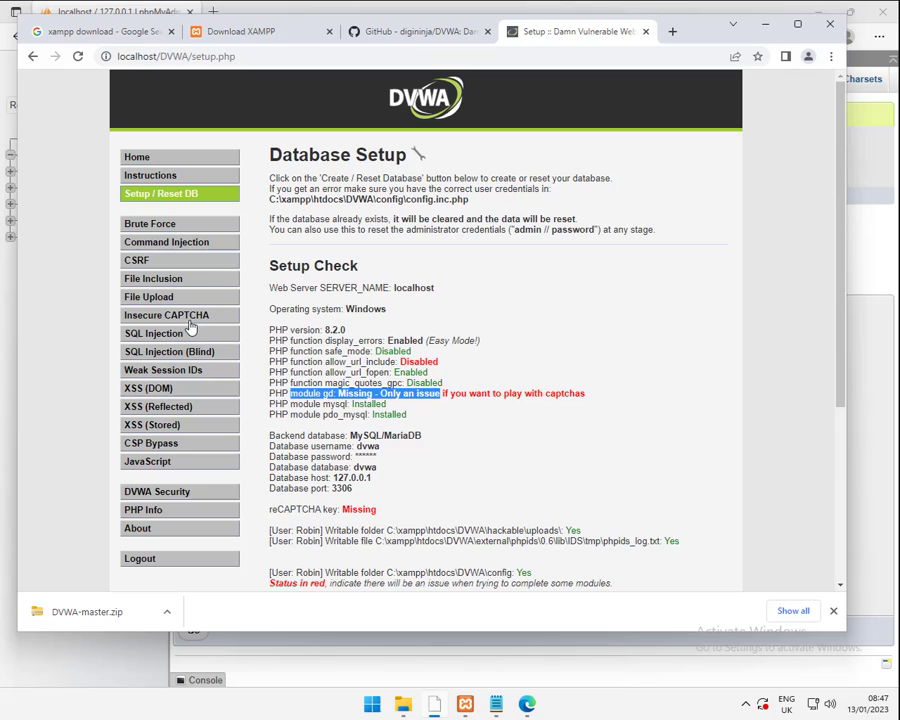
mouse_move(438, 393)
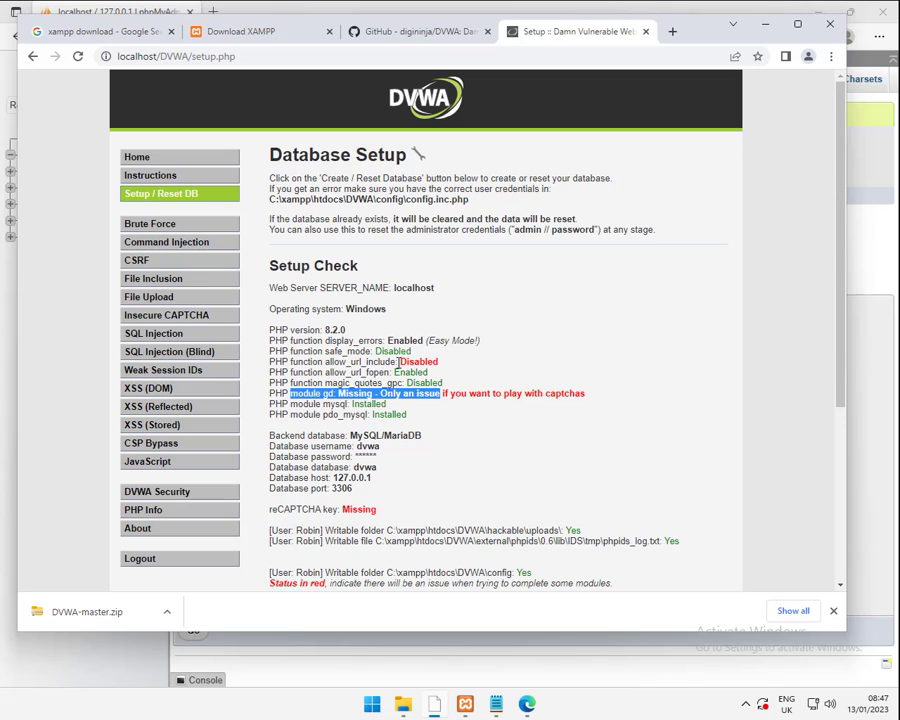
Step: Open php.ini from XAMPP Control Panel's Apache Config menu
left_click(464, 705)
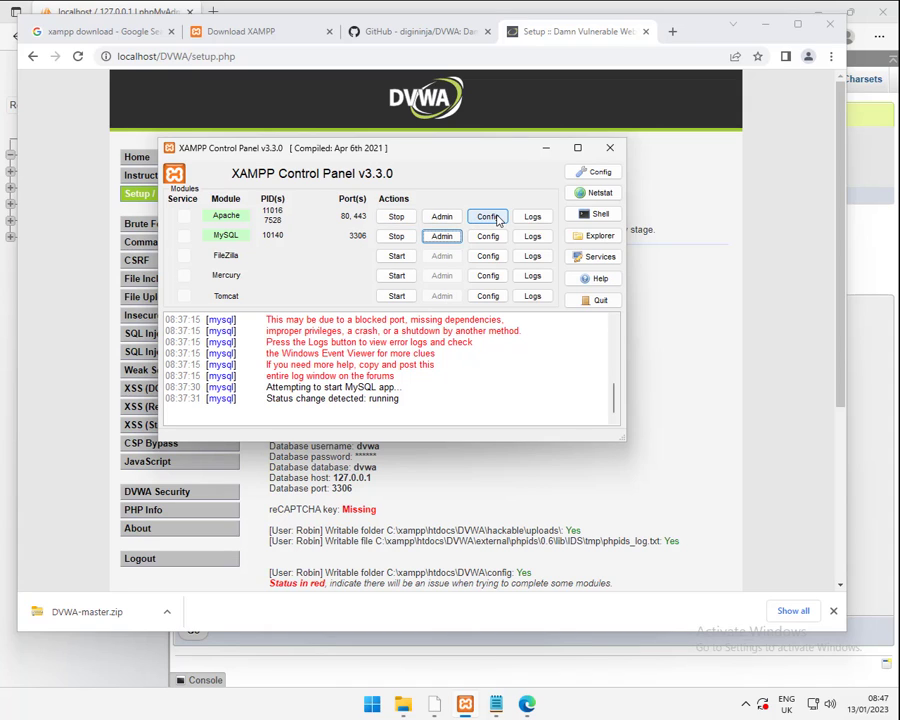
left_click(487, 216)
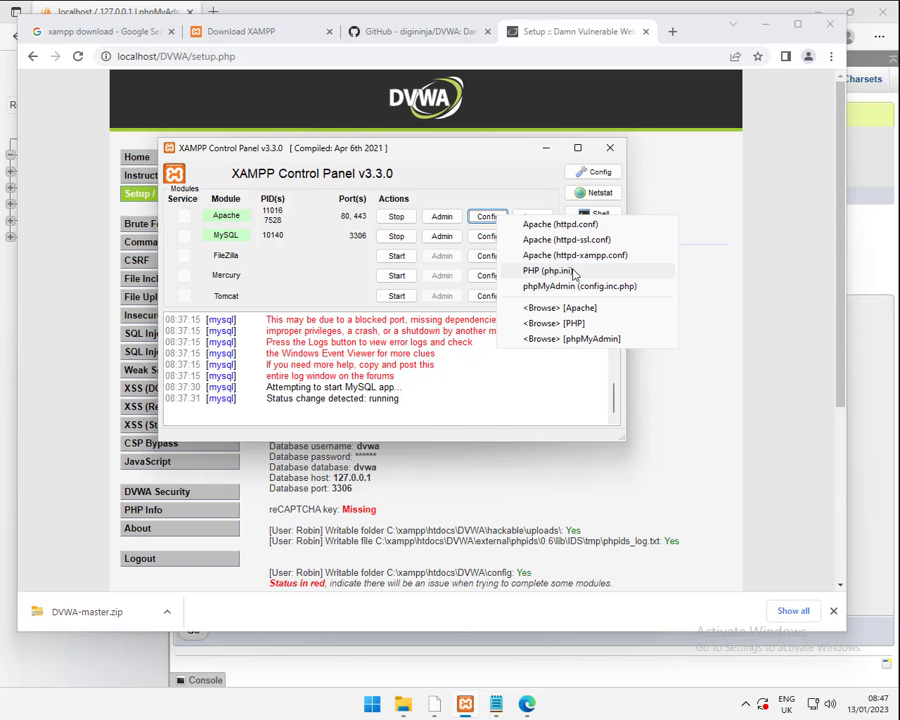
left_click(550, 270)
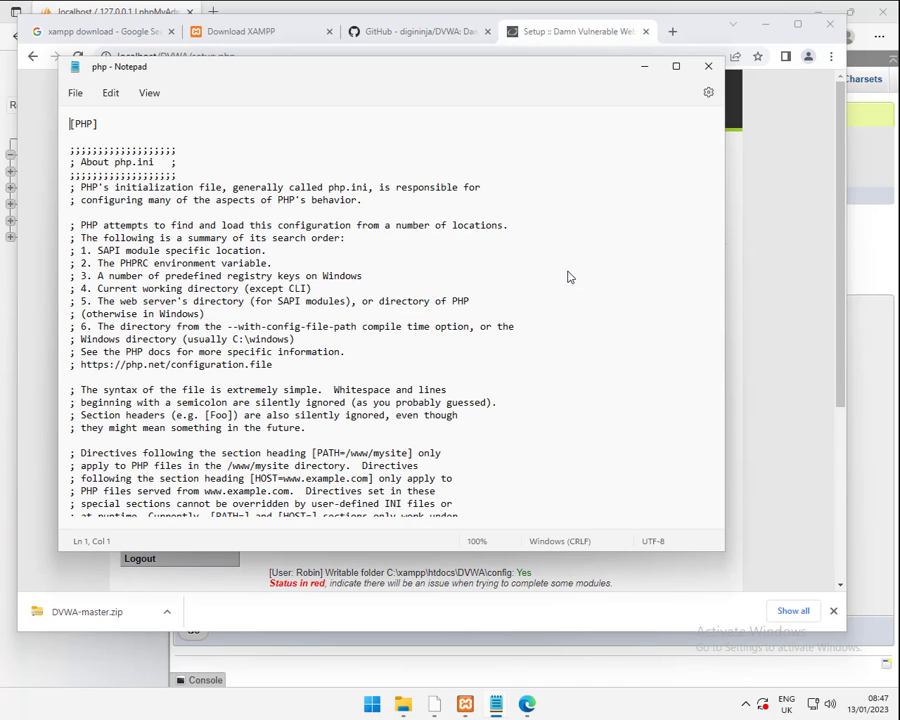
mouse_move(417, 257)
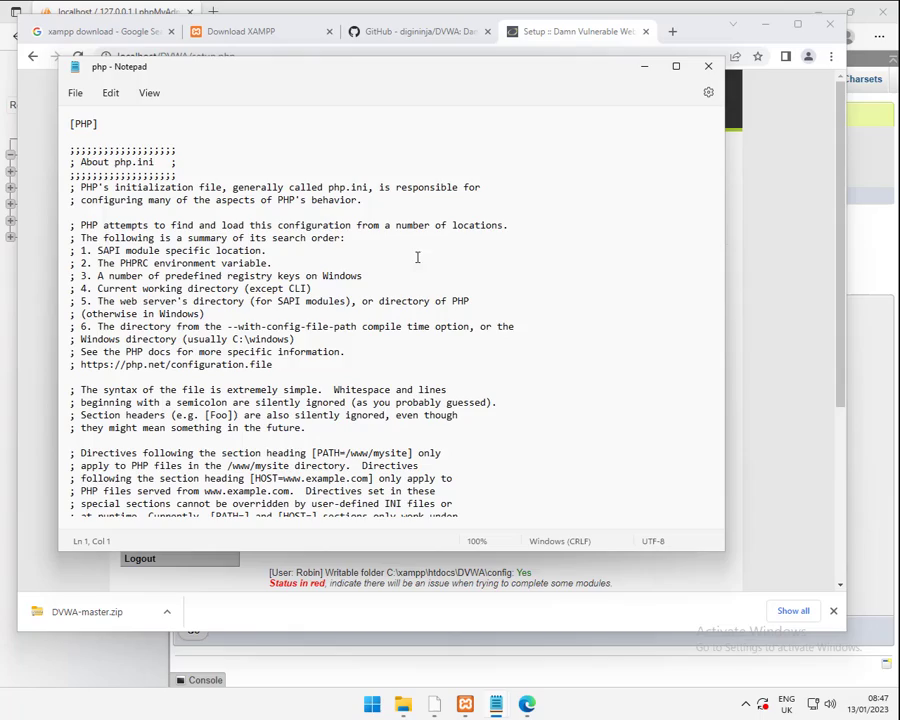
Step: Find allow_url_include in php.ini and change its value from Off to On
scroll("down", 3)
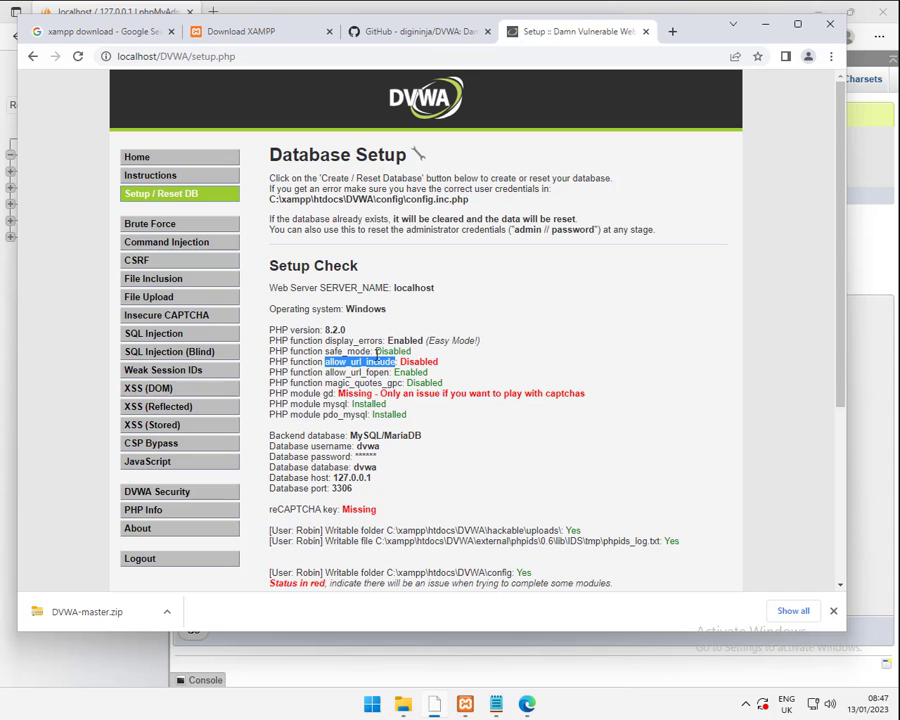
mouse_move(497, 704)
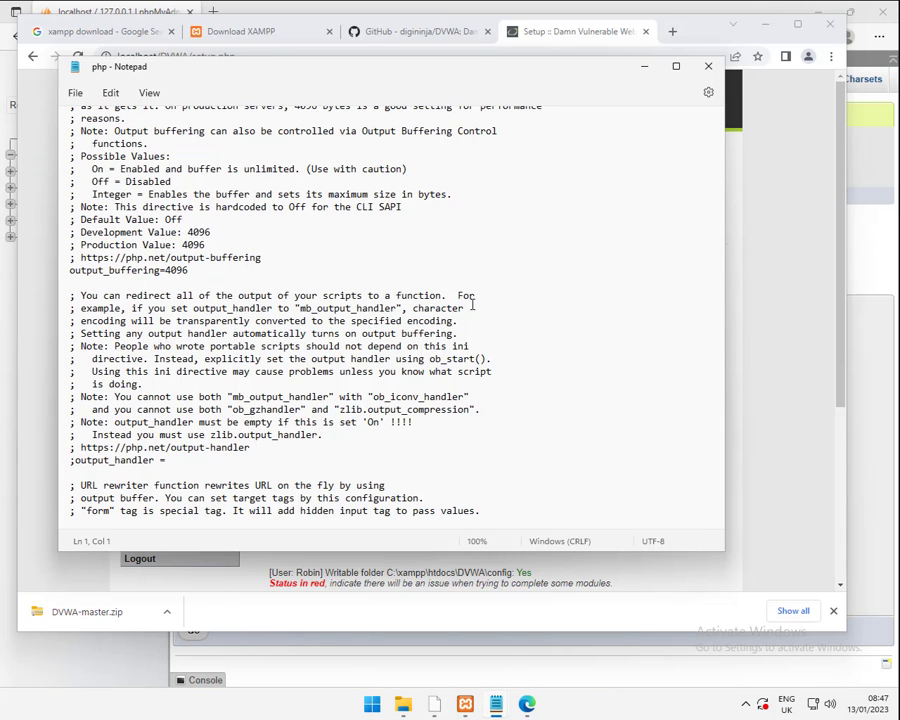
key("ctrl+f")
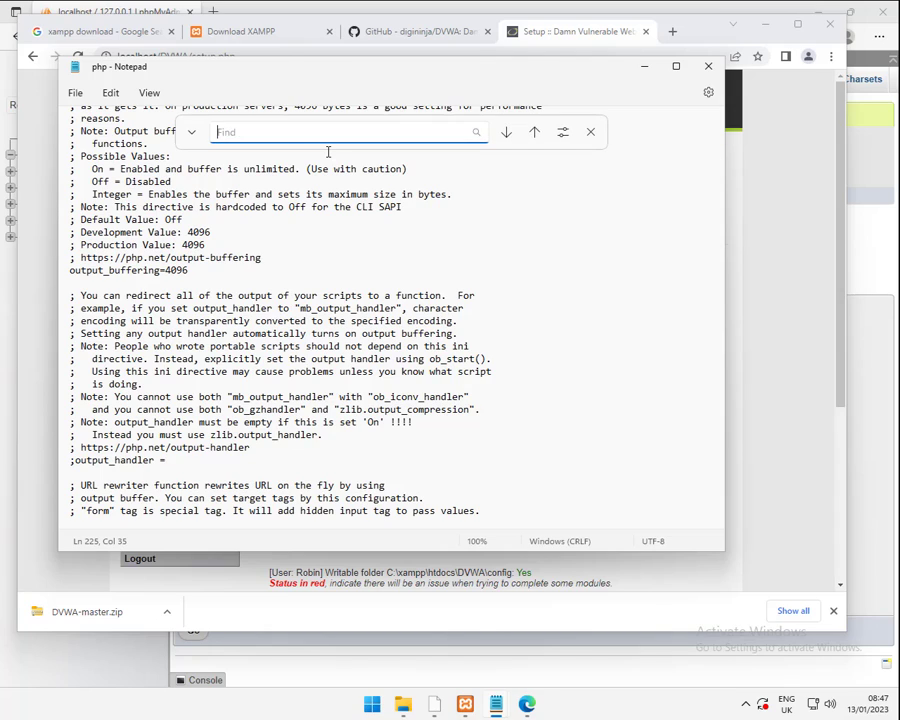
type("allow_url_include")
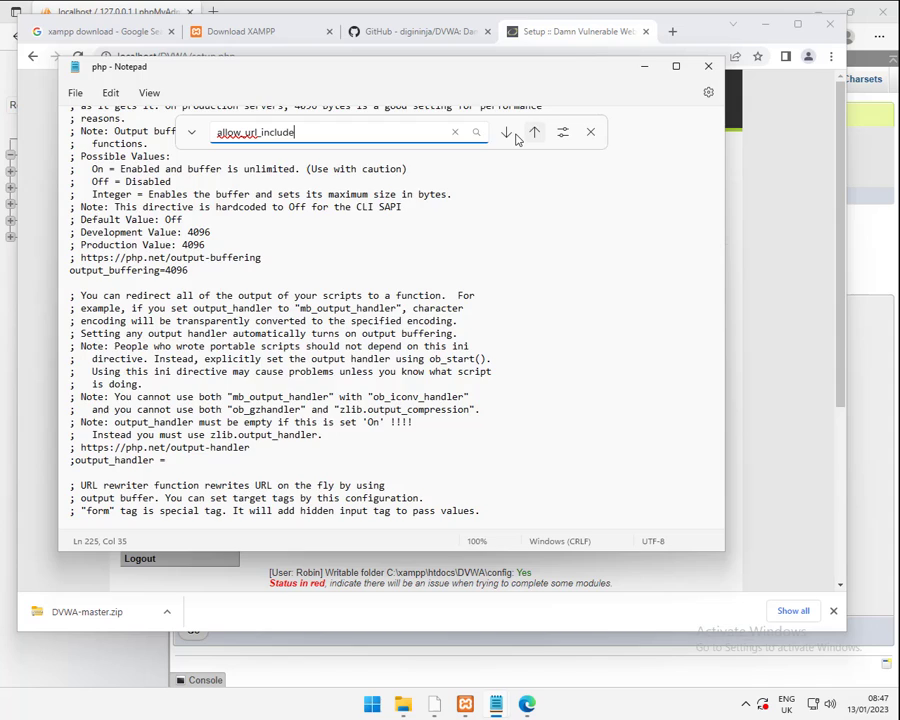
left_click(506, 132)
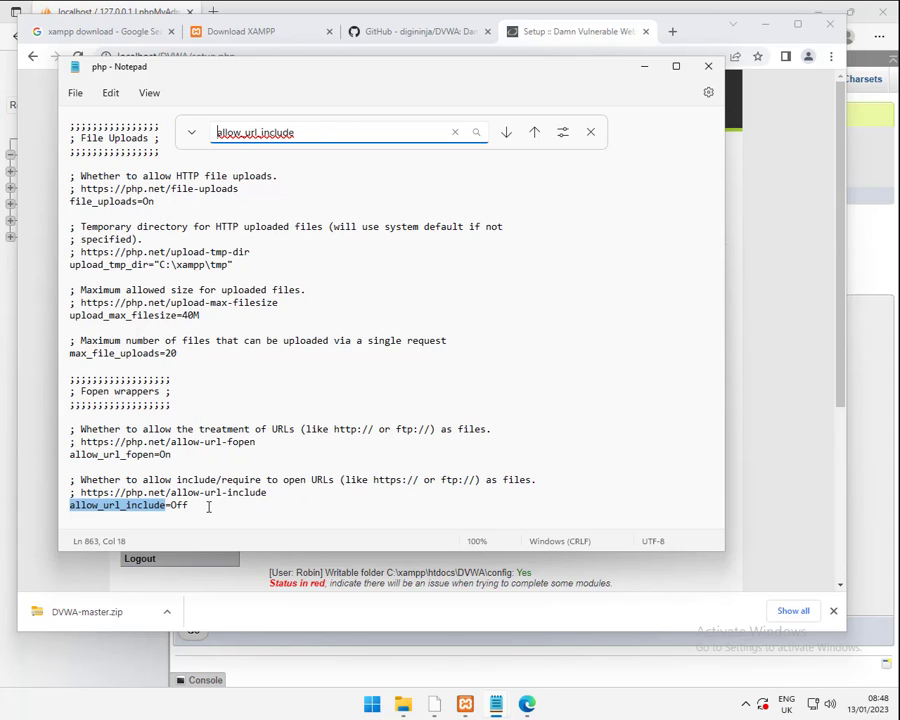
type("0")
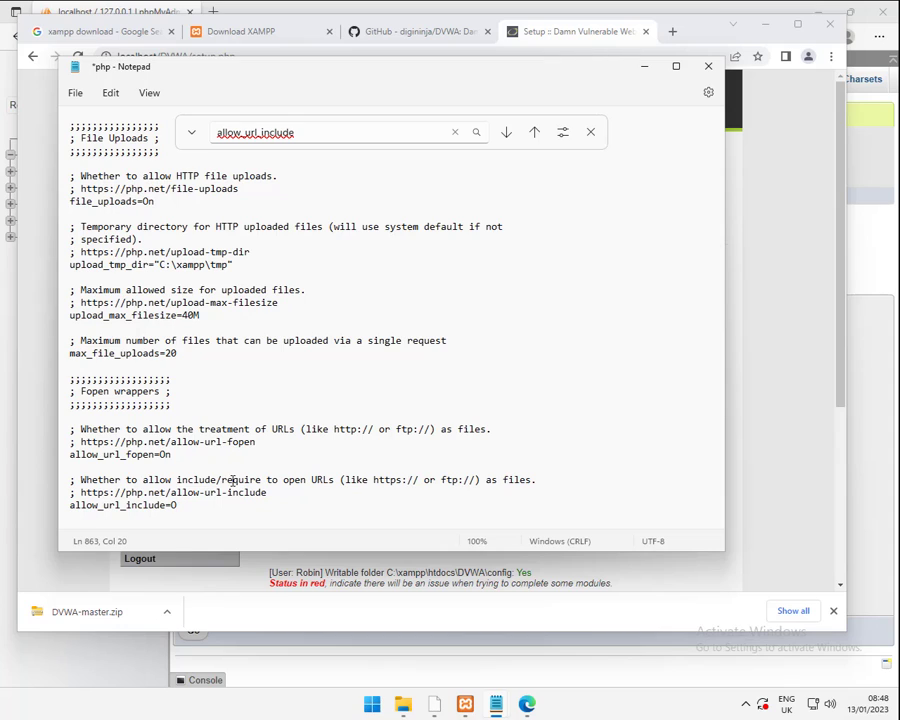
type("On")
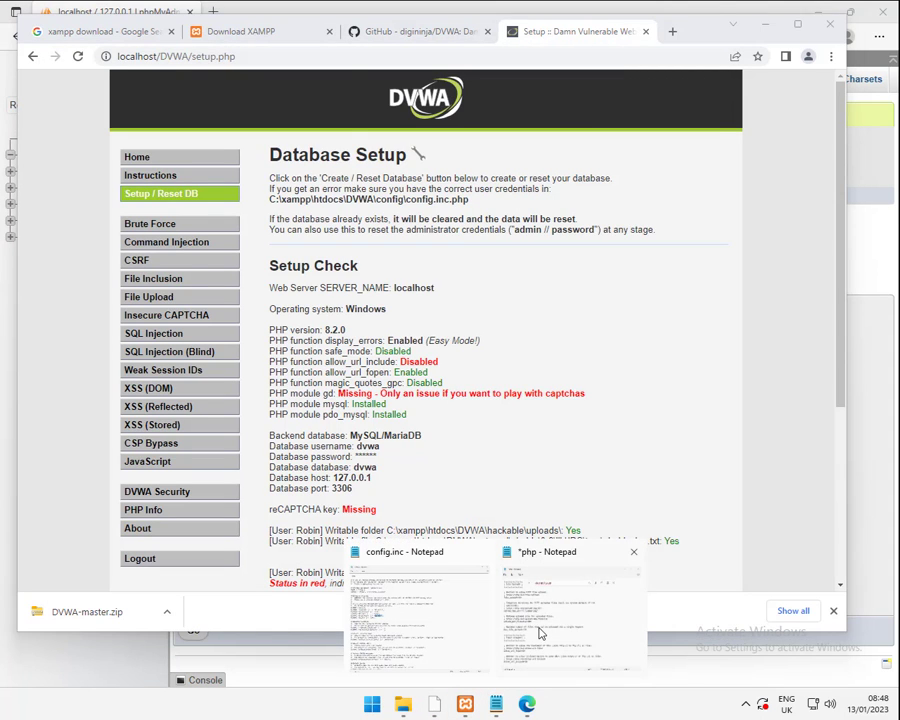
Step: Enable the commented-out extension=gd line in php.ini and close Notepad
left_click(570, 610)
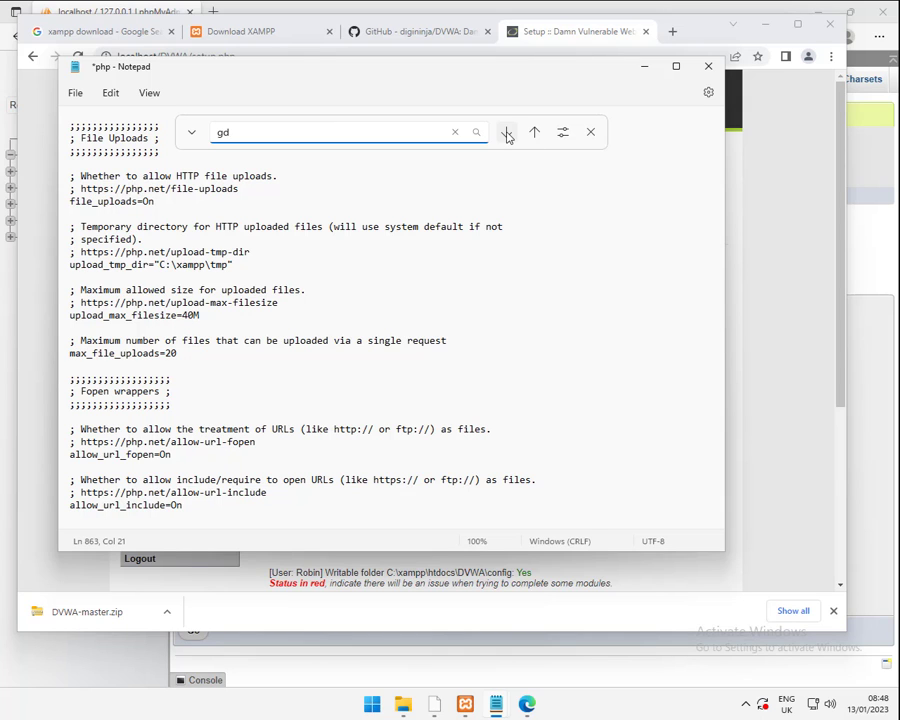
left_click(507, 132)
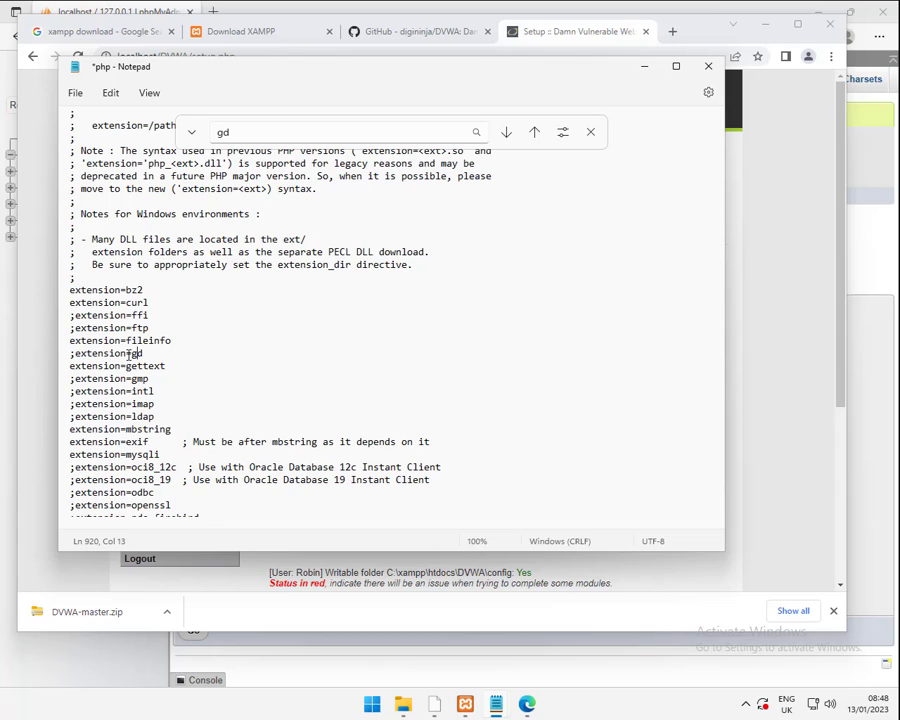
left_click(77, 353)
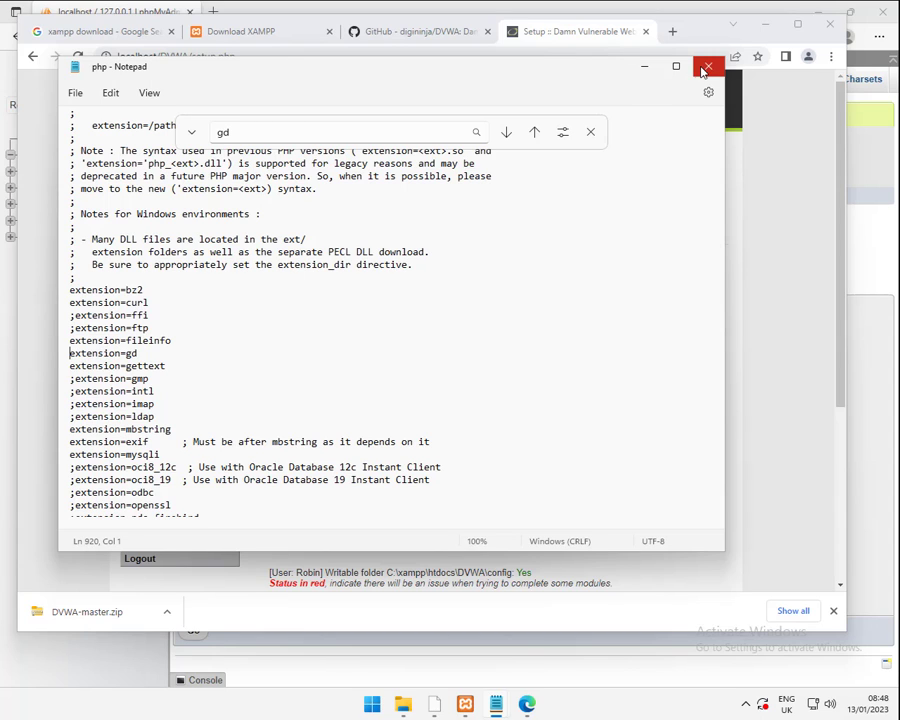
left_click(709, 66)
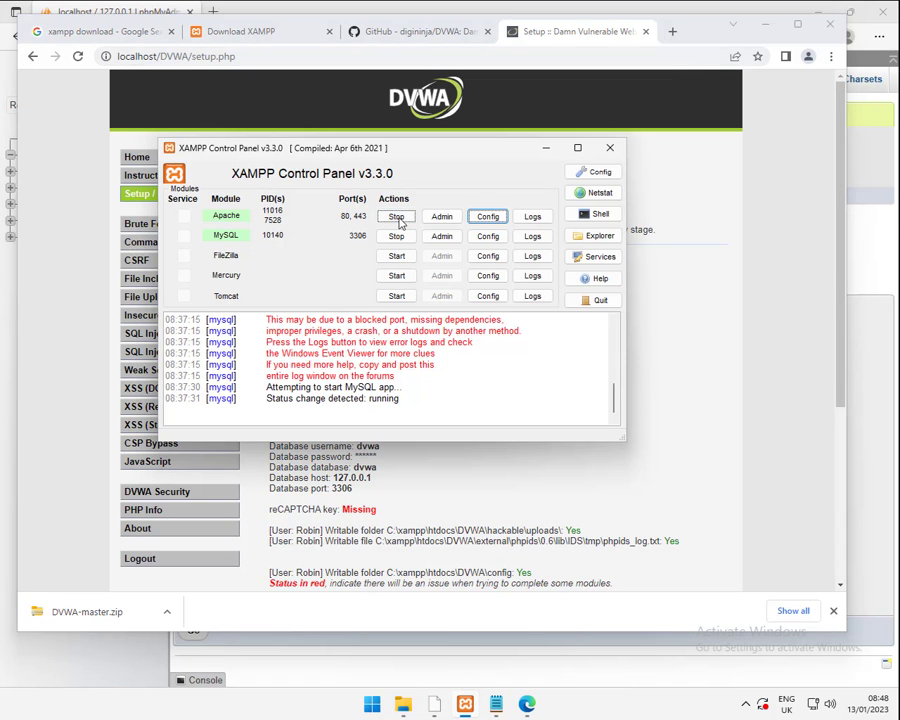
Step: Stop and restart Apache in XAMPP, then return to DVWA's setup check page
left_click(396, 216)
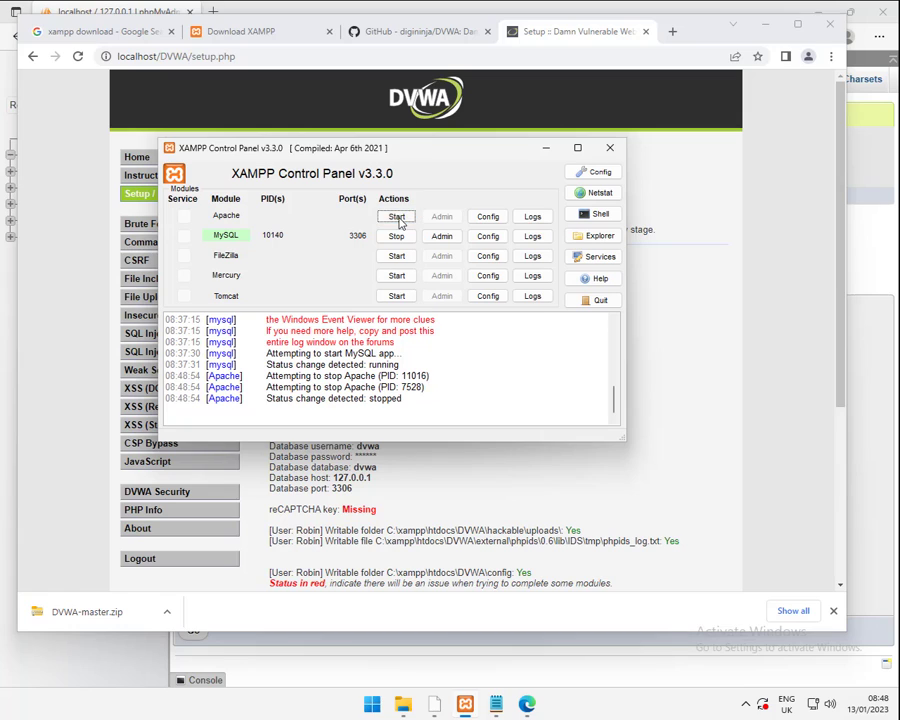
left_click(396, 216)
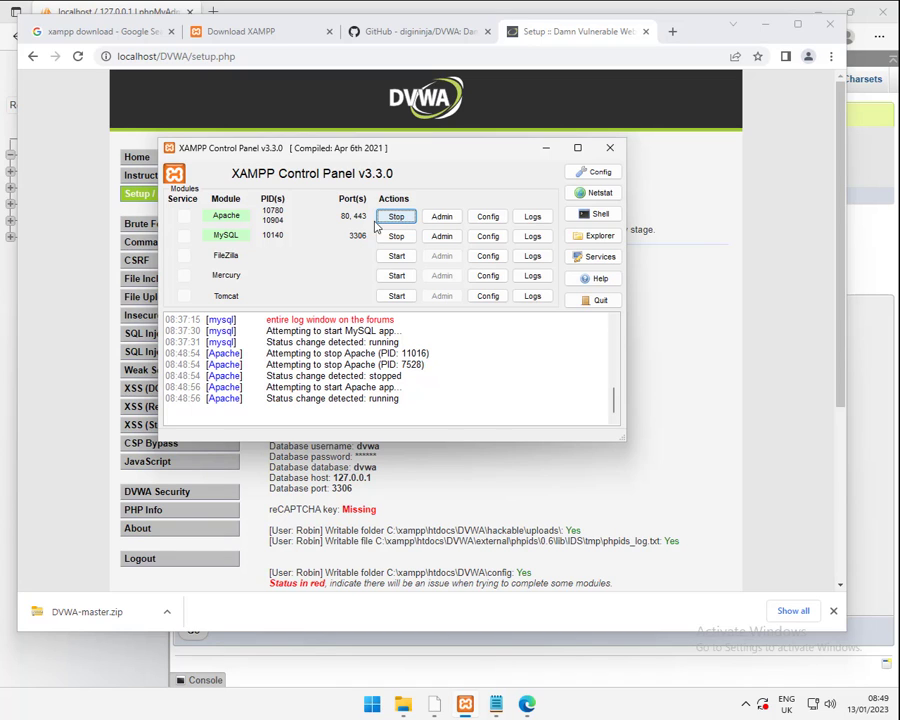
left_click(609, 148)
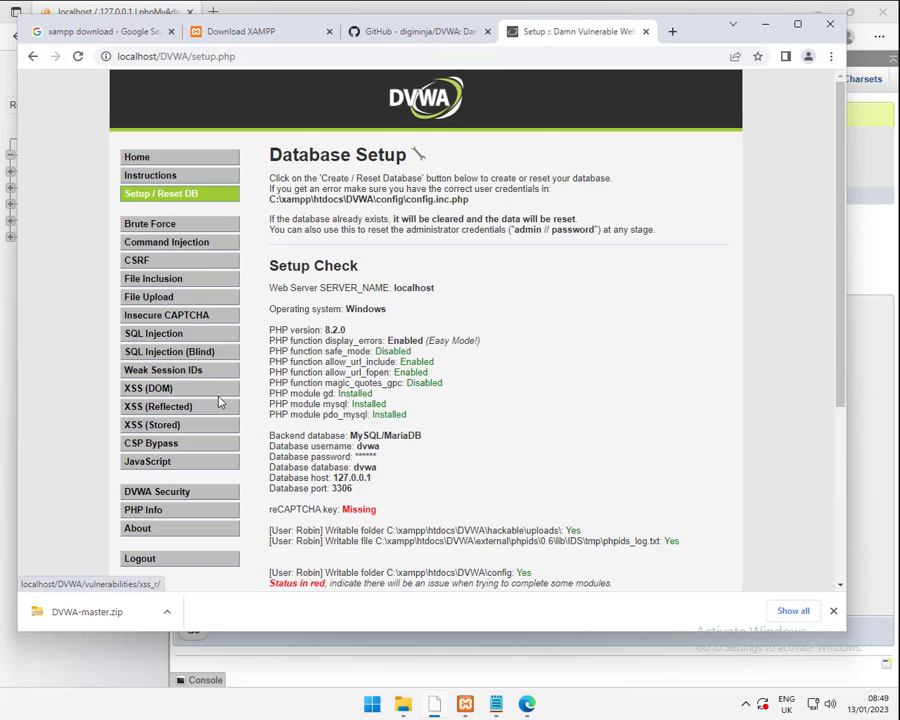
Step: Go to the DVWA Security page from the left menu
scroll("down", 3)
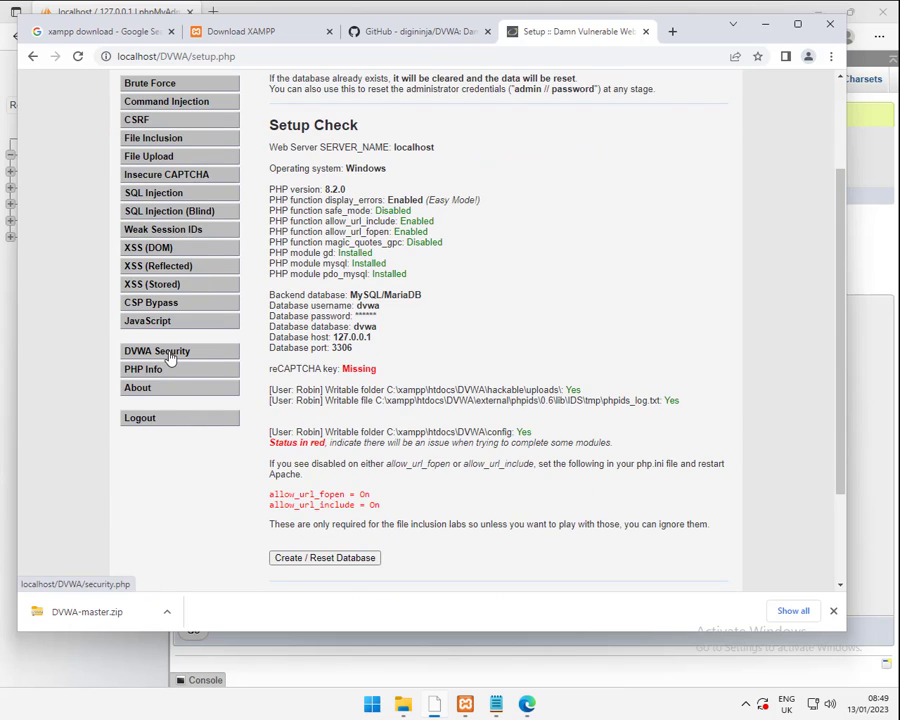
left_click(156, 350)
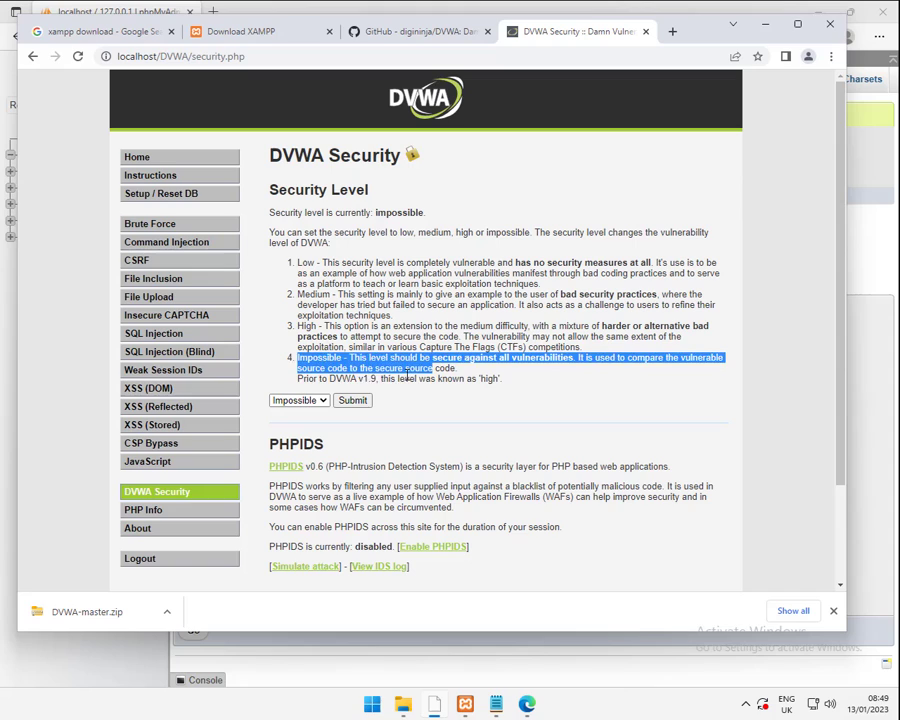
Step: Submit Low as the DVWA security level and open XSS (Reflected)
left_click(298, 400)
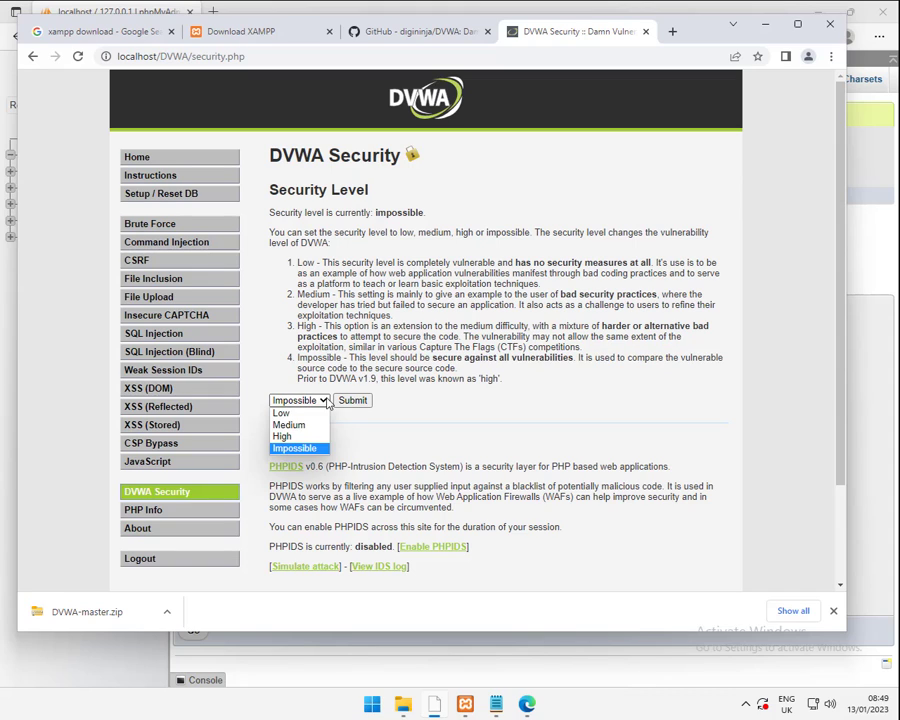
left_click(281, 413)
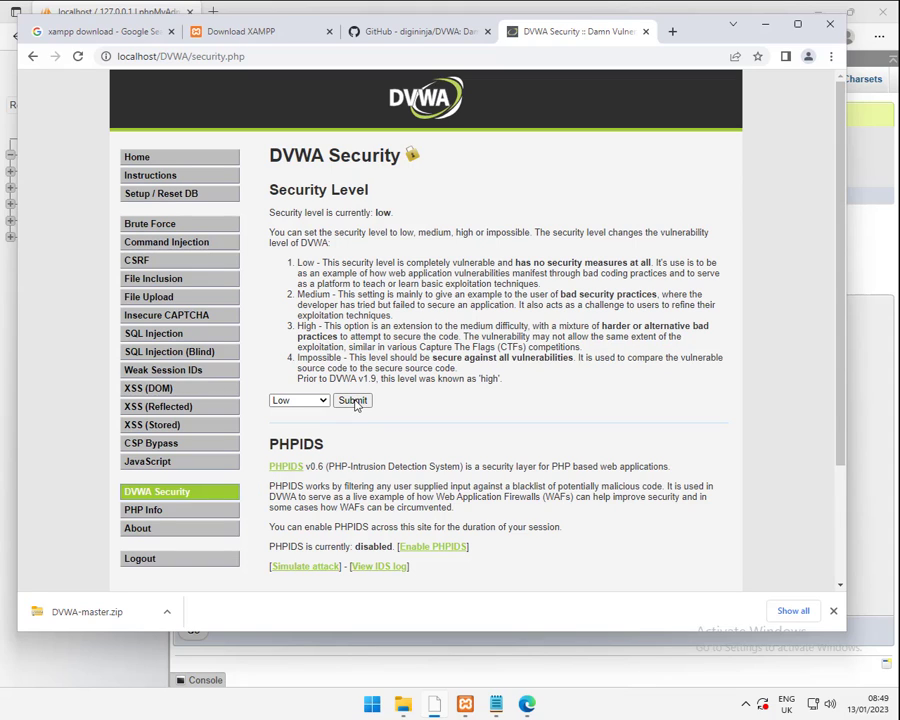
mouse_move(380, 428)
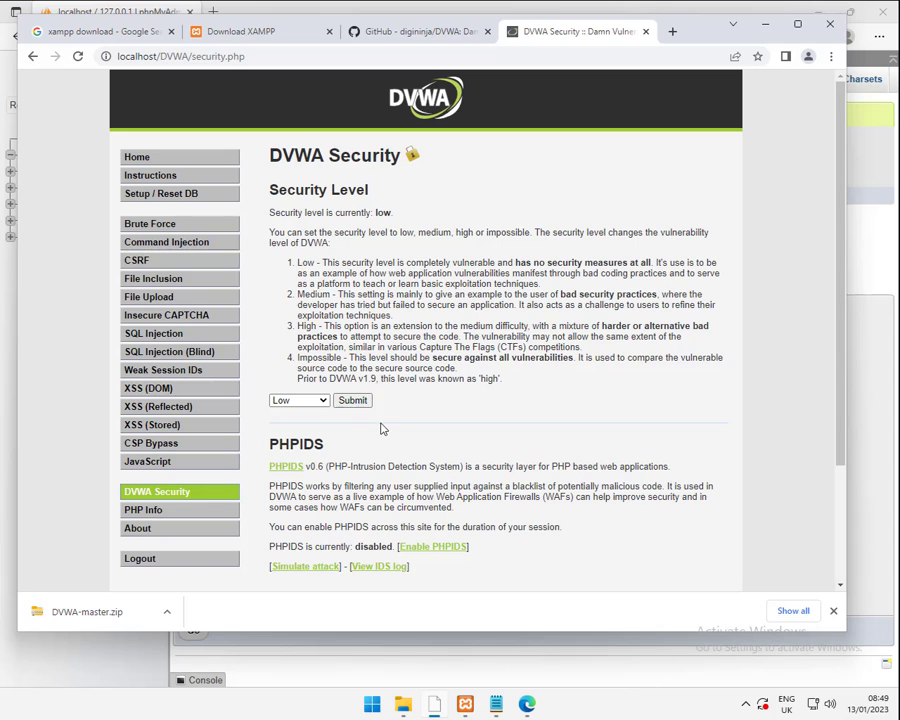
left_click(352, 400)
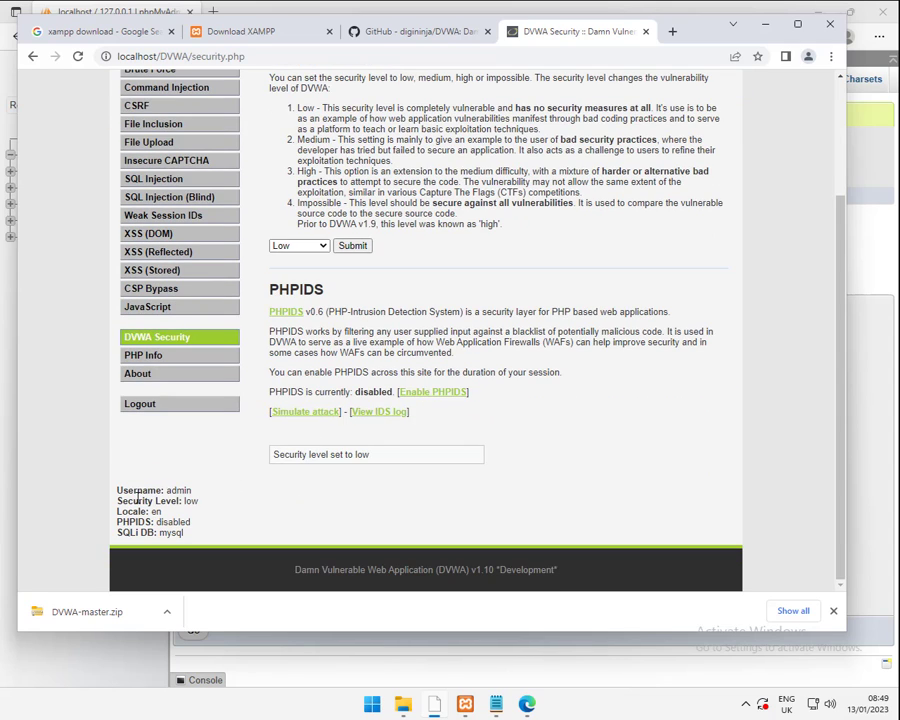
mouse_move(205, 506)
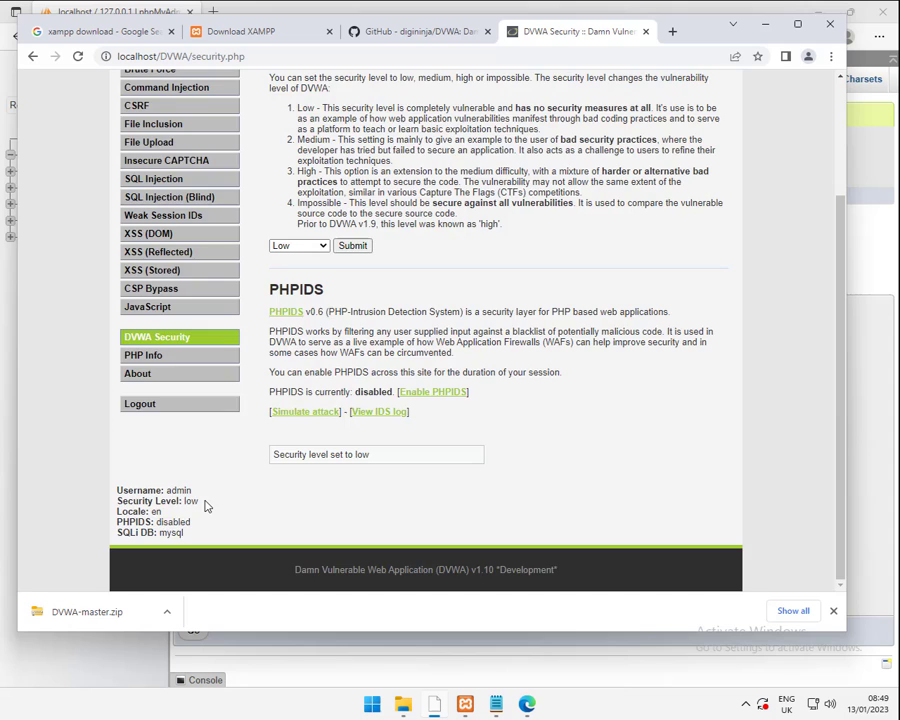
scroll("up", 3)
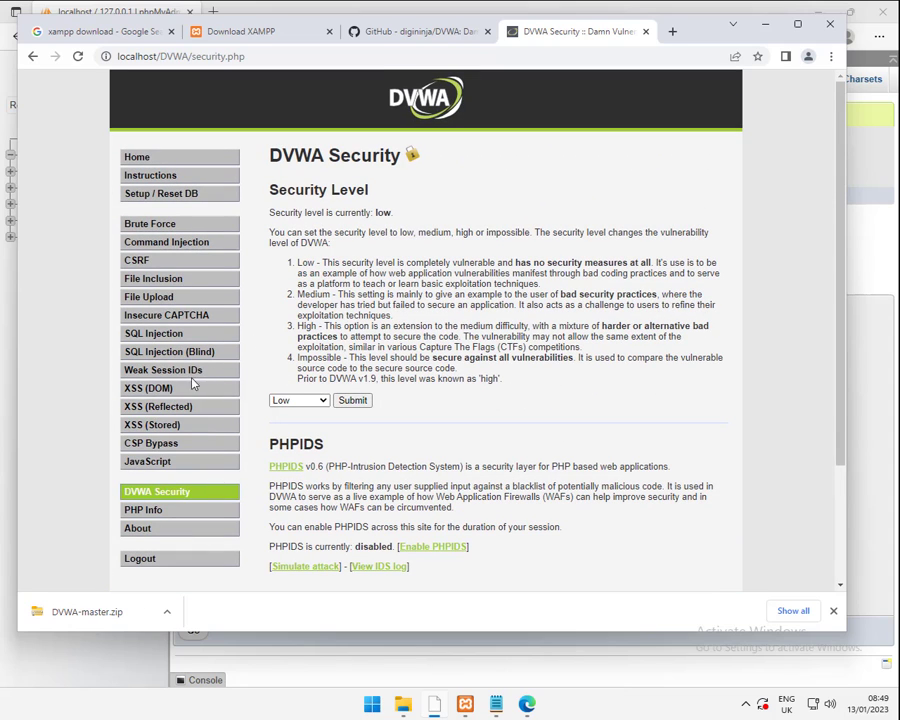
left_click(157, 406)
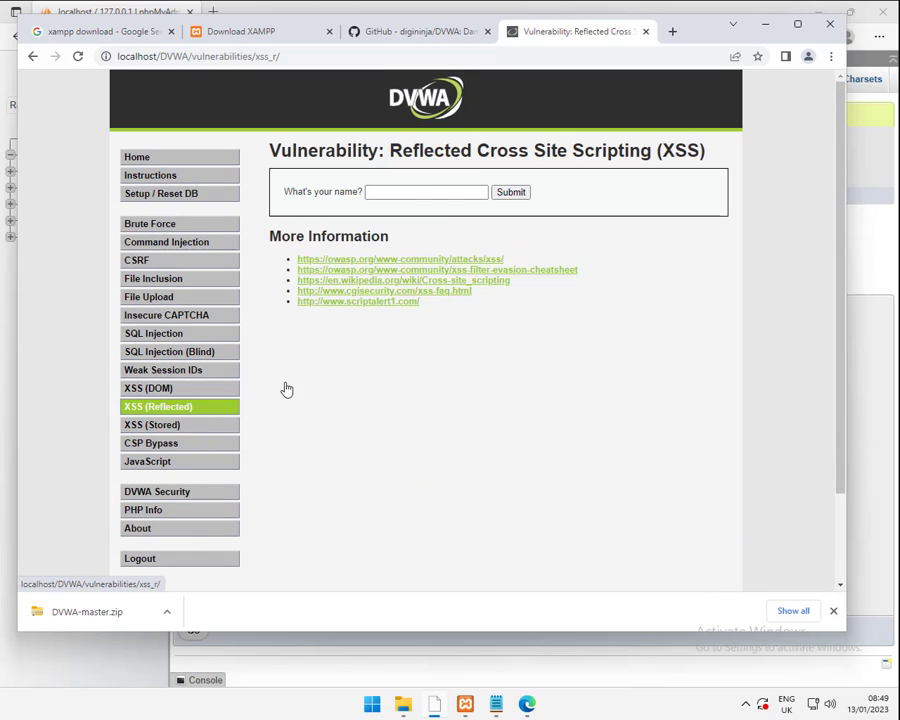
Step: Submit <script>alert('xss')</script> on the Reflected XSS form and dismiss the 'xss' alert
type("rd")
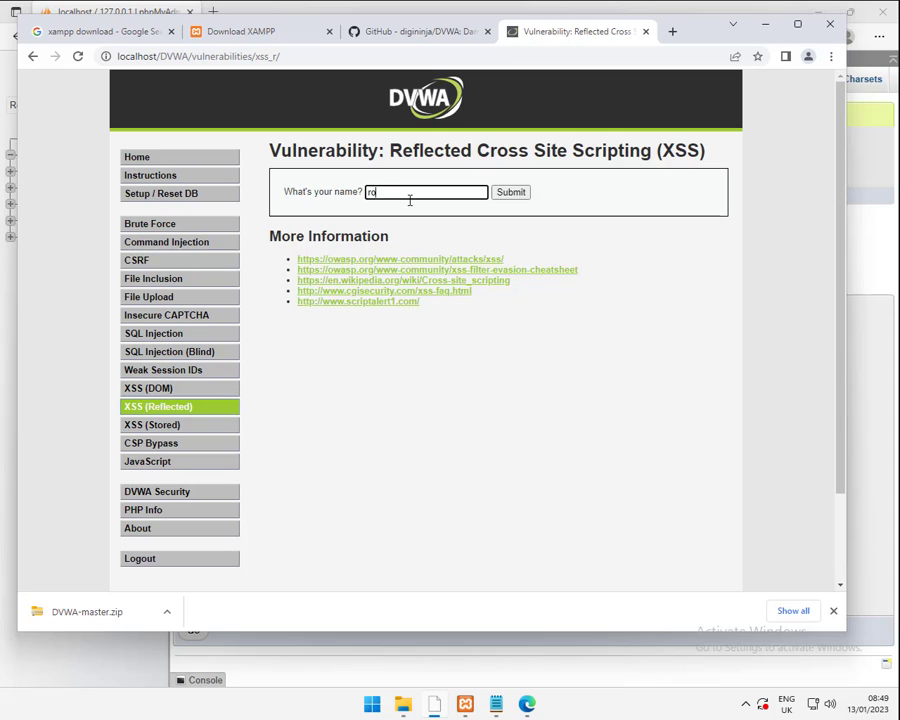
left_click(510, 192)
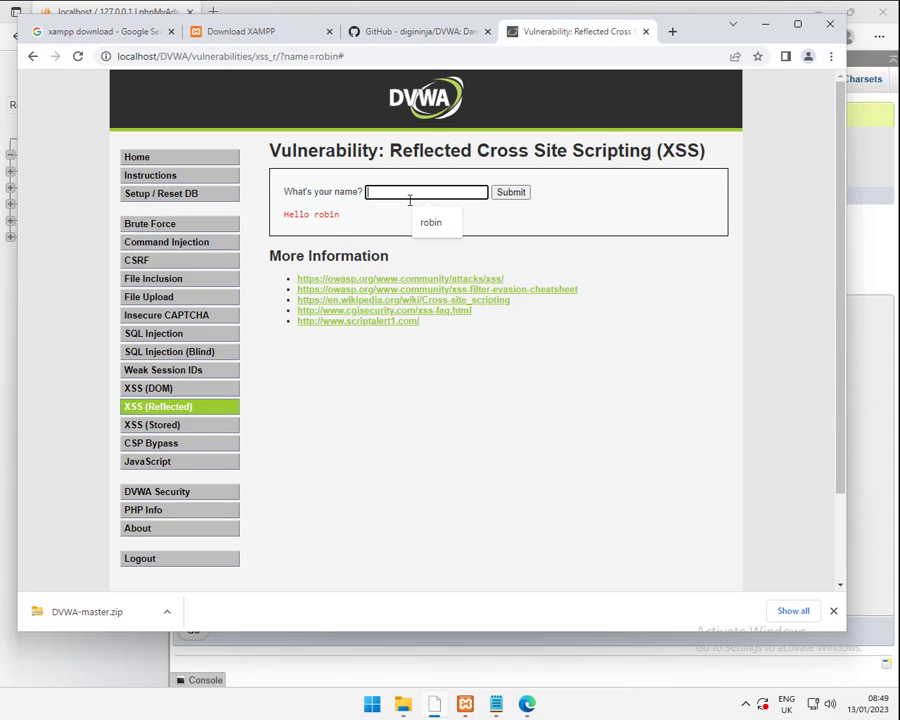
type("<script")
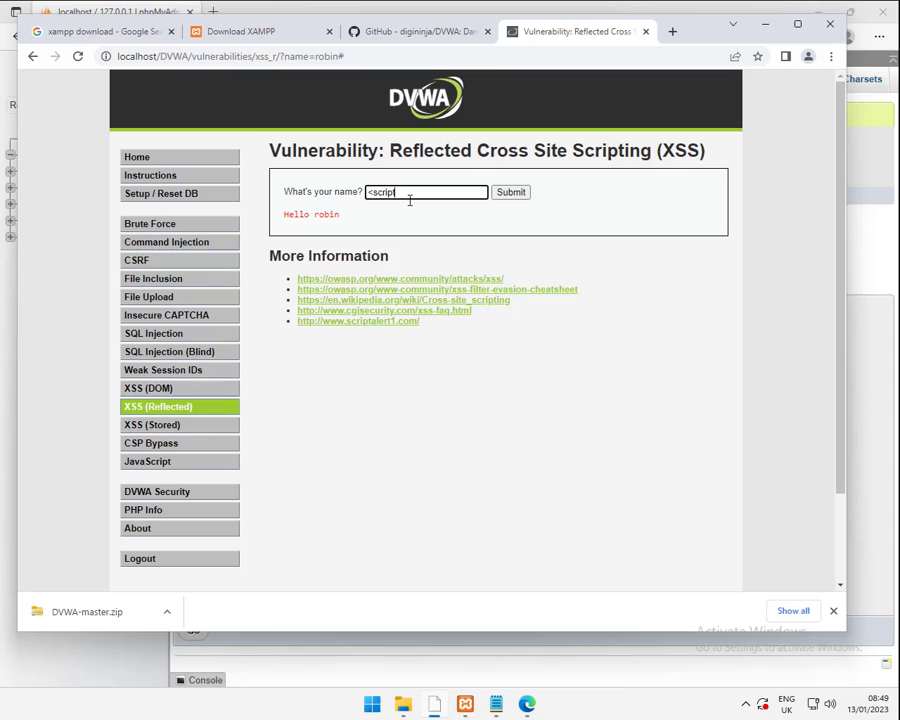
type(">alert")
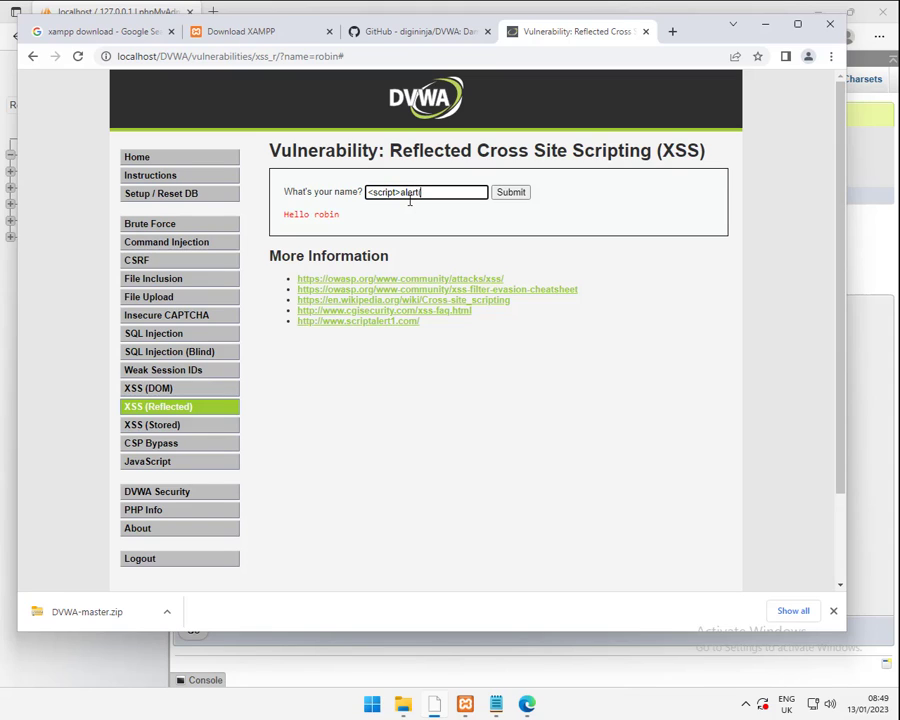
type("('xss'")
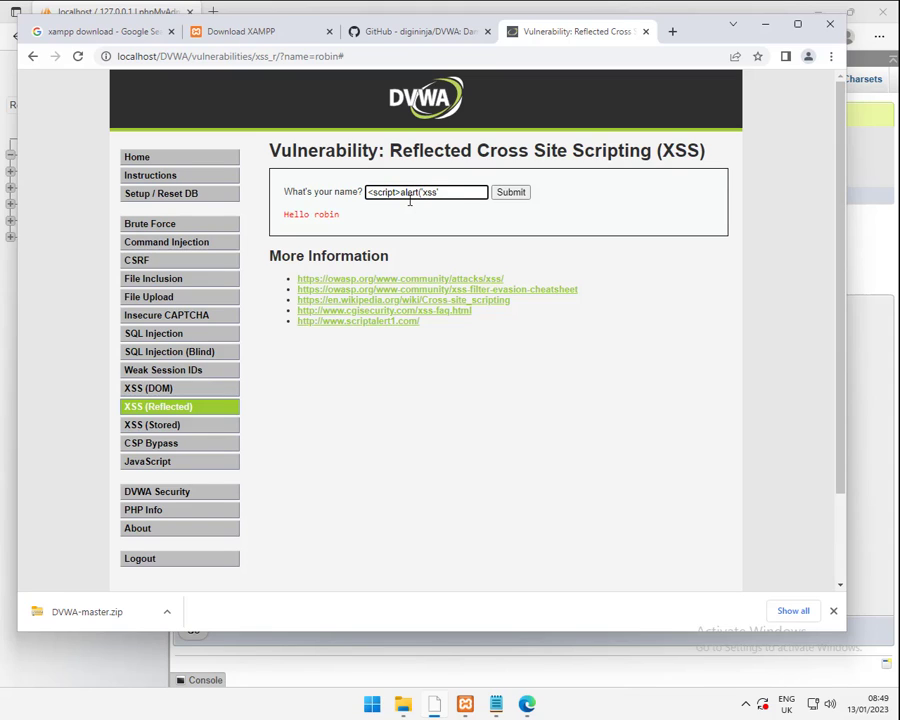
type("</script>")
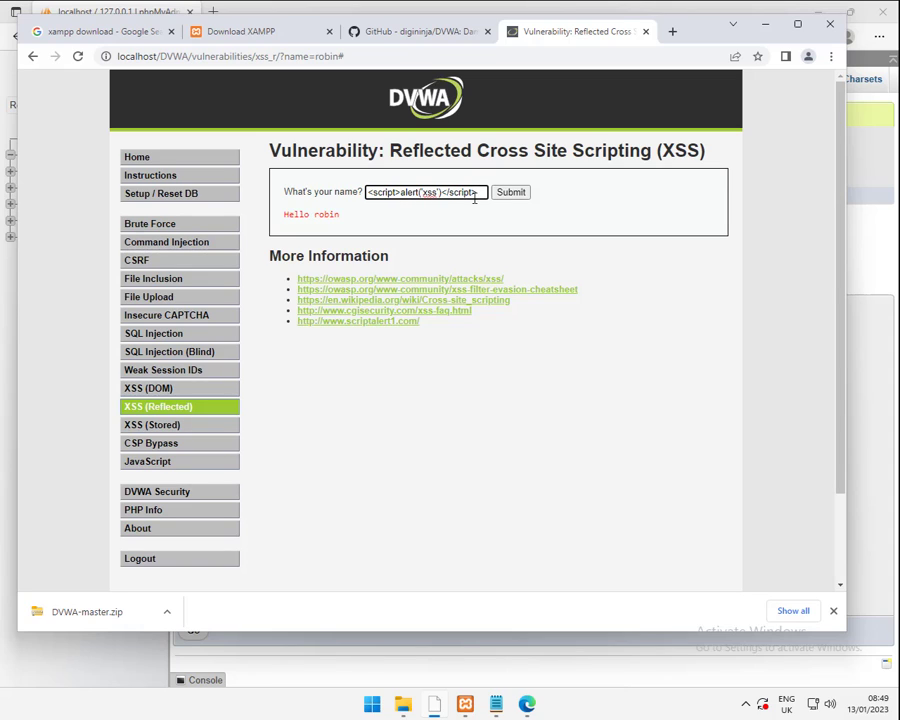
left_click(510, 192)
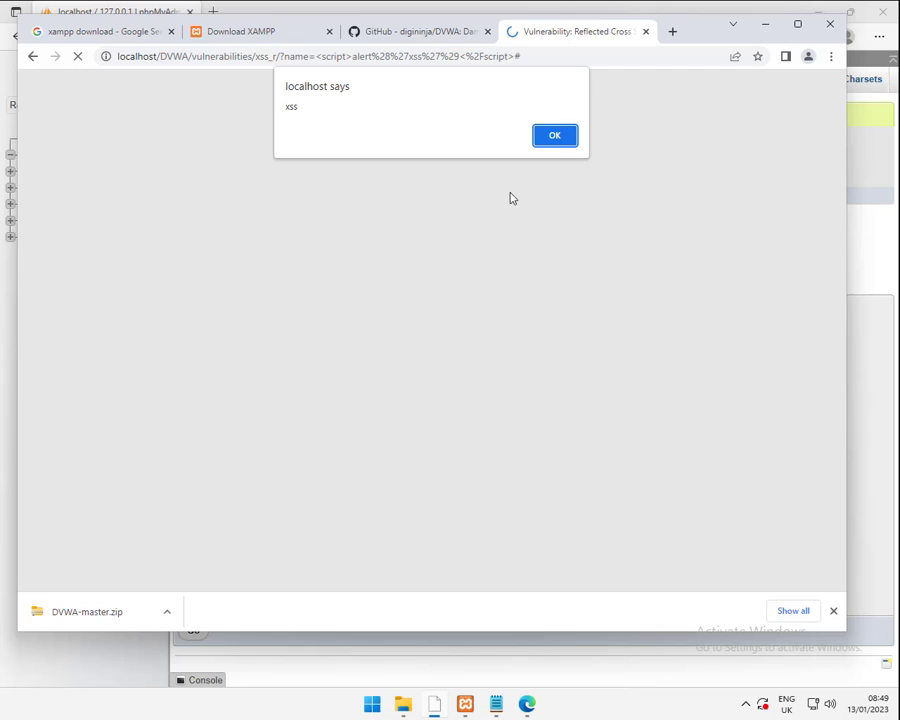
mouse_move(549, 154)
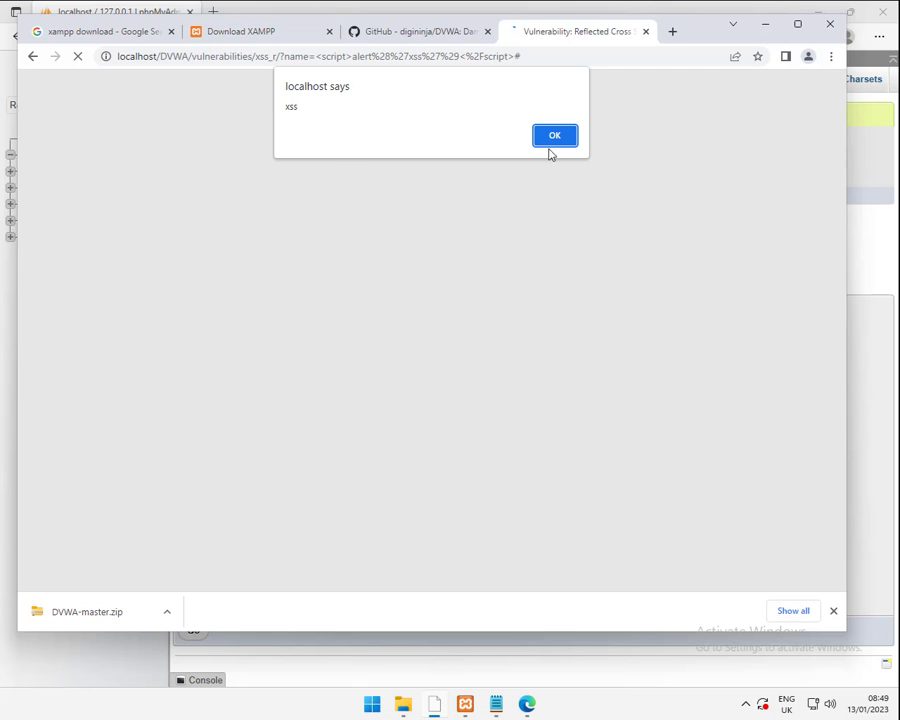
left_click(554, 135)
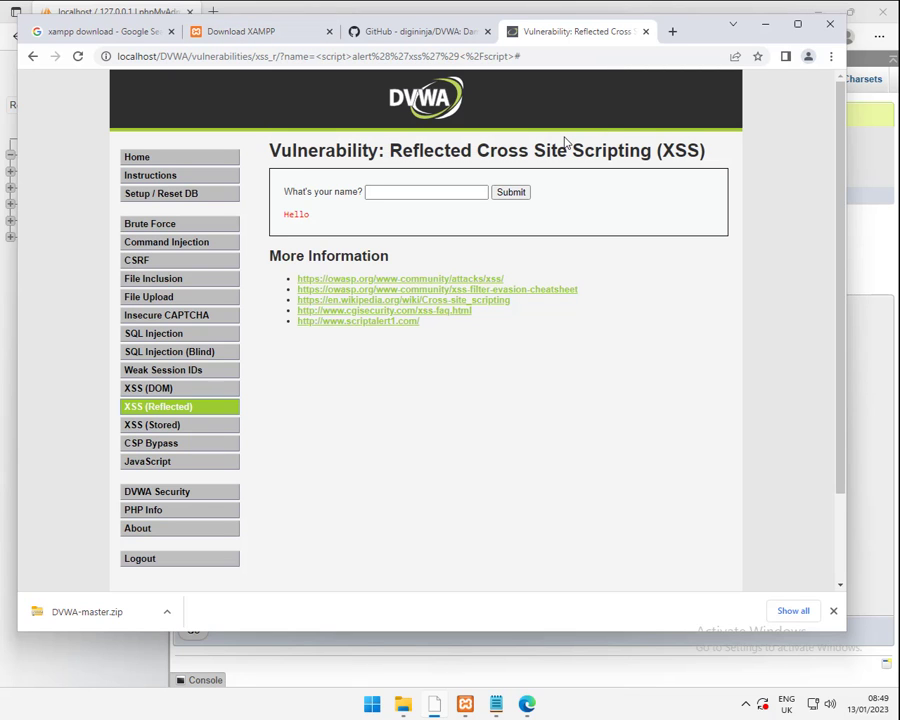
mouse_move(490, 225)
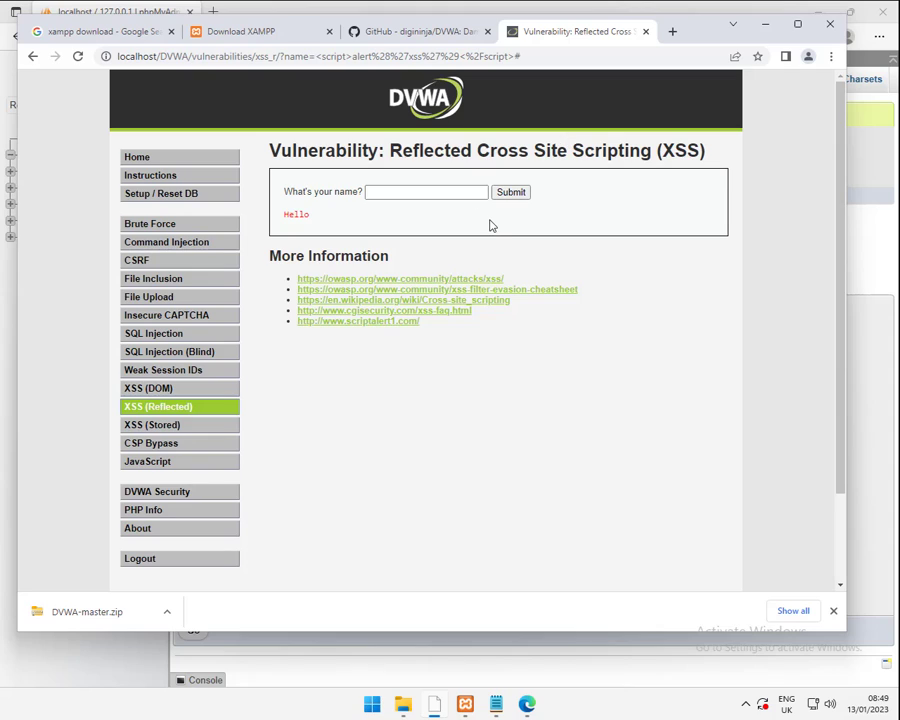